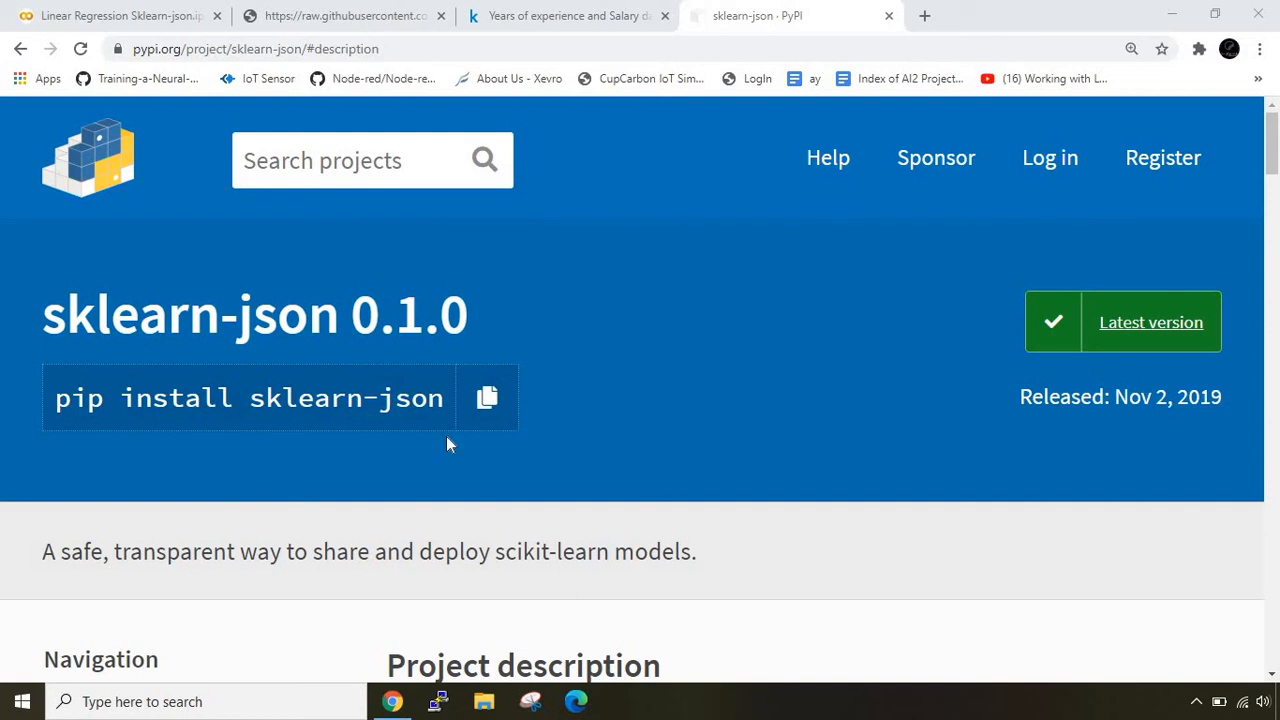
pyautogui.moveTo(500, 448)
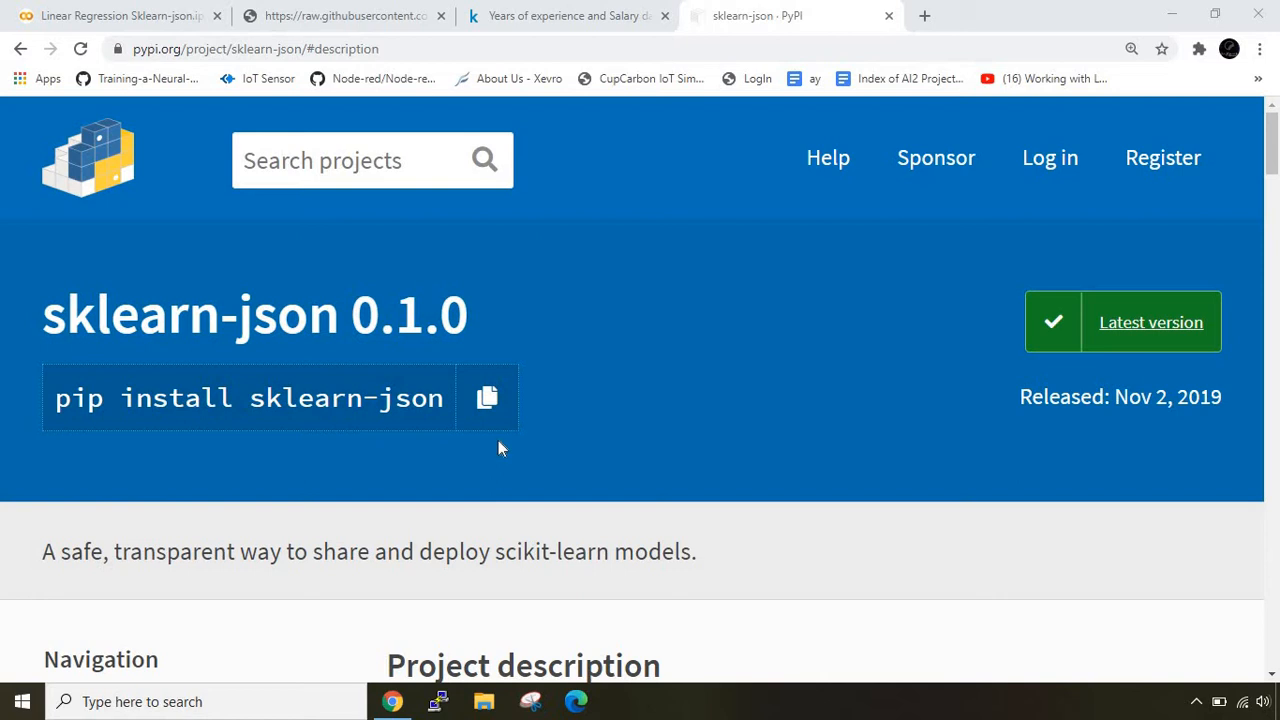
pyautogui.moveTo(640, 384)
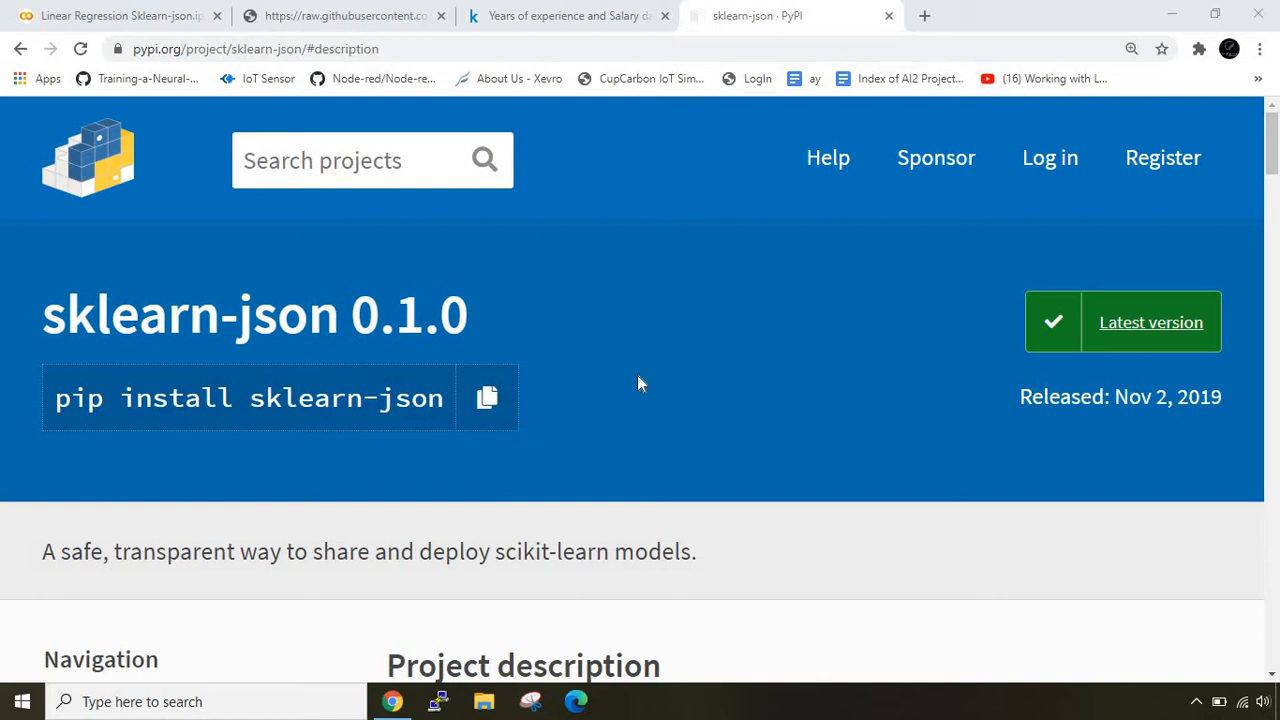
# Scroll to the Why sklearn-json? section and highlight the simple-attack-vector phrase.
pyautogui.scroll(-3)
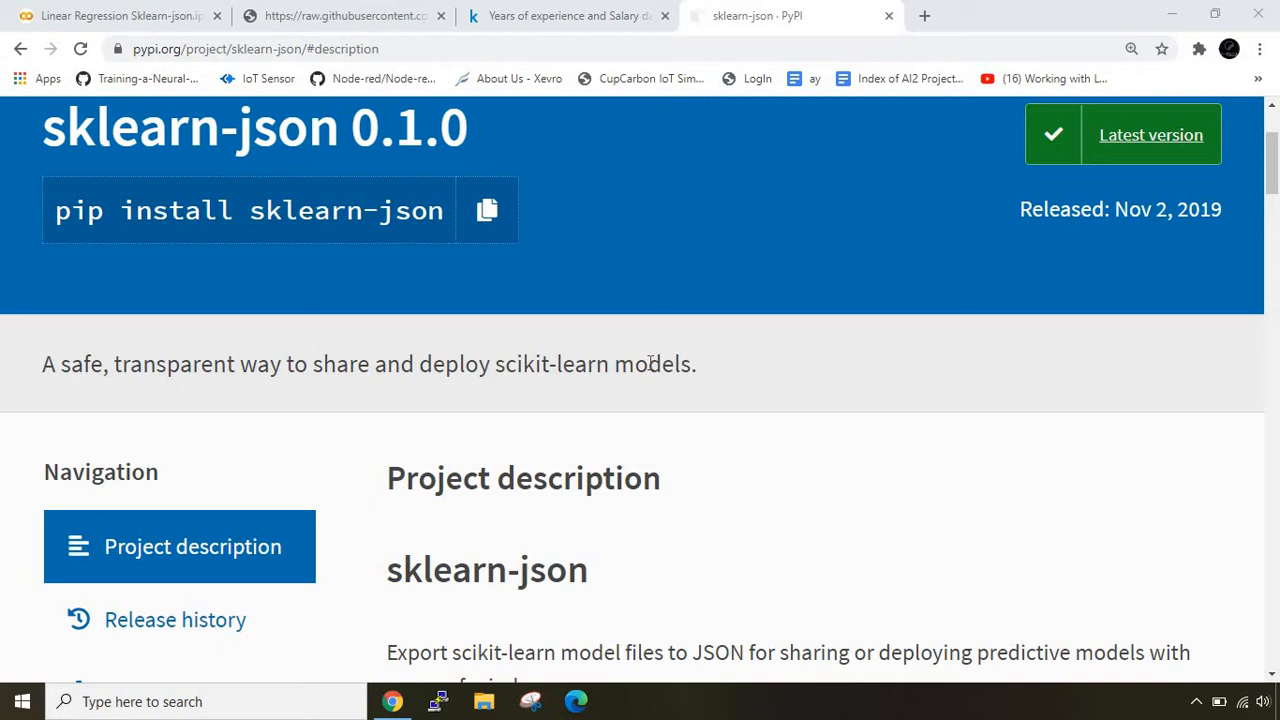
pyautogui.scroll(-3)
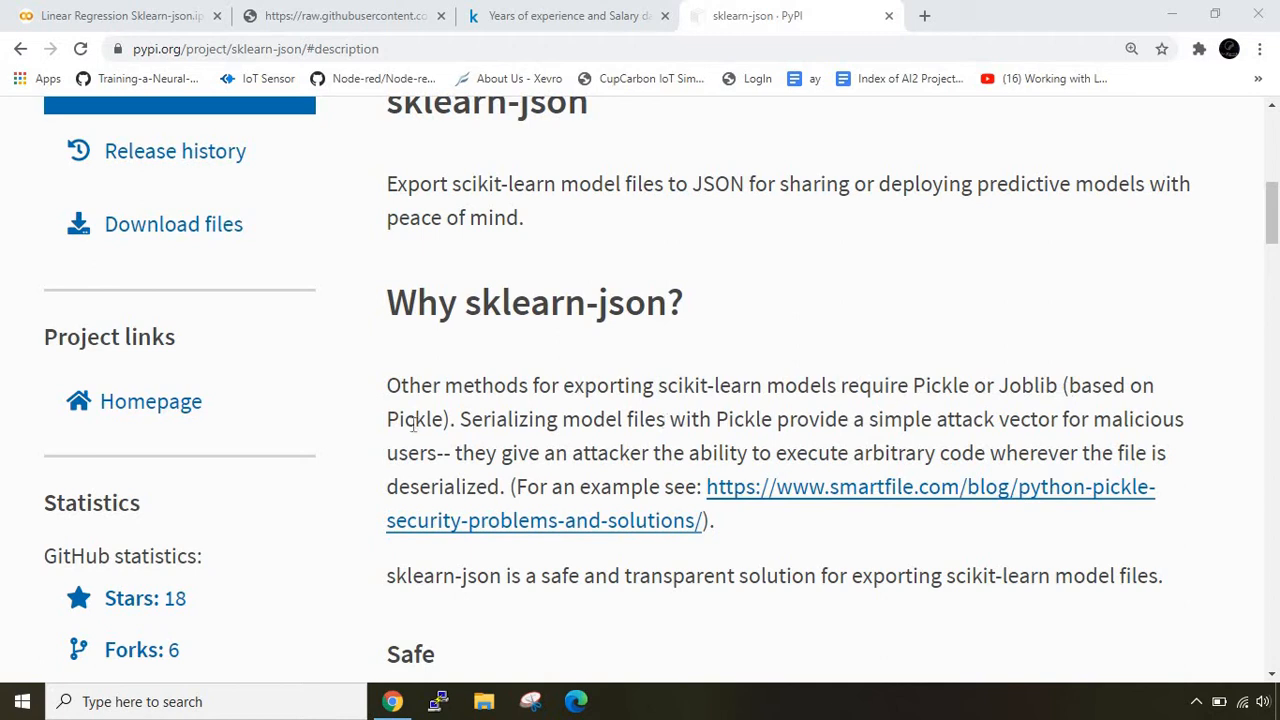
pyautogui.moveTo(568, 420)
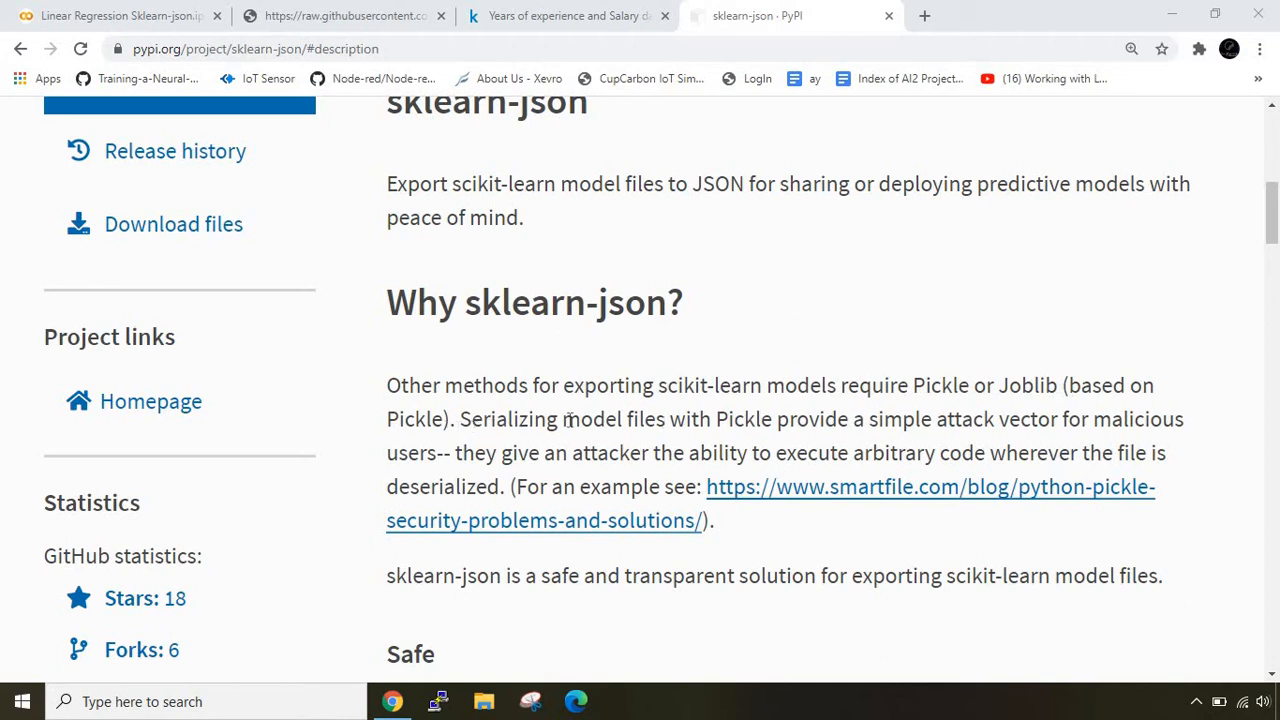
pyautogui.moveTo(712, 426)
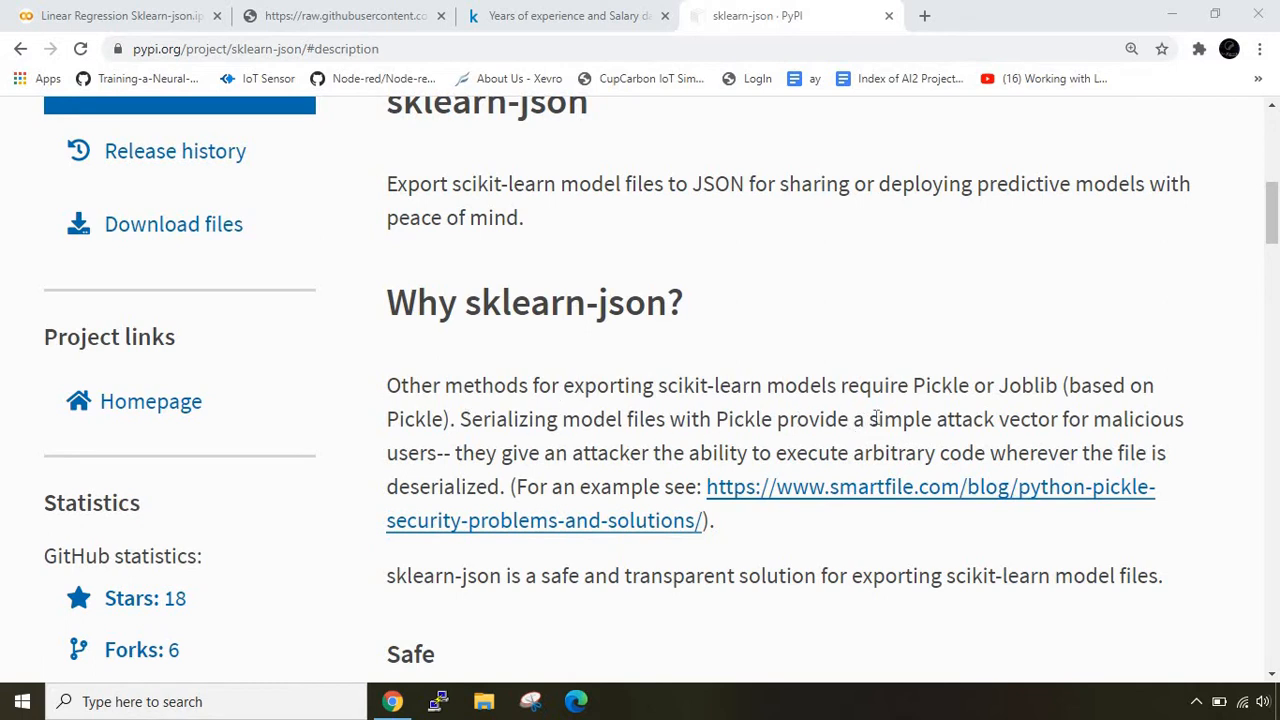
pyautogui.moveTo(872, 420); pyautogui.dragTo(430, 452)
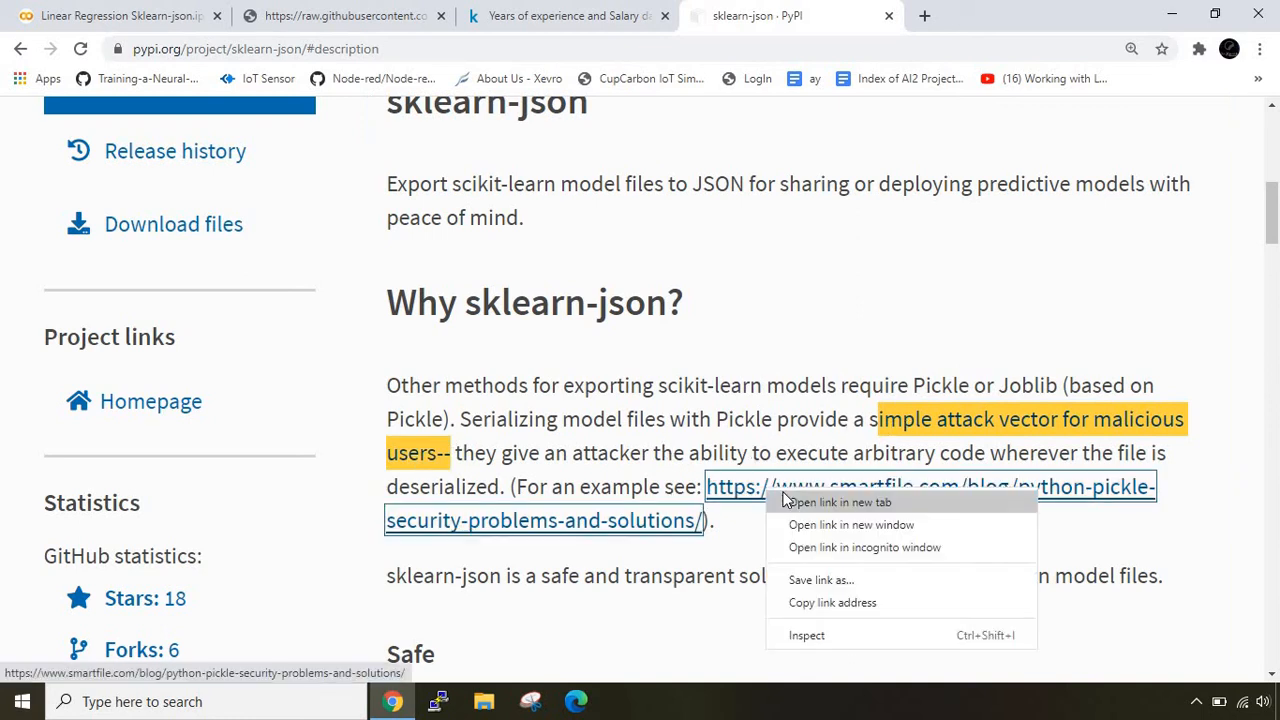
# View the Python Pickle security article in its own tab, then return to the sklearn-json page.
pyautogui.click(836, 502)
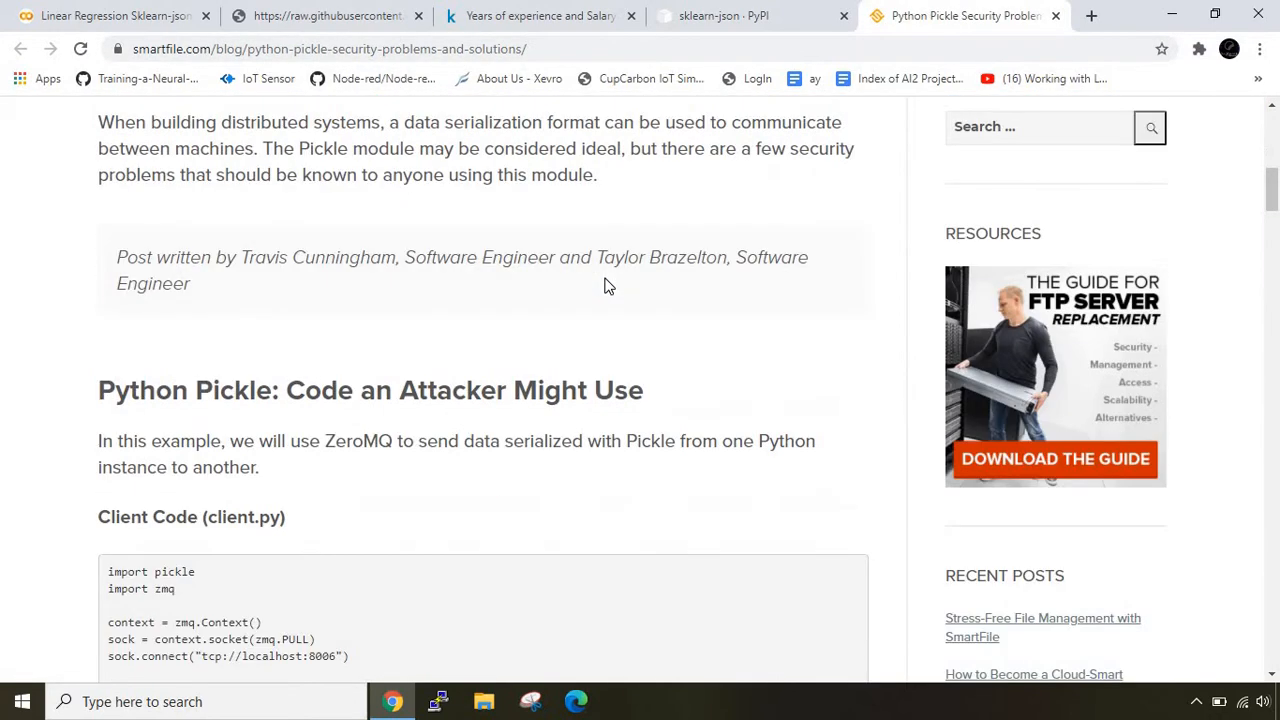
pyautogui.scroll(3)
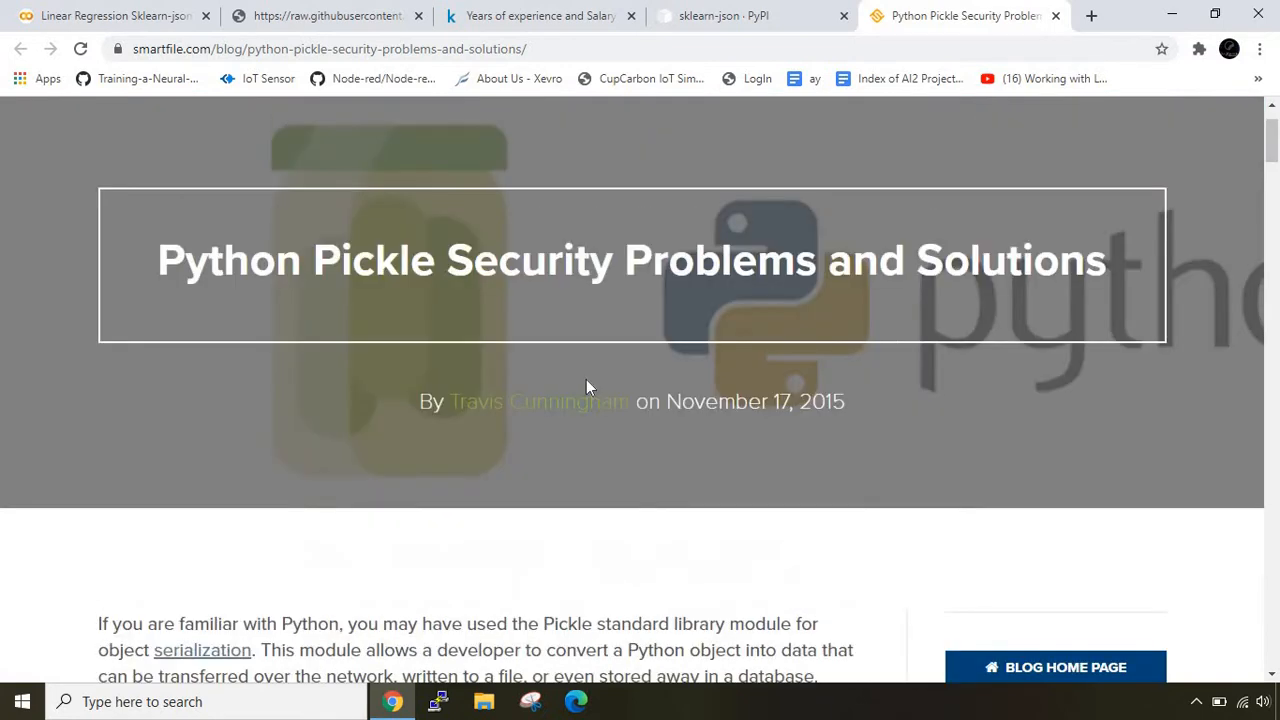
pyautogui.click(736, 16)
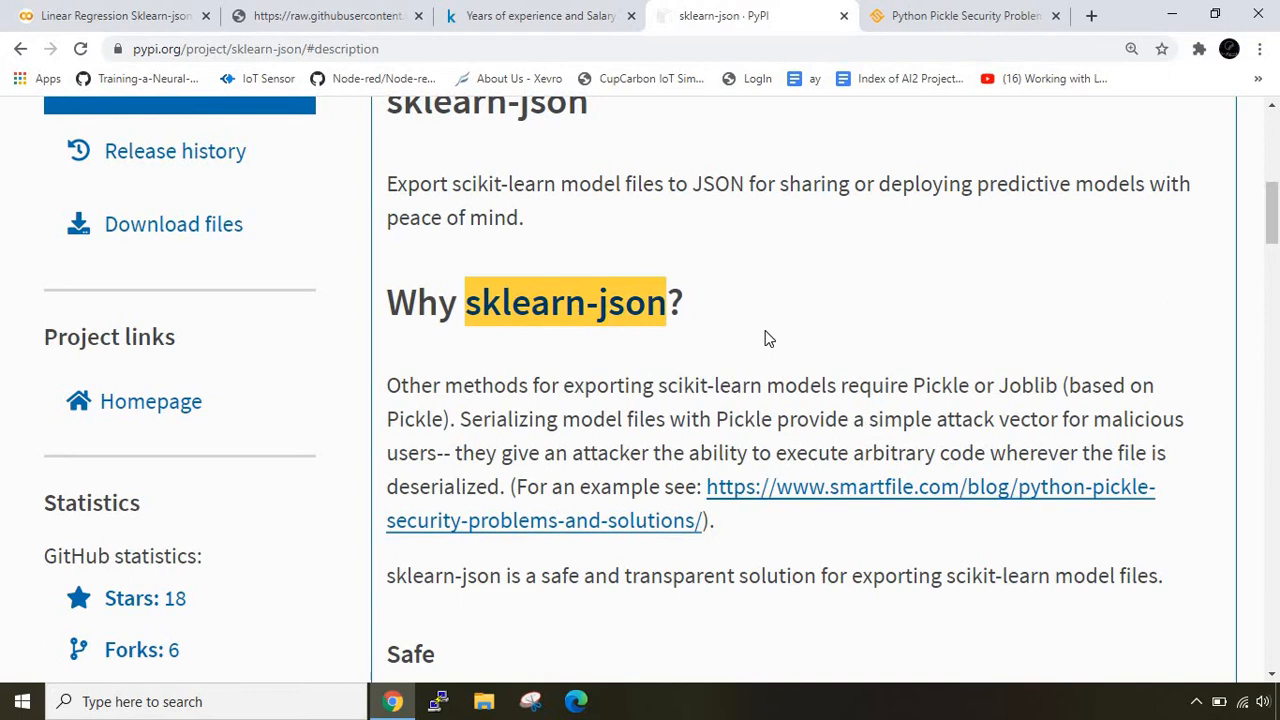
# Skim the Safe section highlighting the word JSON, then show the release history listing 0.1.0.
pyautogui.scroll(-3)
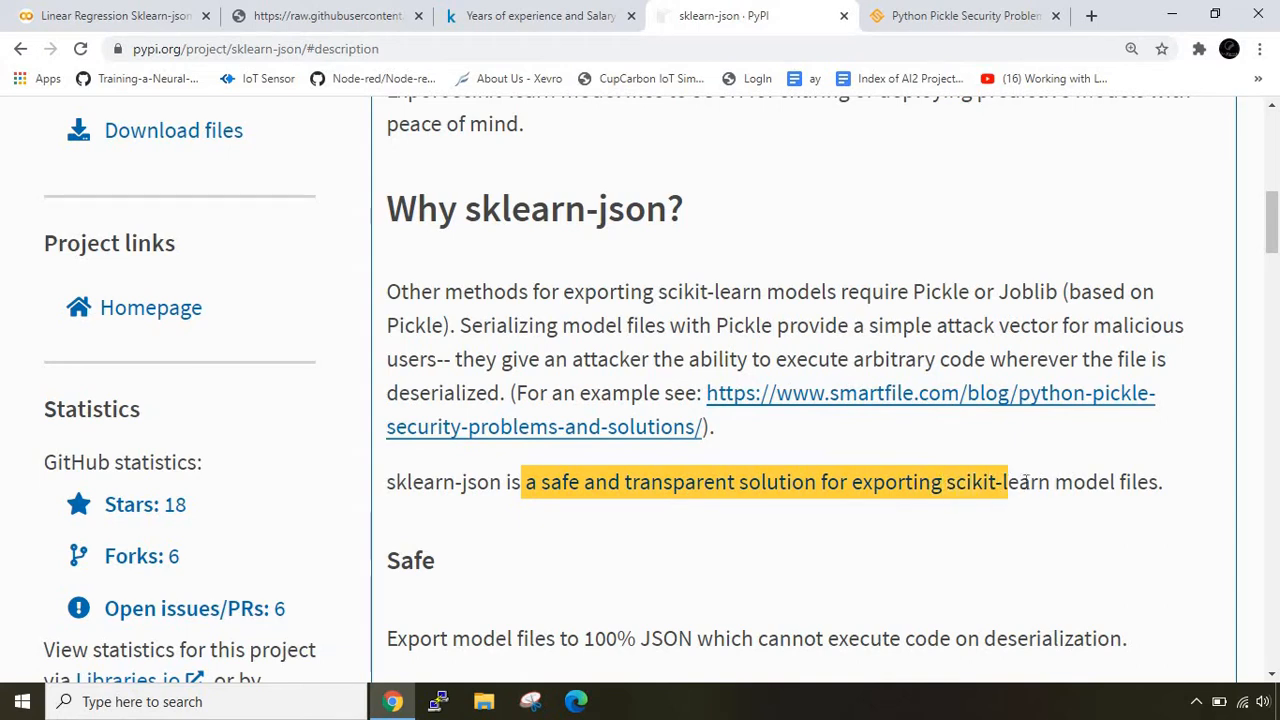
pyautogui.click(1092, 488)
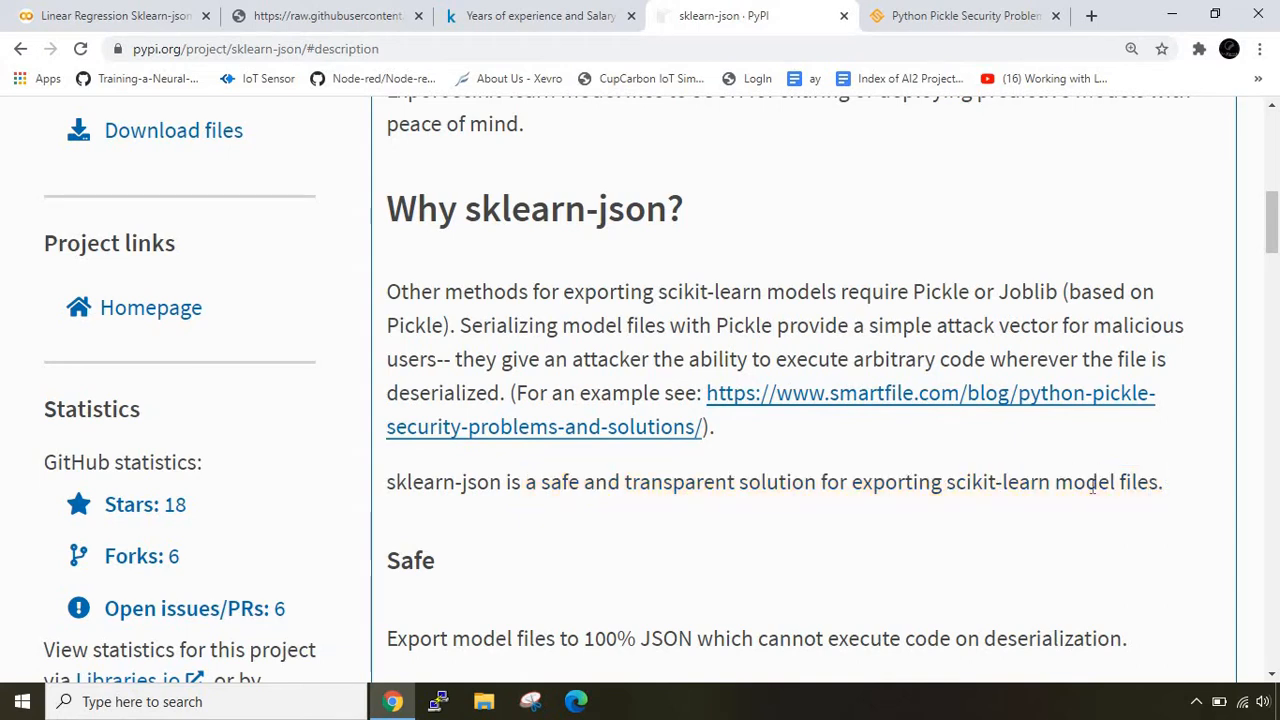
pyautogui.moveTo(1088, 476)
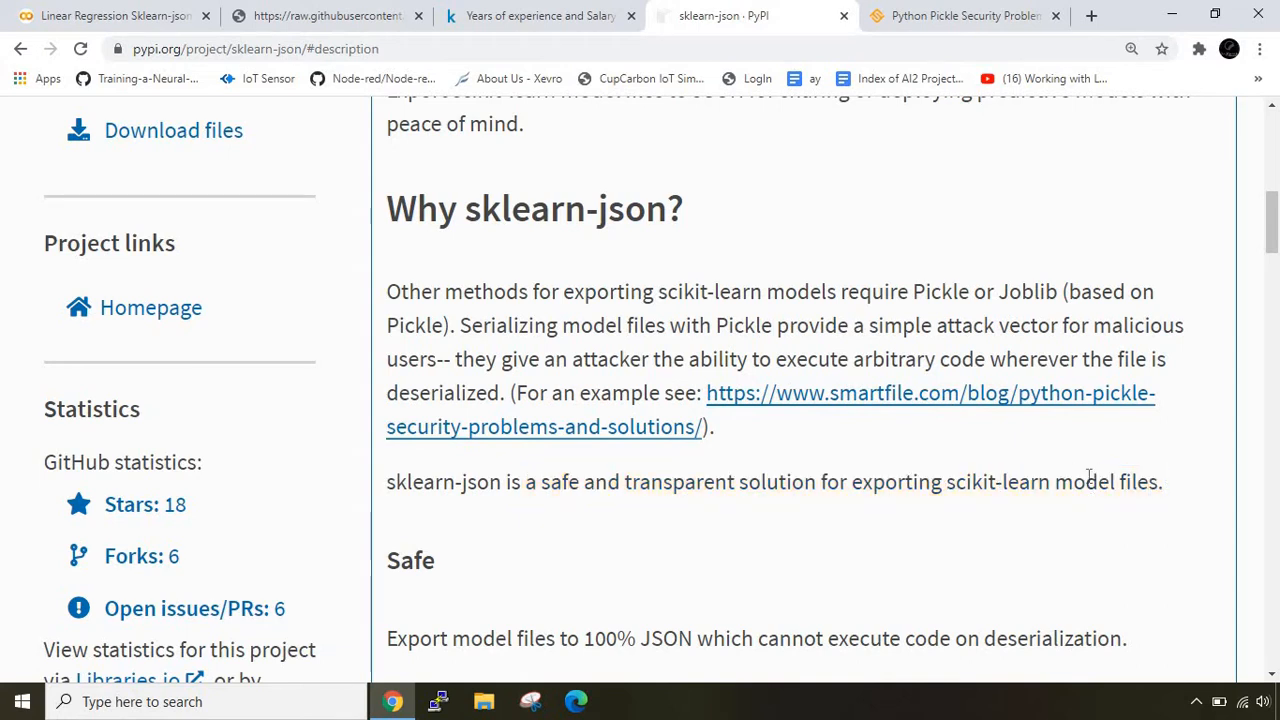
pyautogui.scroll(-3)
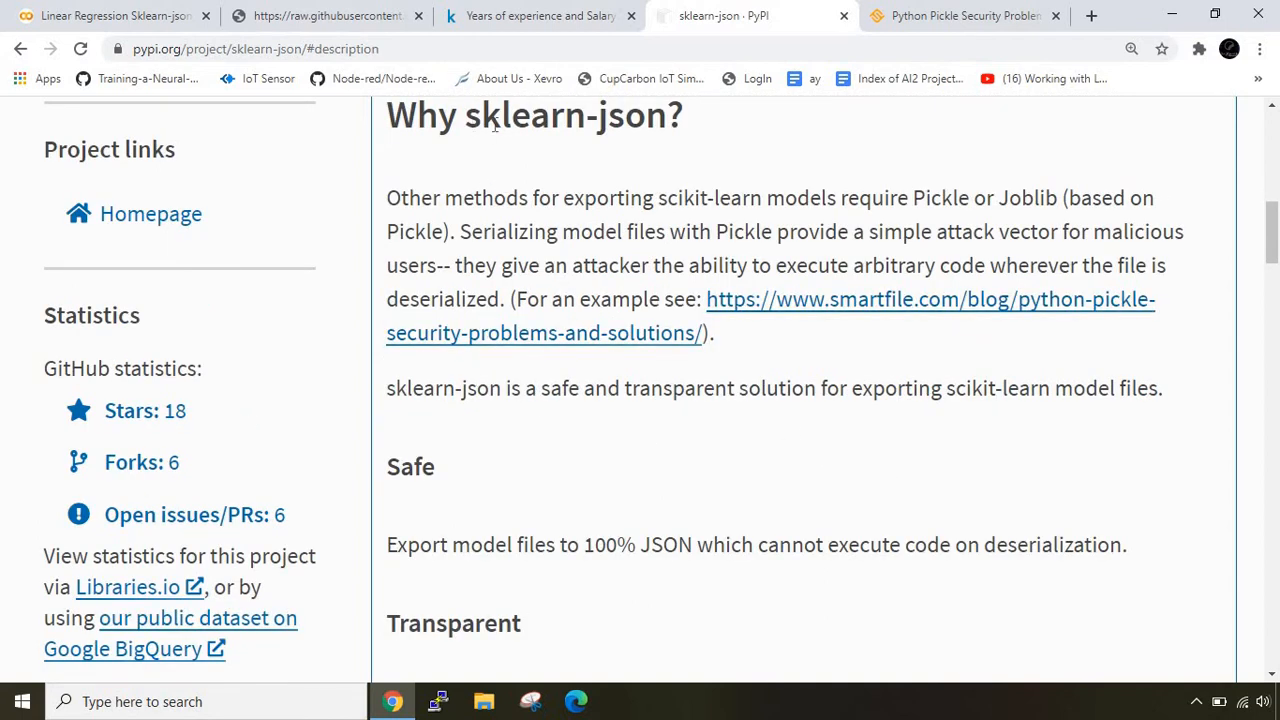
pyautogui.doubleClick(548, 114)
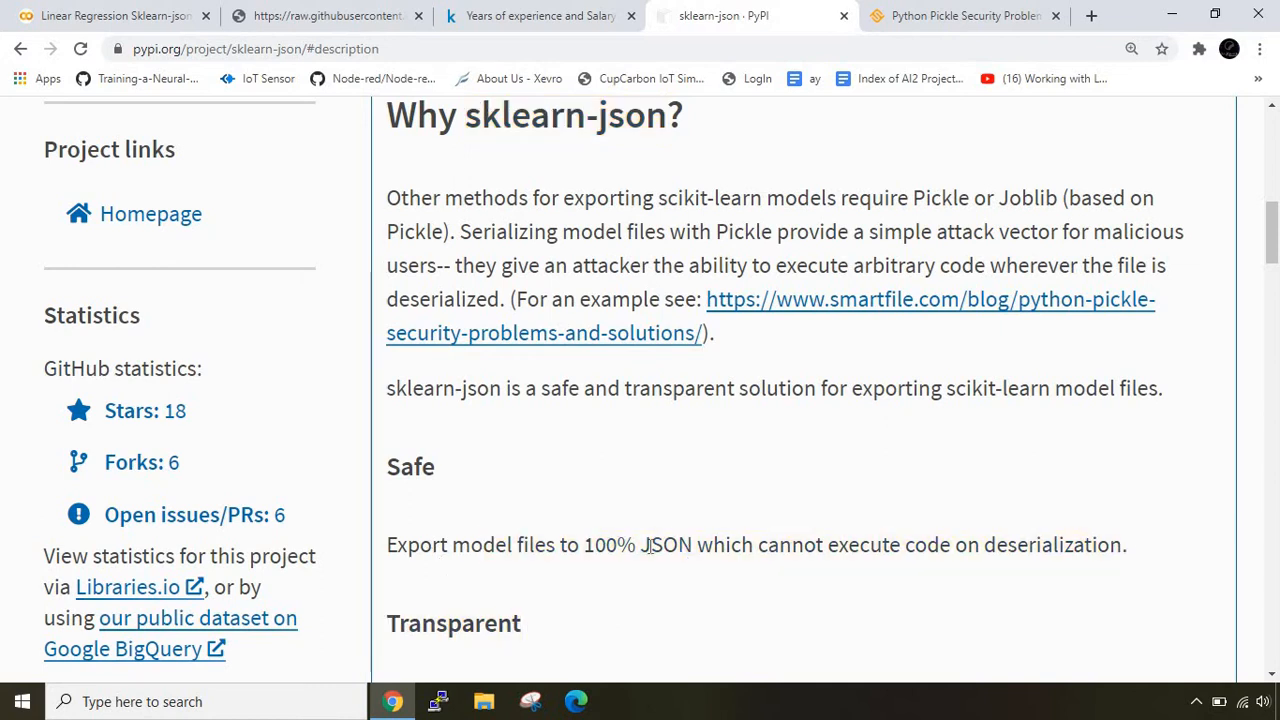
pyautogui.doubleClick(664, 544)
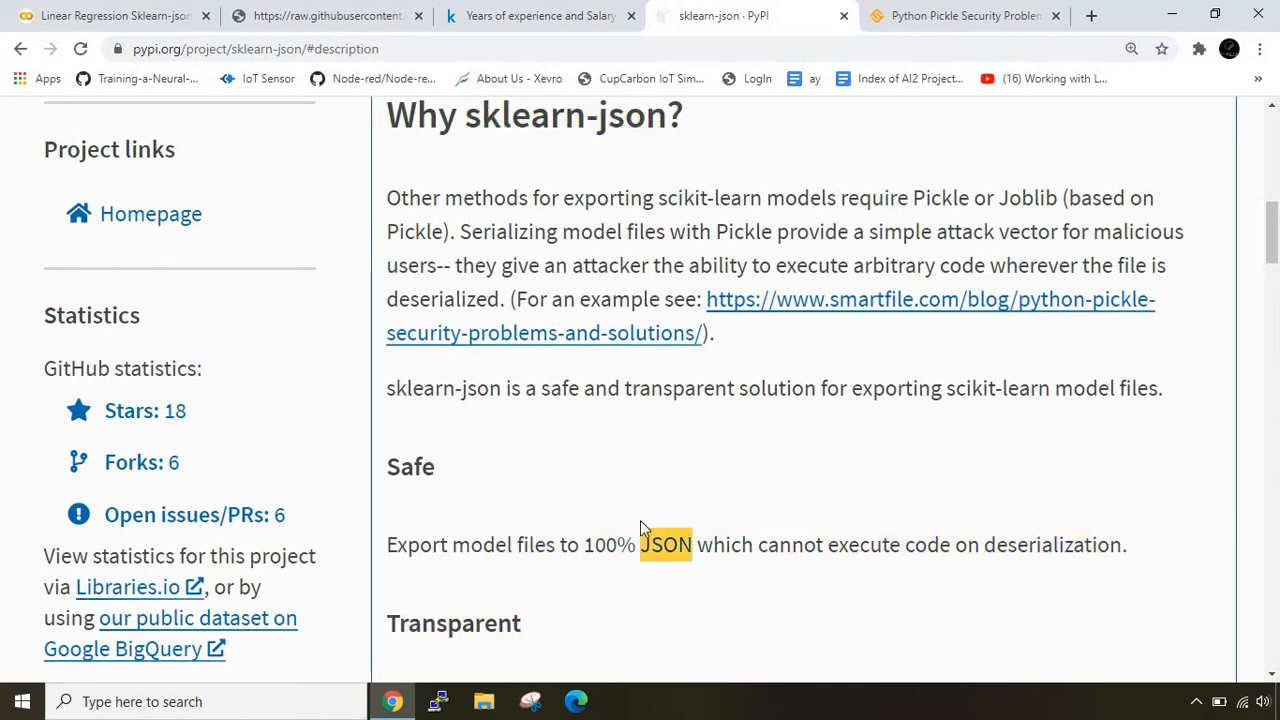
pyautogui.scroll(3)
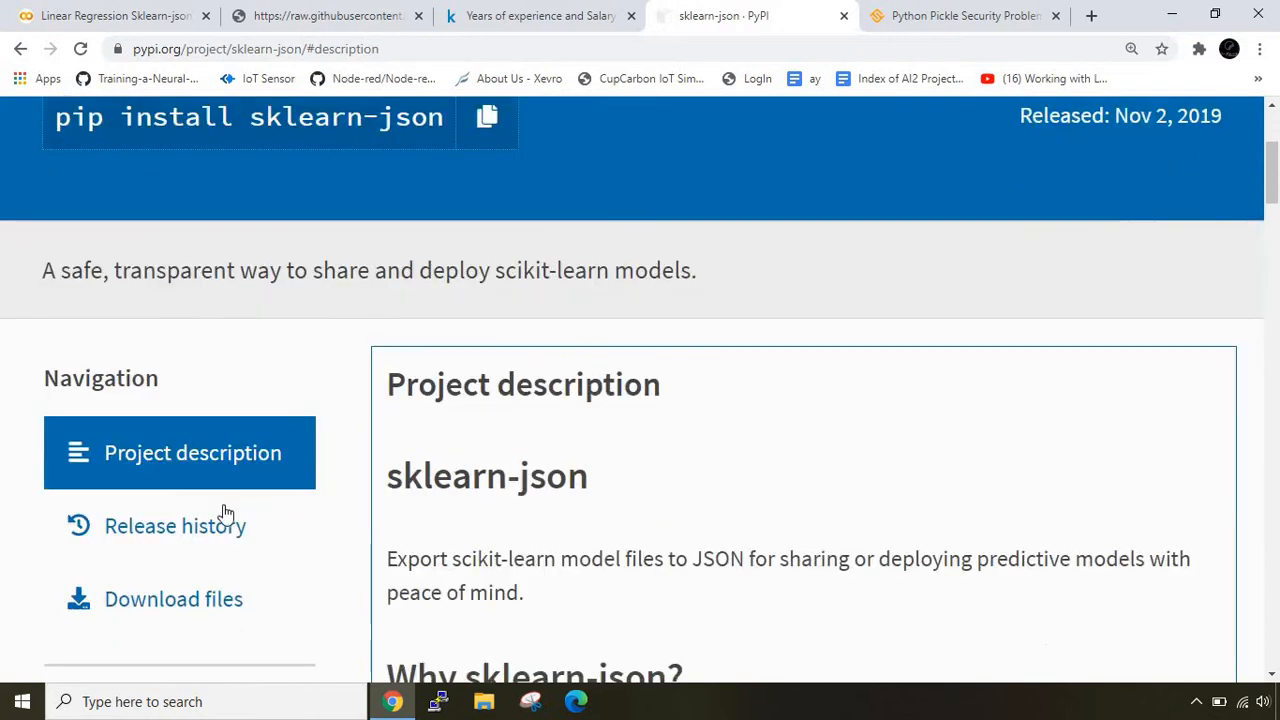
pyautogui.click(176, 526)
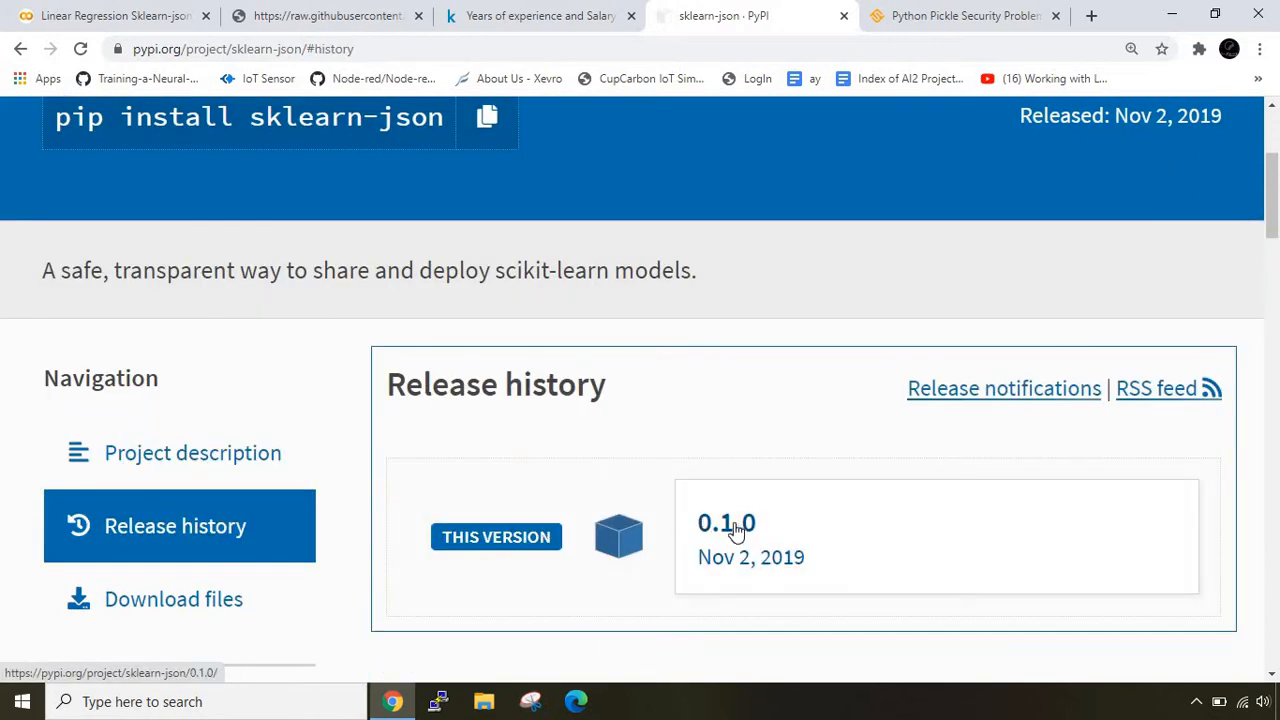
pyautogui.moveTo(716, 532)
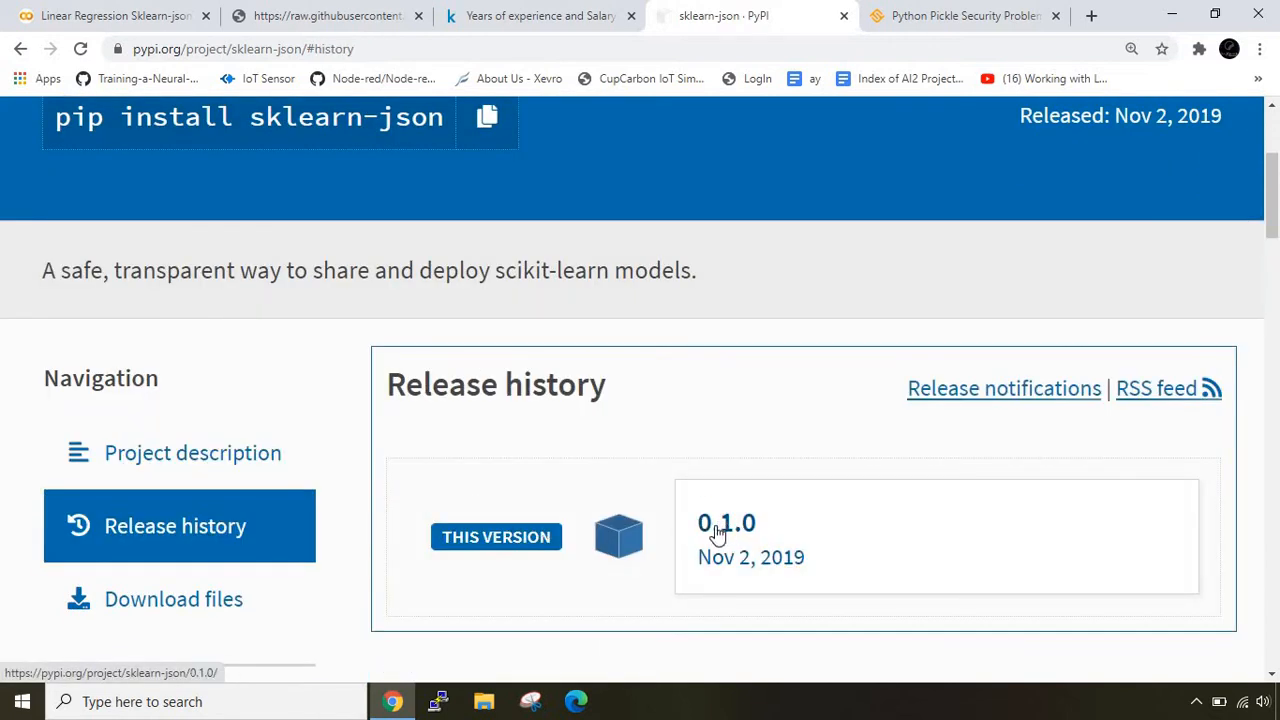
pyautogui.moveTo(780, 536)
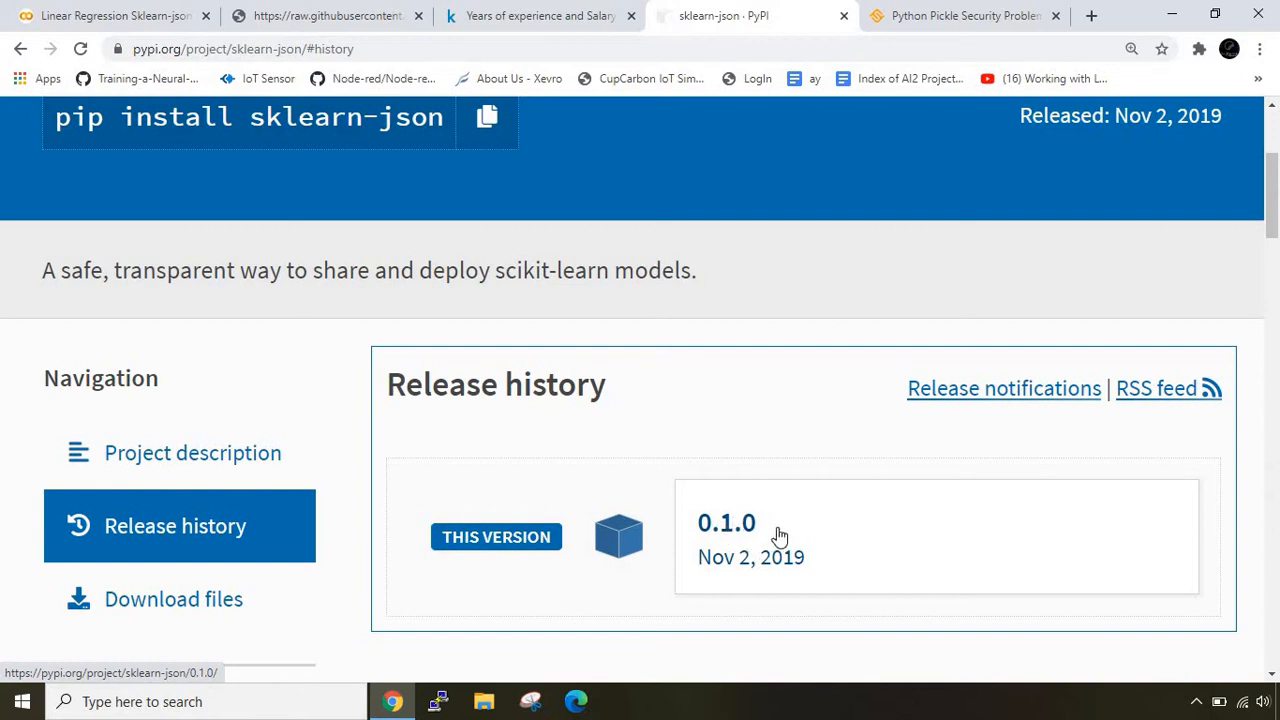
pyautogui.moveTo(812, 572)
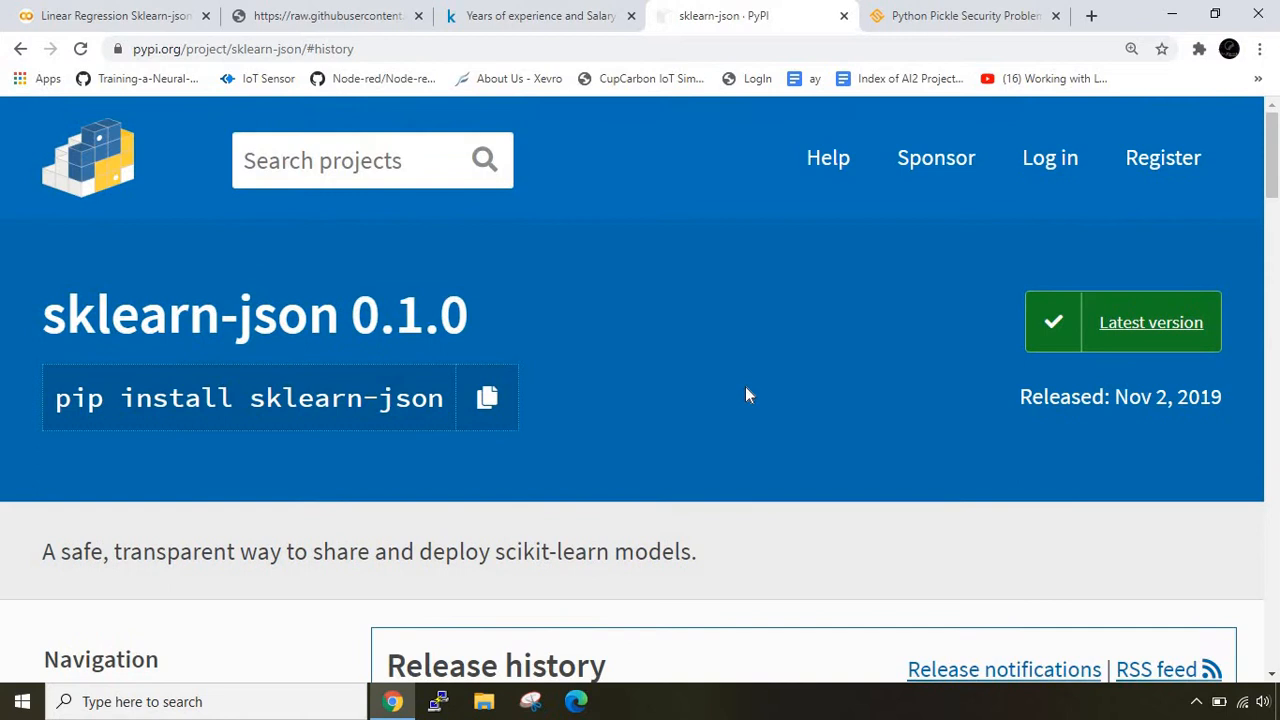
pyautogui.moveTo(496, 160)
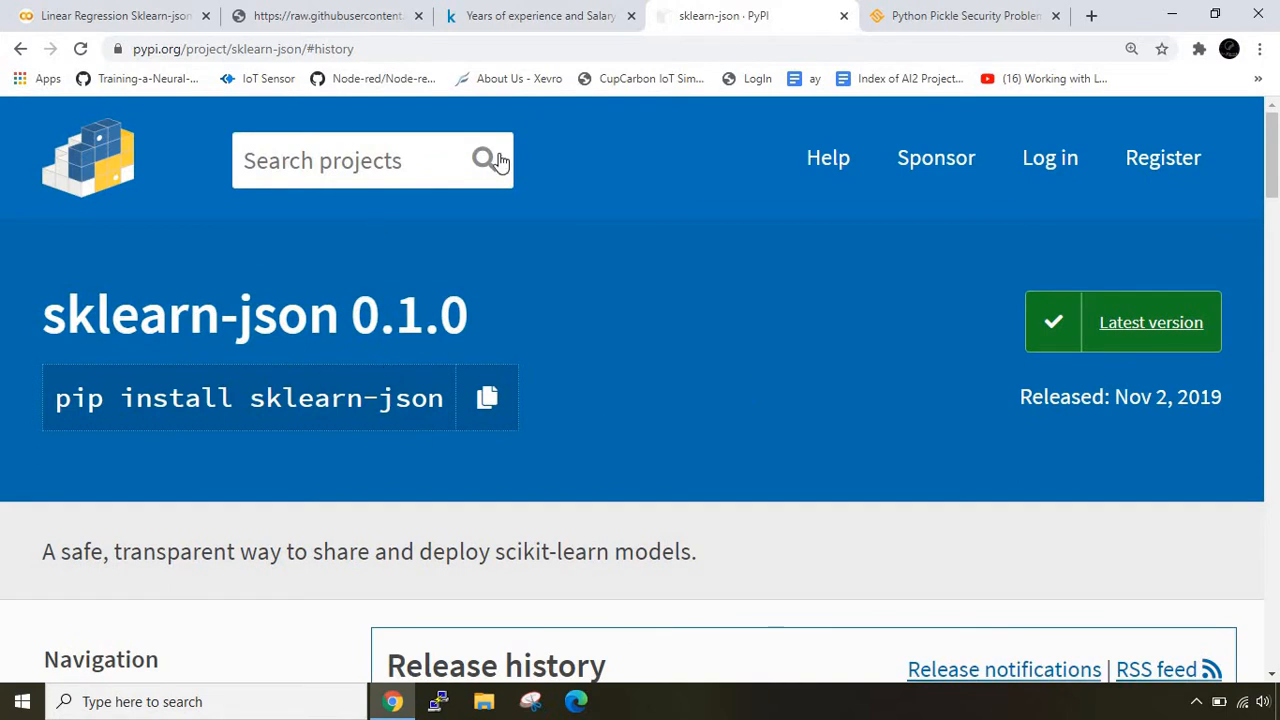
# Browse the Kaggle Salary_Data.csv preview, then switch to the raw CSV of experience and salary values.
pyautogui.click(540, 16)
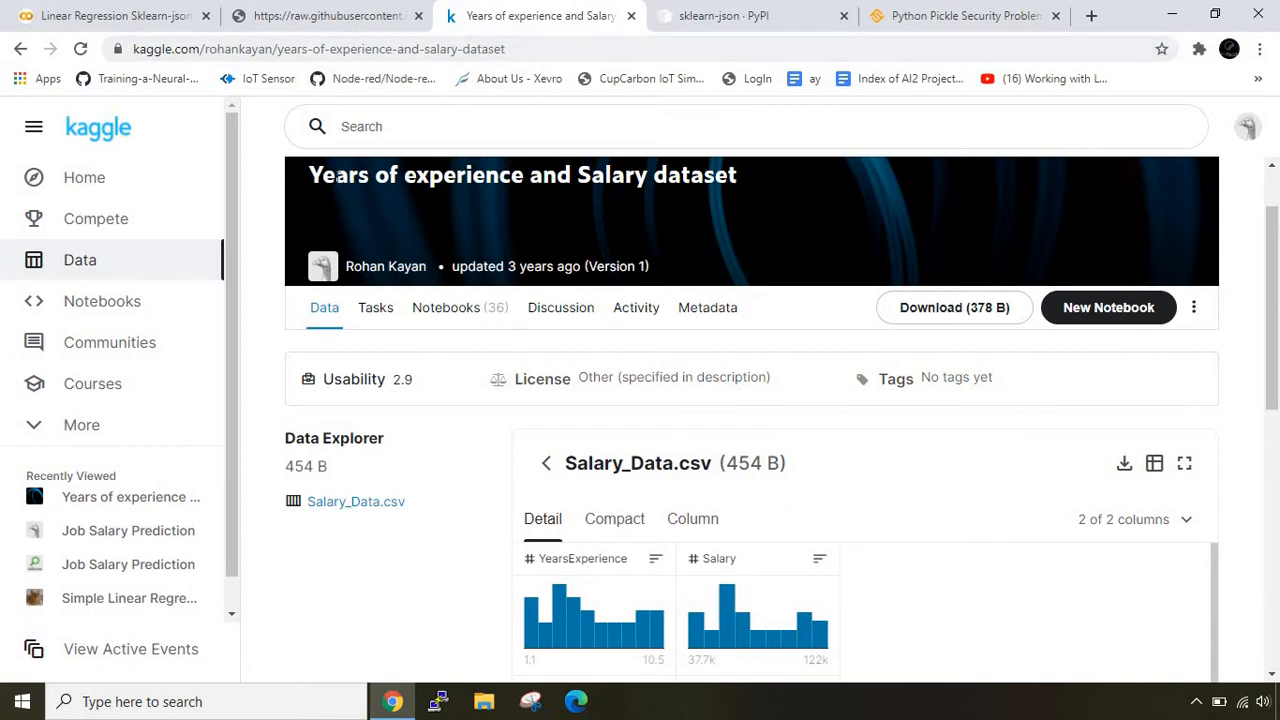
pyautogui.moveTo(798, 388)
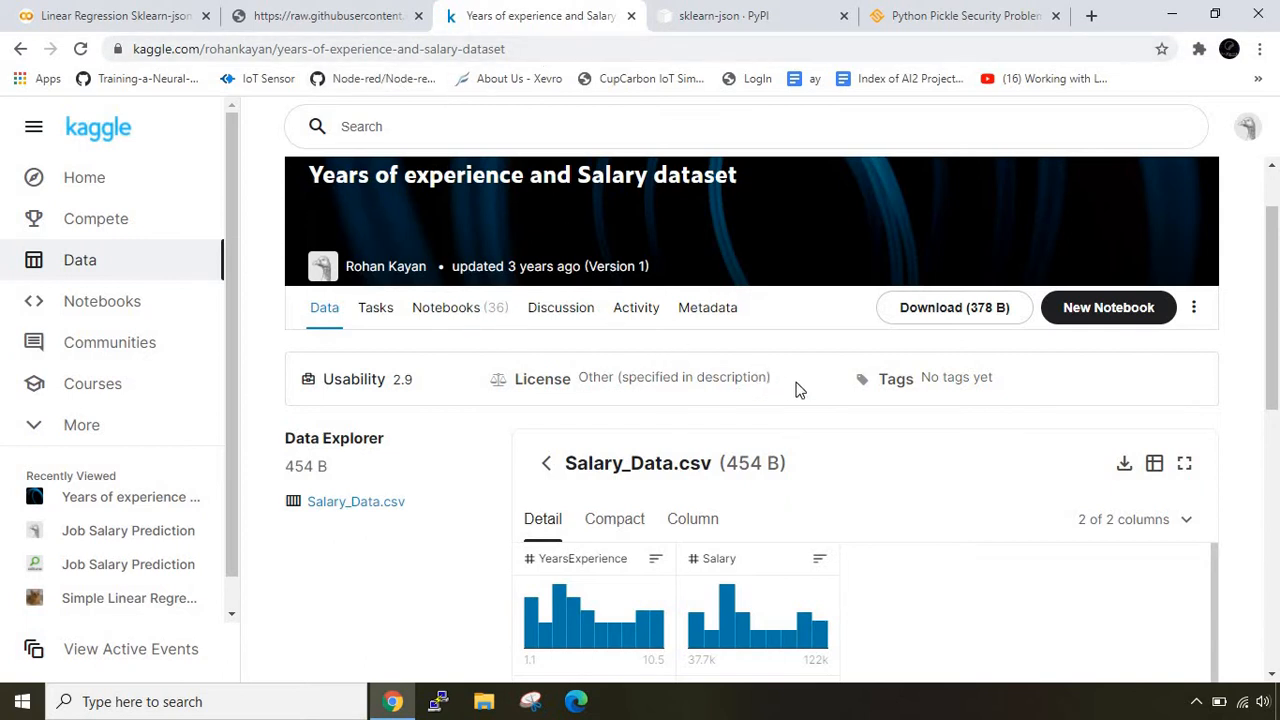
pyautogui.scroll(-3)
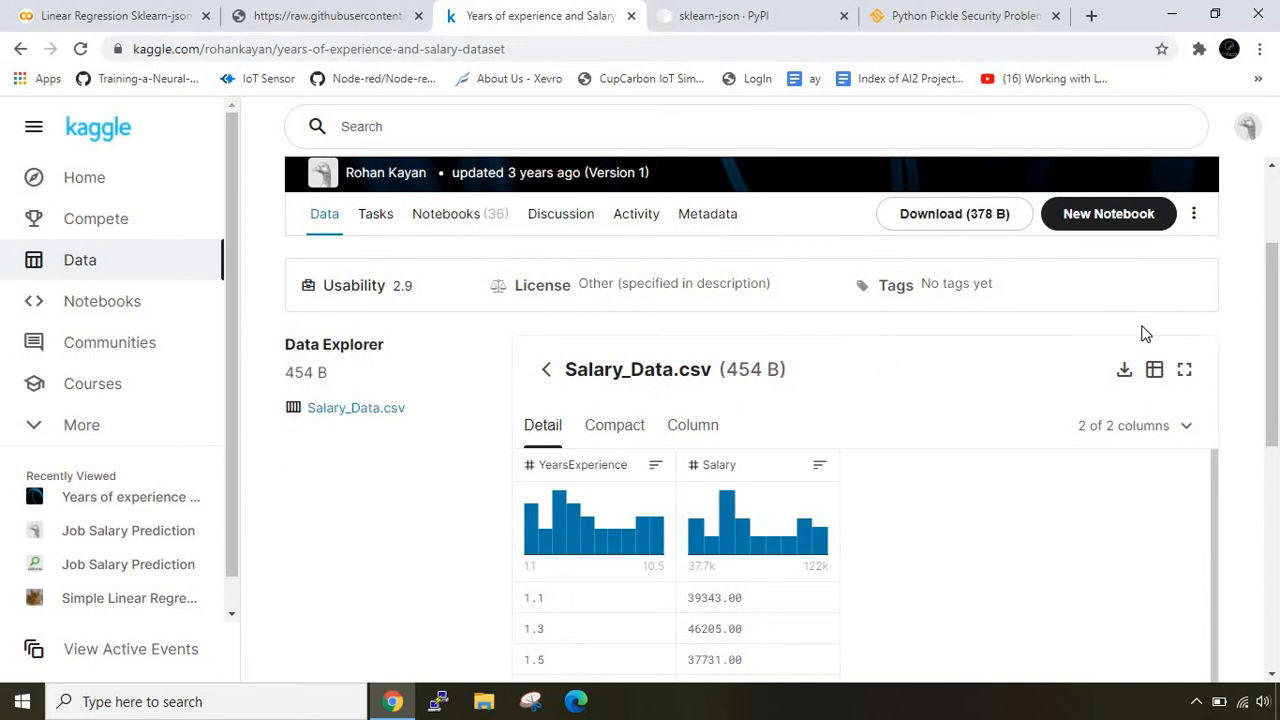
pyautogui.moveTo(936, 348)
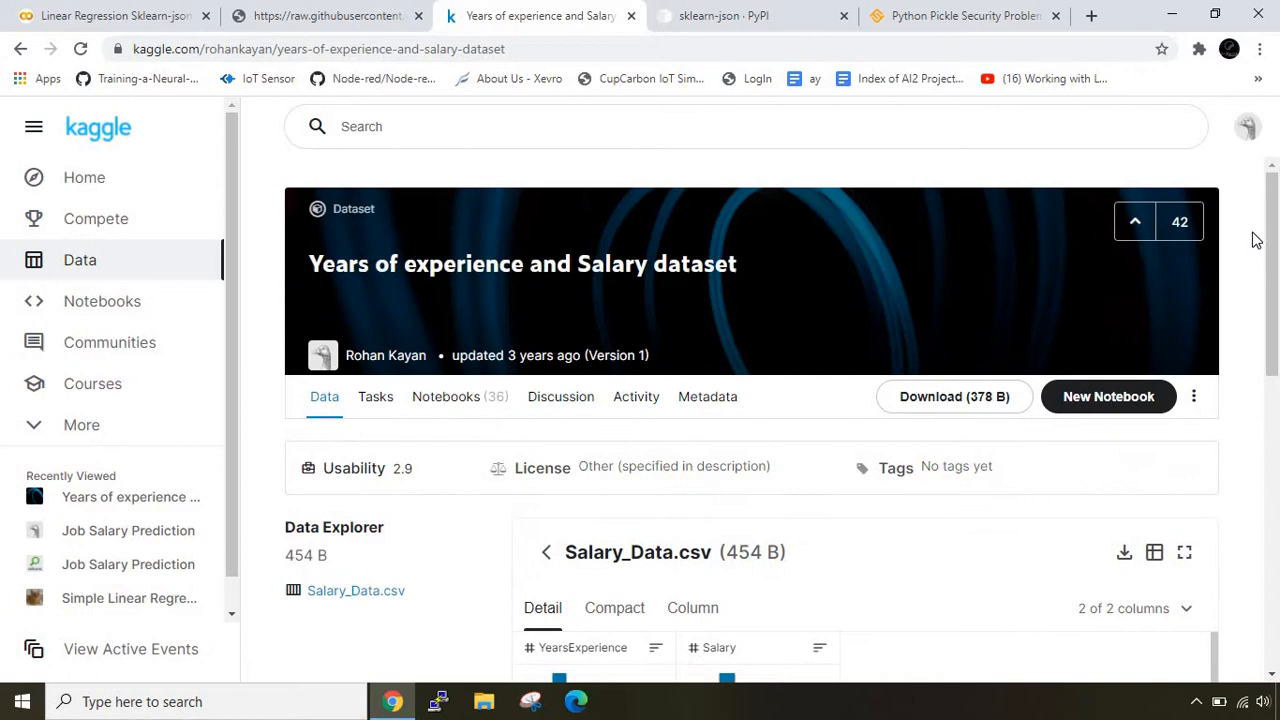
pyautogui.moveTo(828, 260)
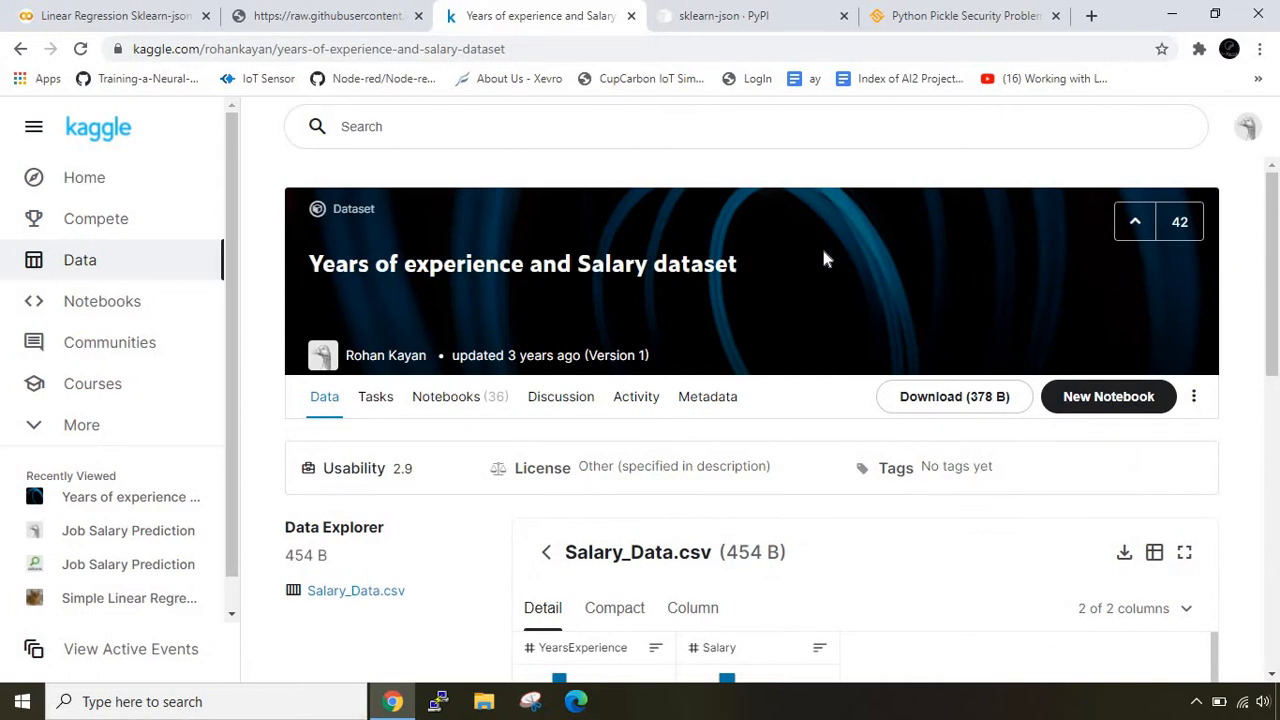
pyautogui.moveTo(556, 304)
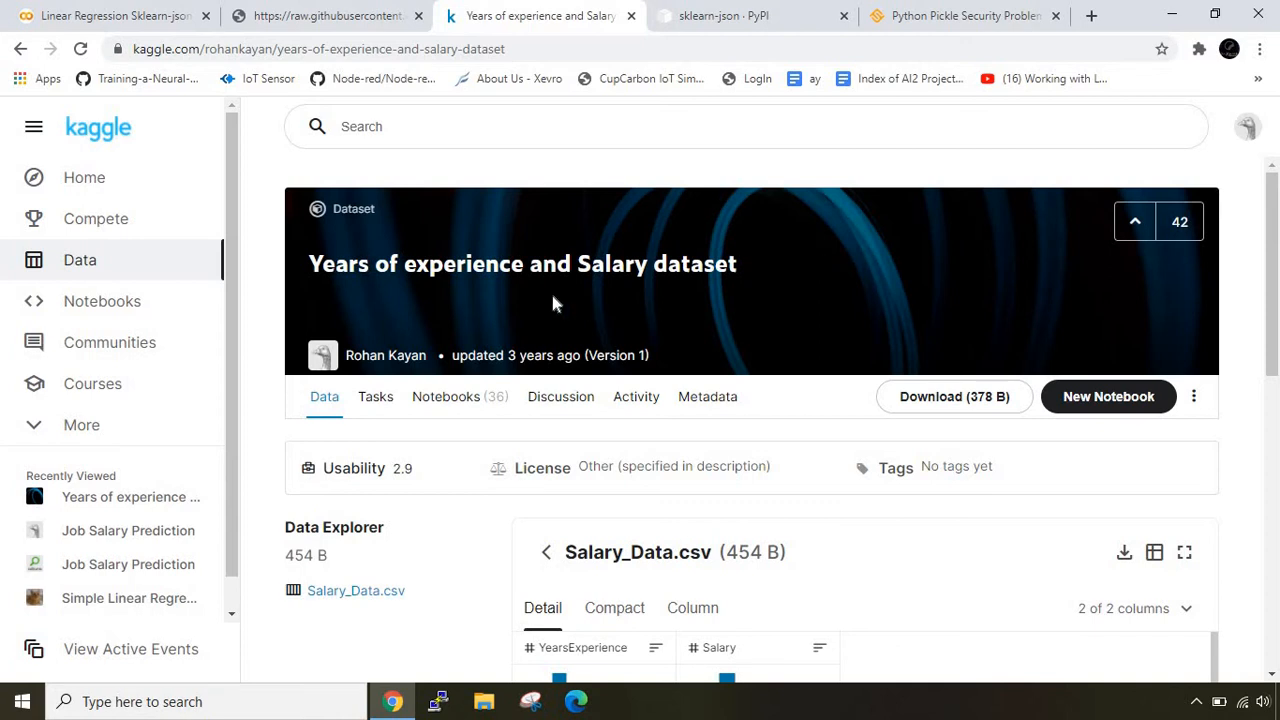
pyautogui.click(320, 16)
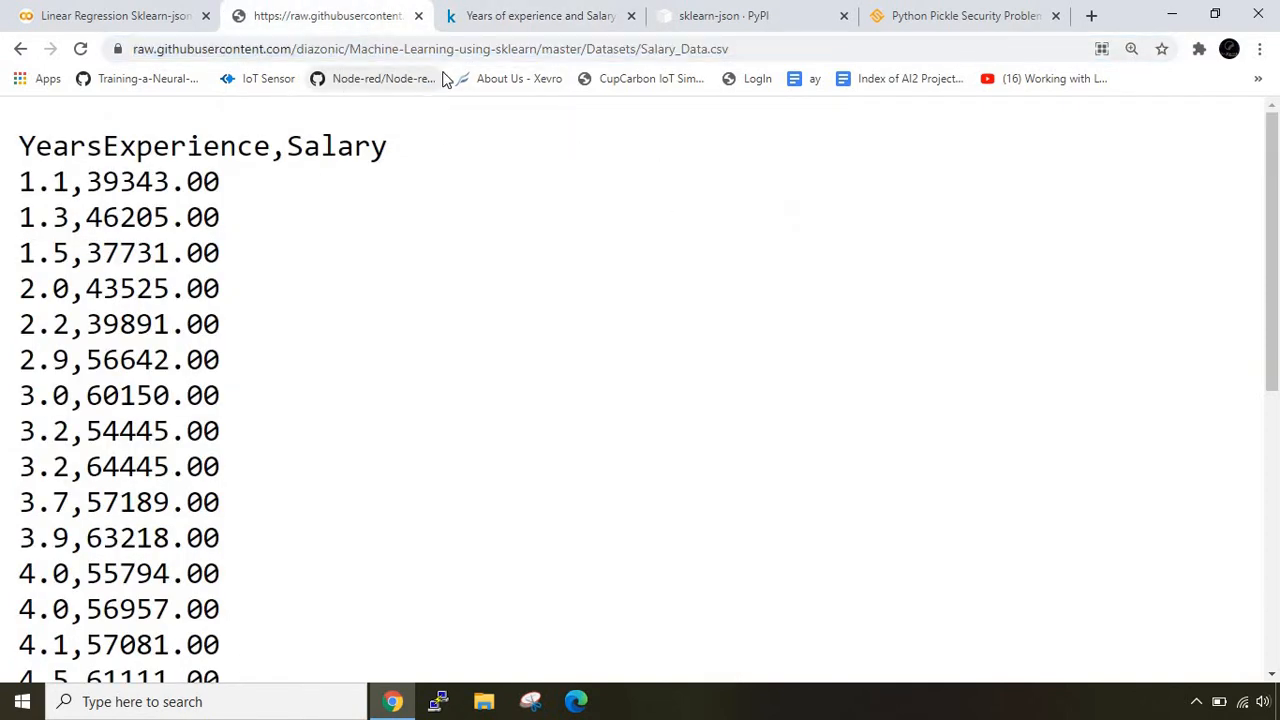
# Run the dataset import cell showing the 30-row YearsExperience/Salary table and highlight the Salary column.
pyautogui.click(120, 16)
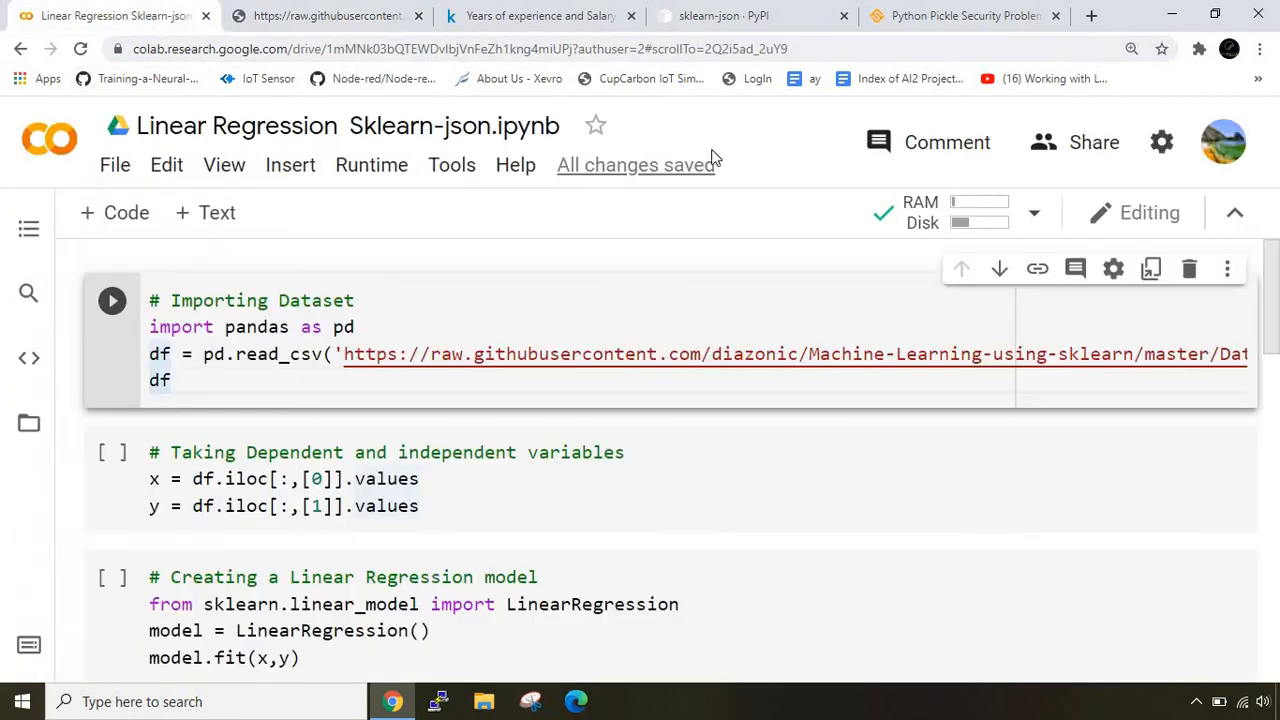
pyautogui.click(604, 336)
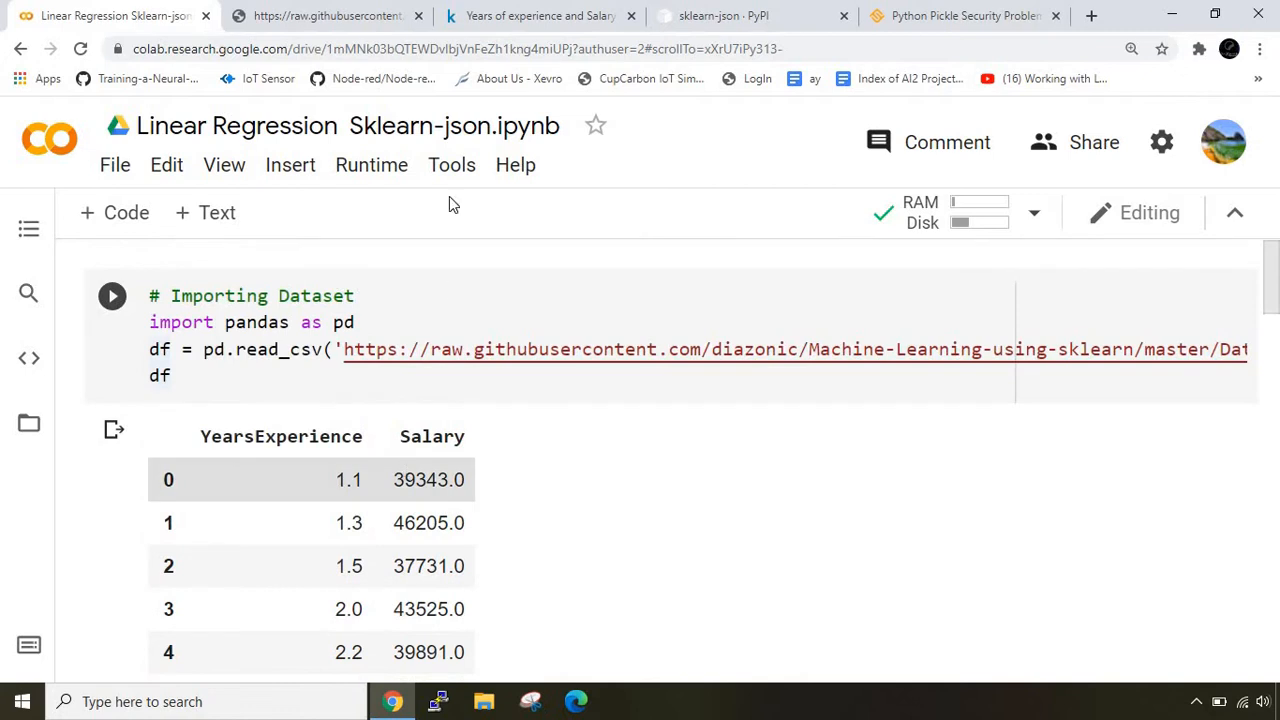
pyautogui.click(112, 296)
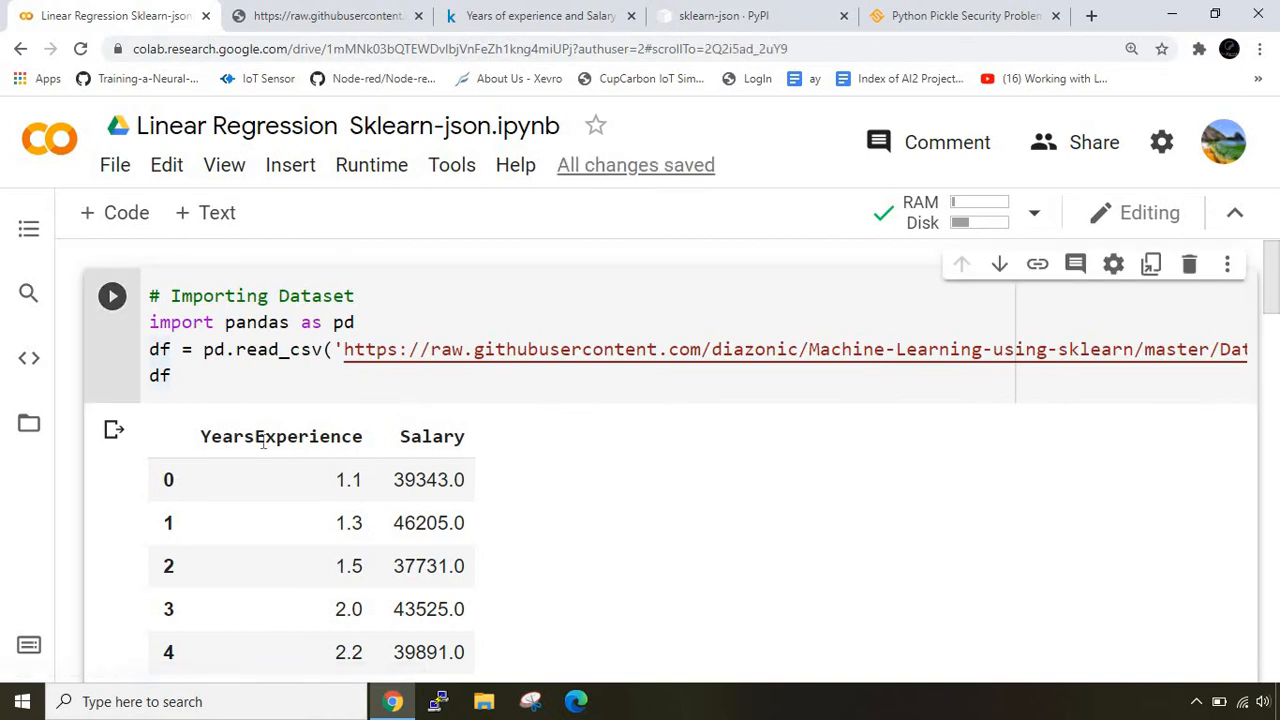
pyautogui.doubleClick(432, 436)
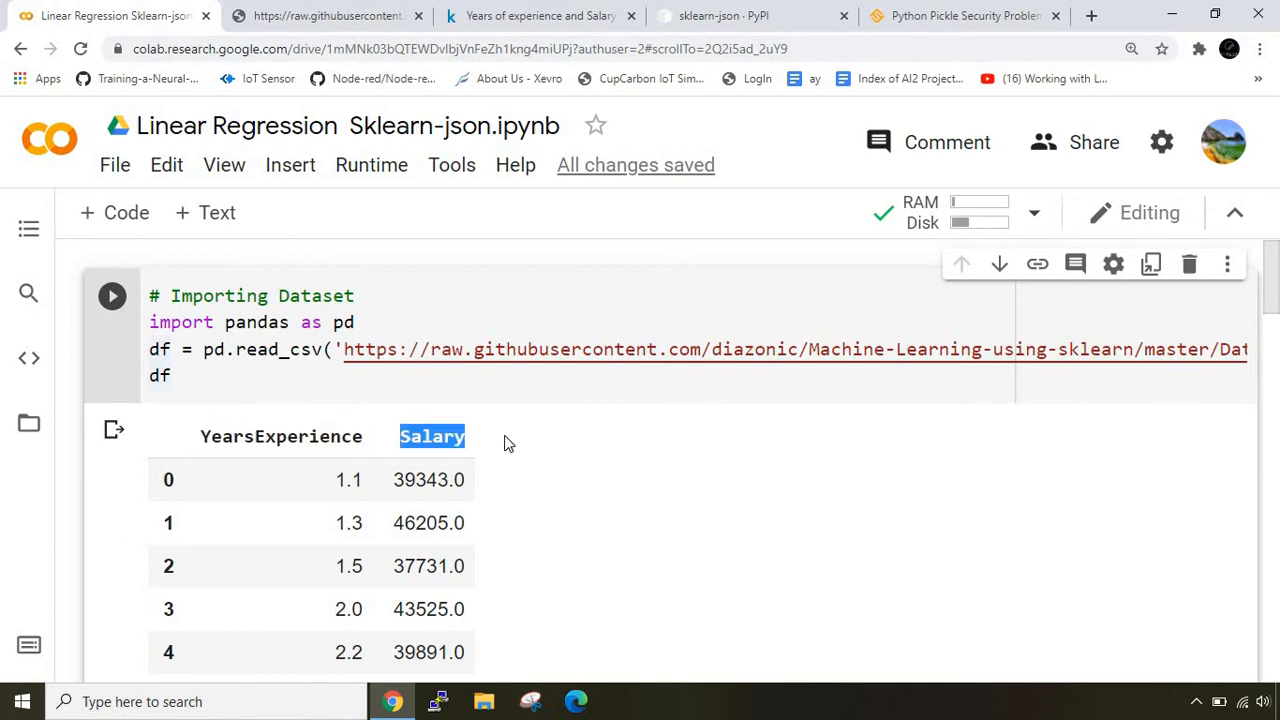
pyautogui.scroll(-3)
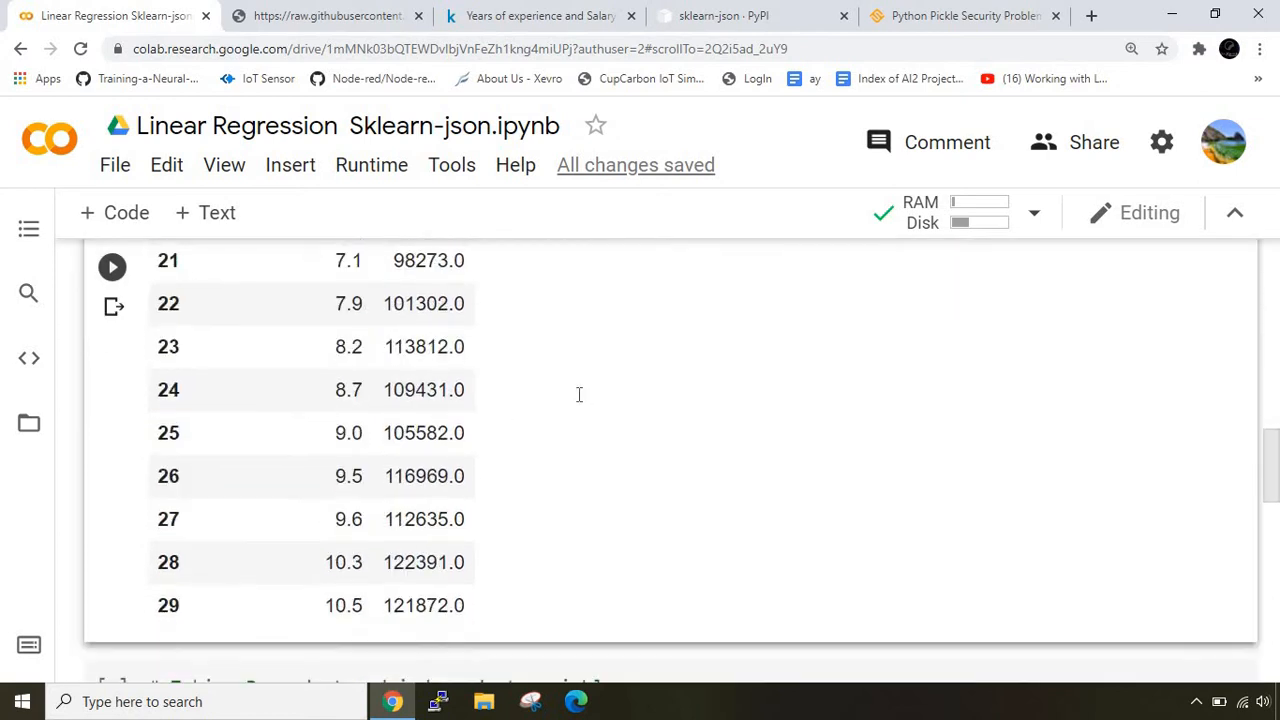
pyautogui.scroll(-3)
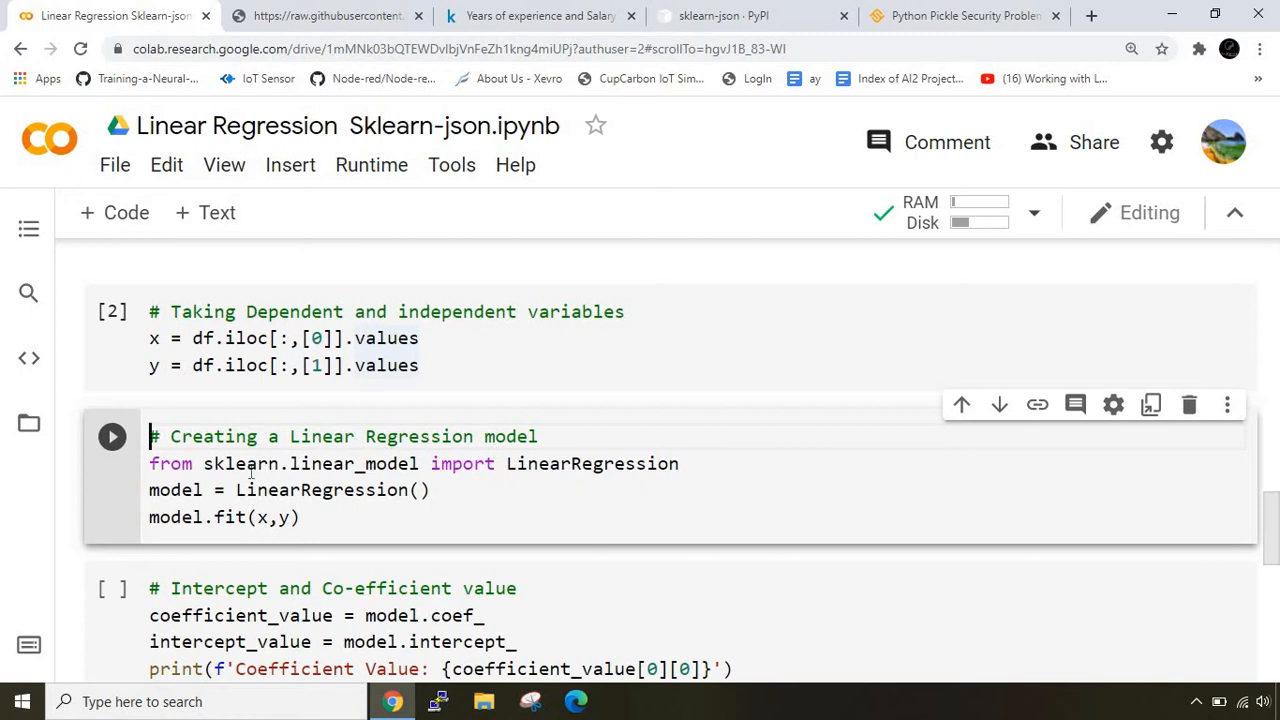
# Fit the LinearRegression model and print coefficient 9449.96 and intercept 25792.20.
pyautogui.click(300, 516)
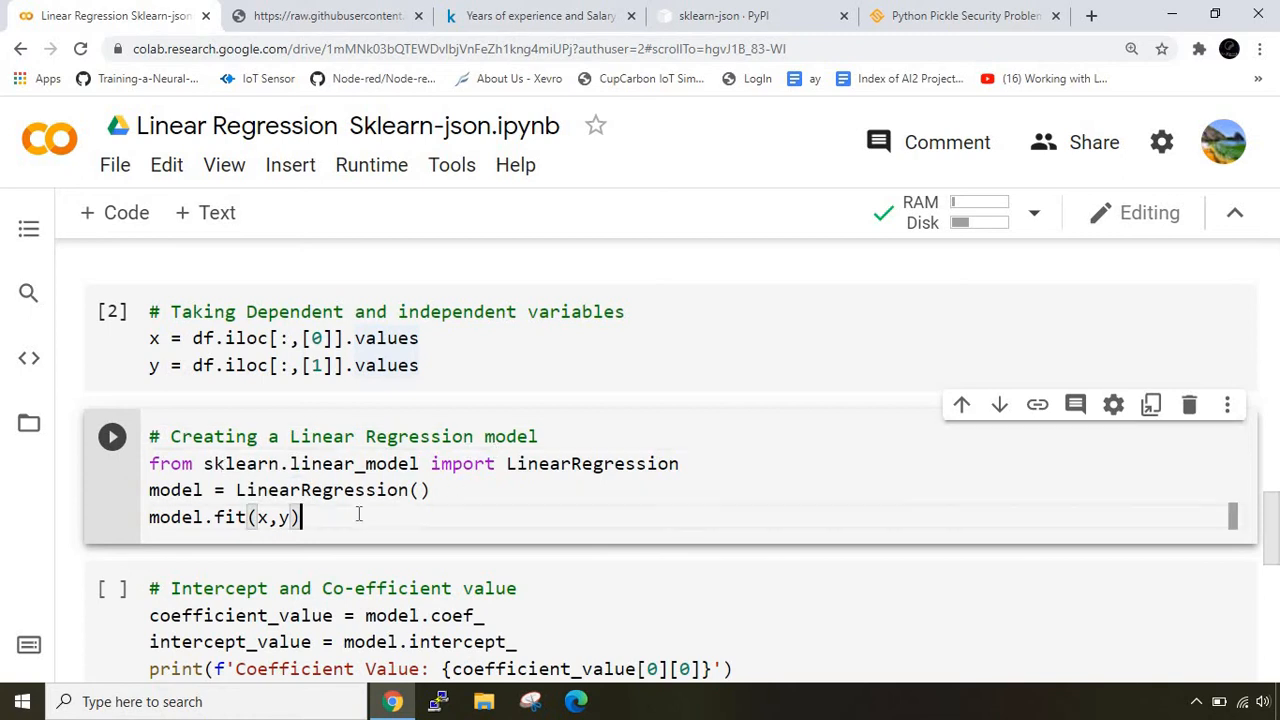
pyautogui.click(112, 436)
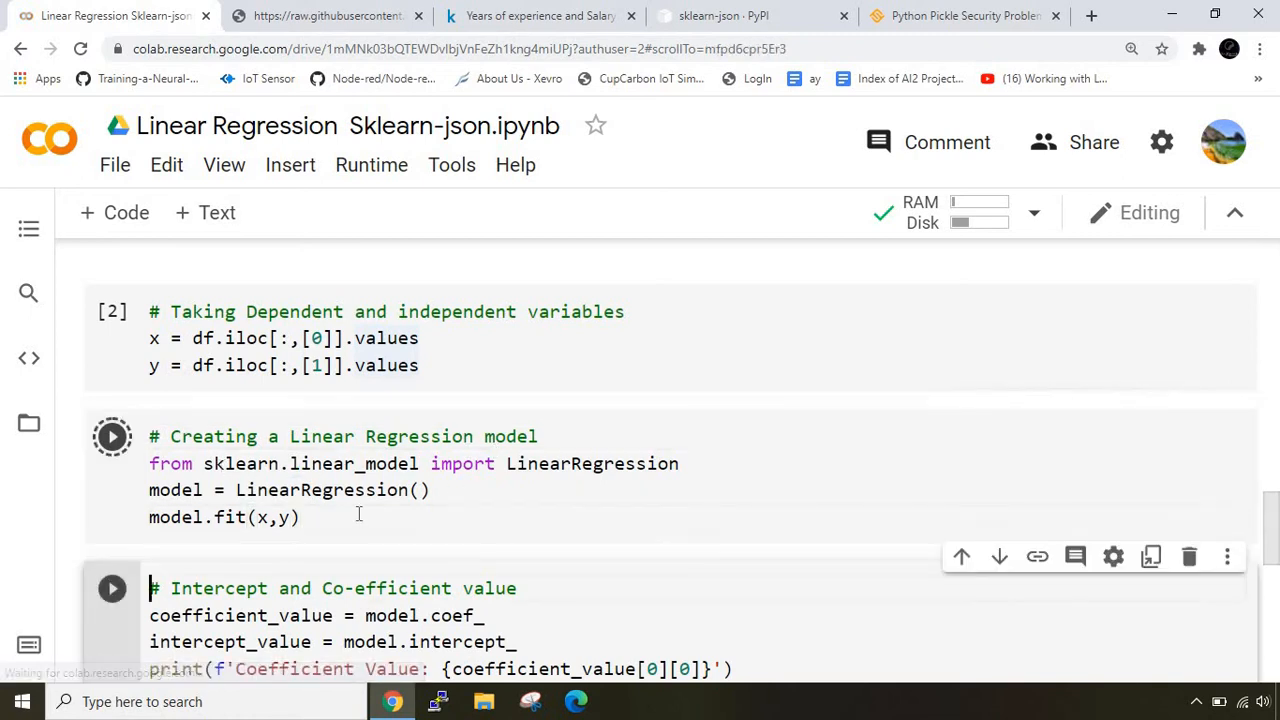
pyautogui.click(112, 436)
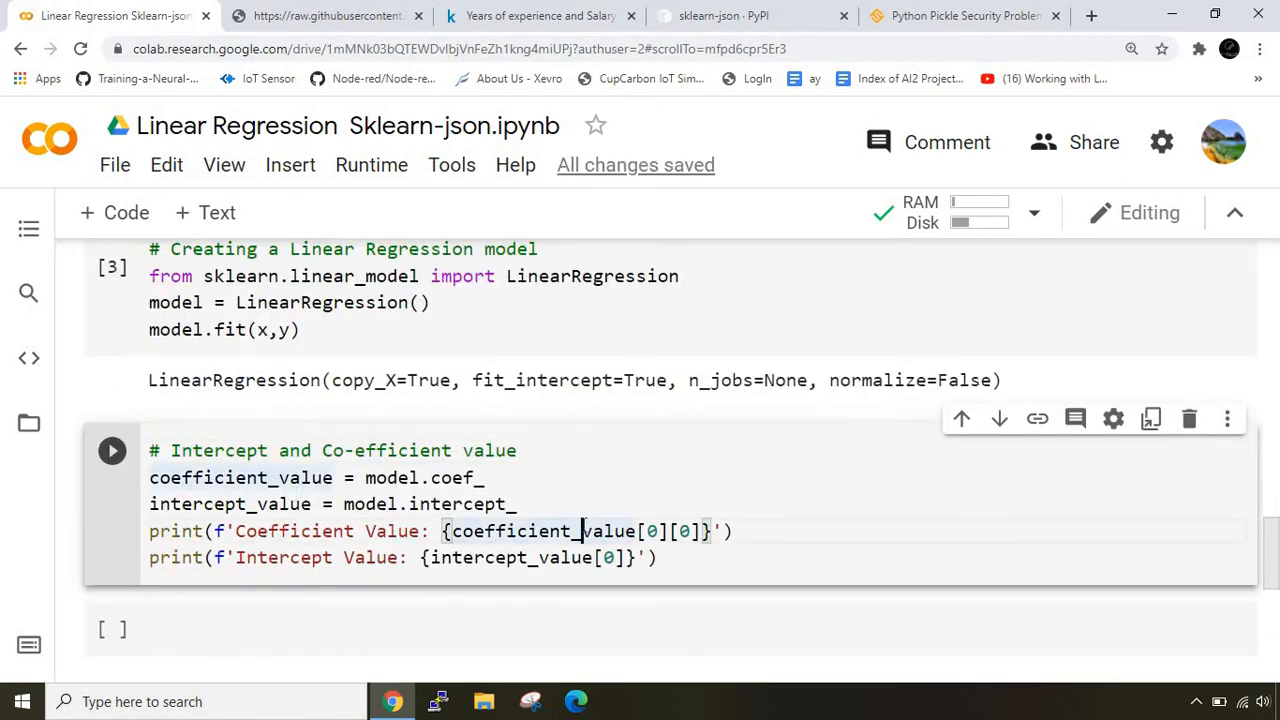
pyautogui.click(112, 452)
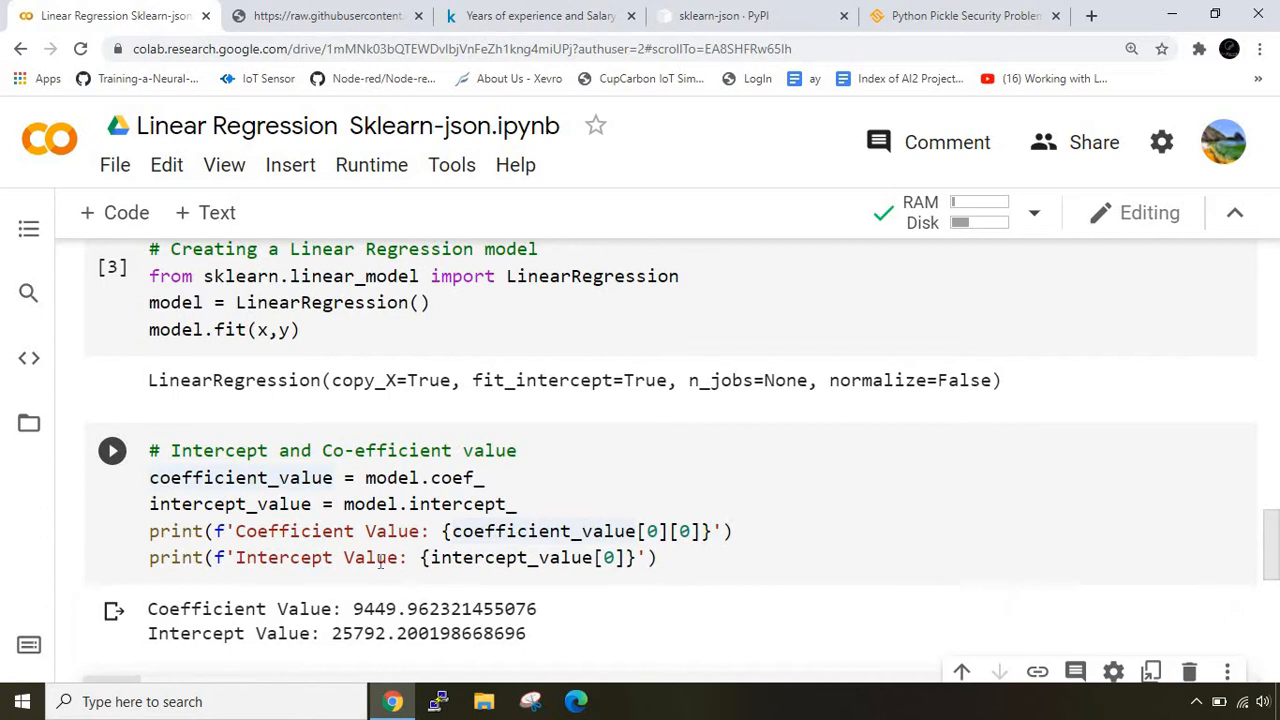
pyautogui.scroll(-3)
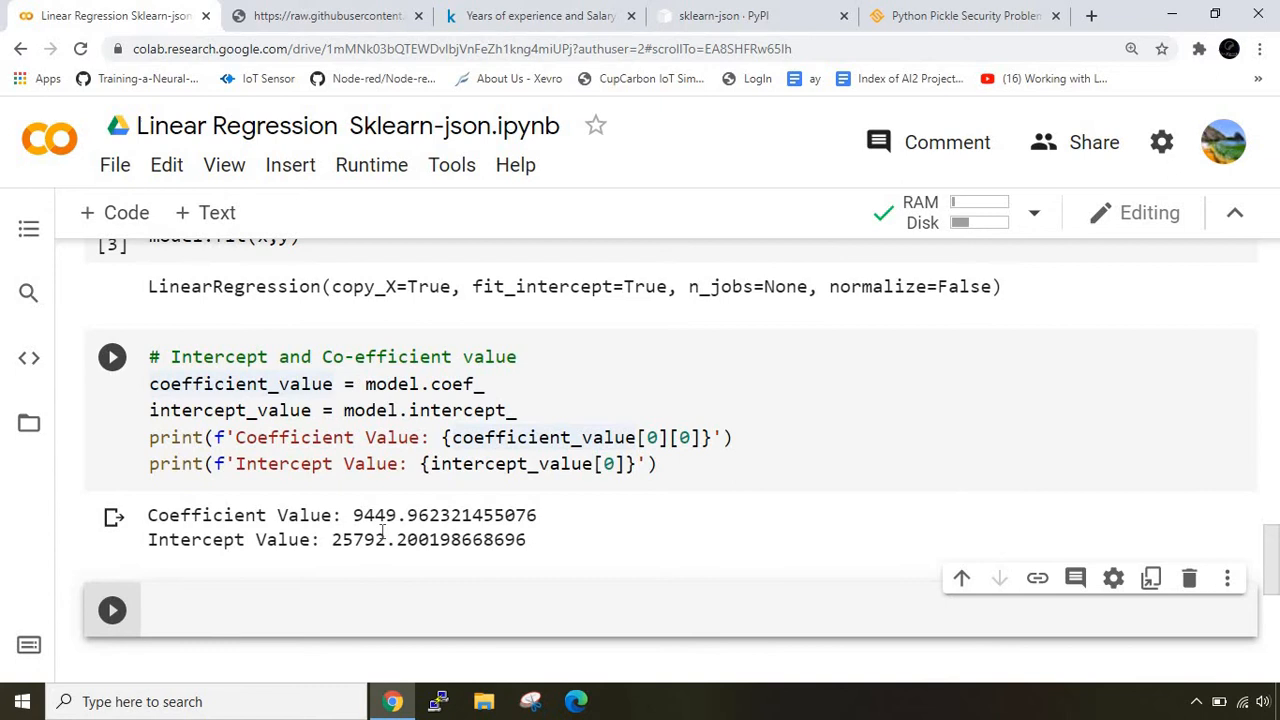
# Select the new empty cell and copy the sklearn-json install command from PyPI.
pyautogui.click(112, 356)
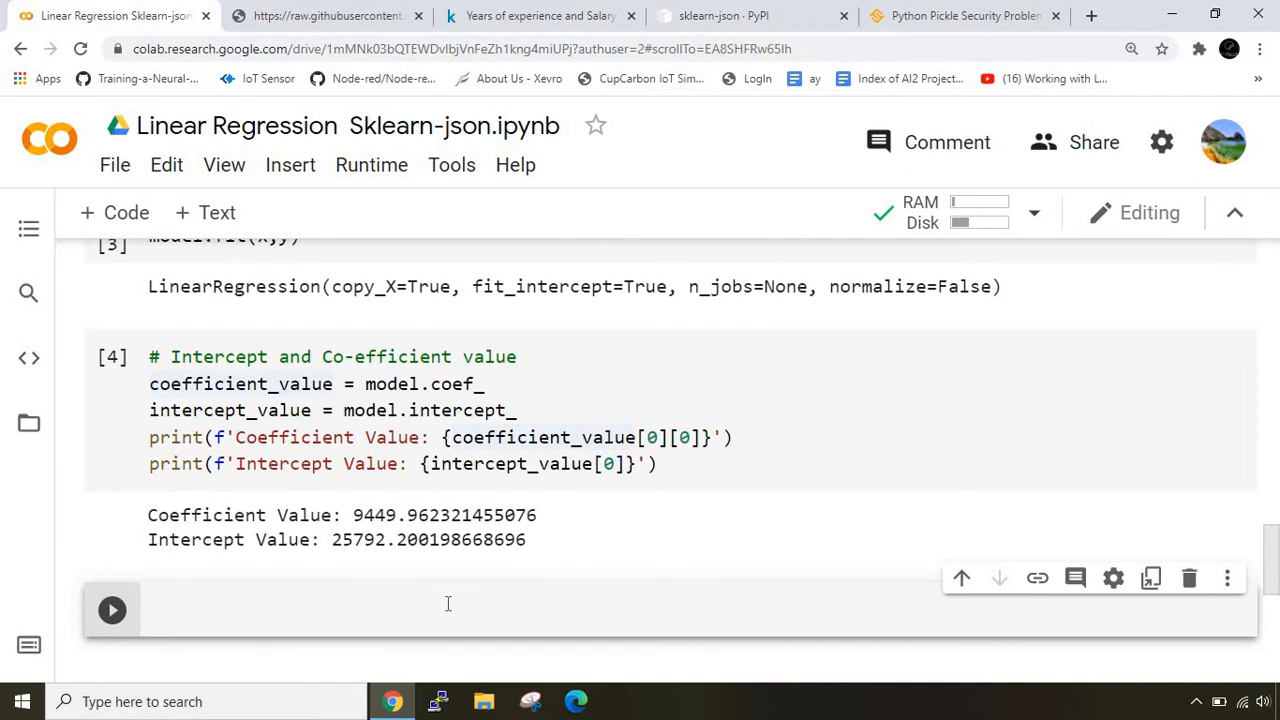
pyautogui.click(736, 16)
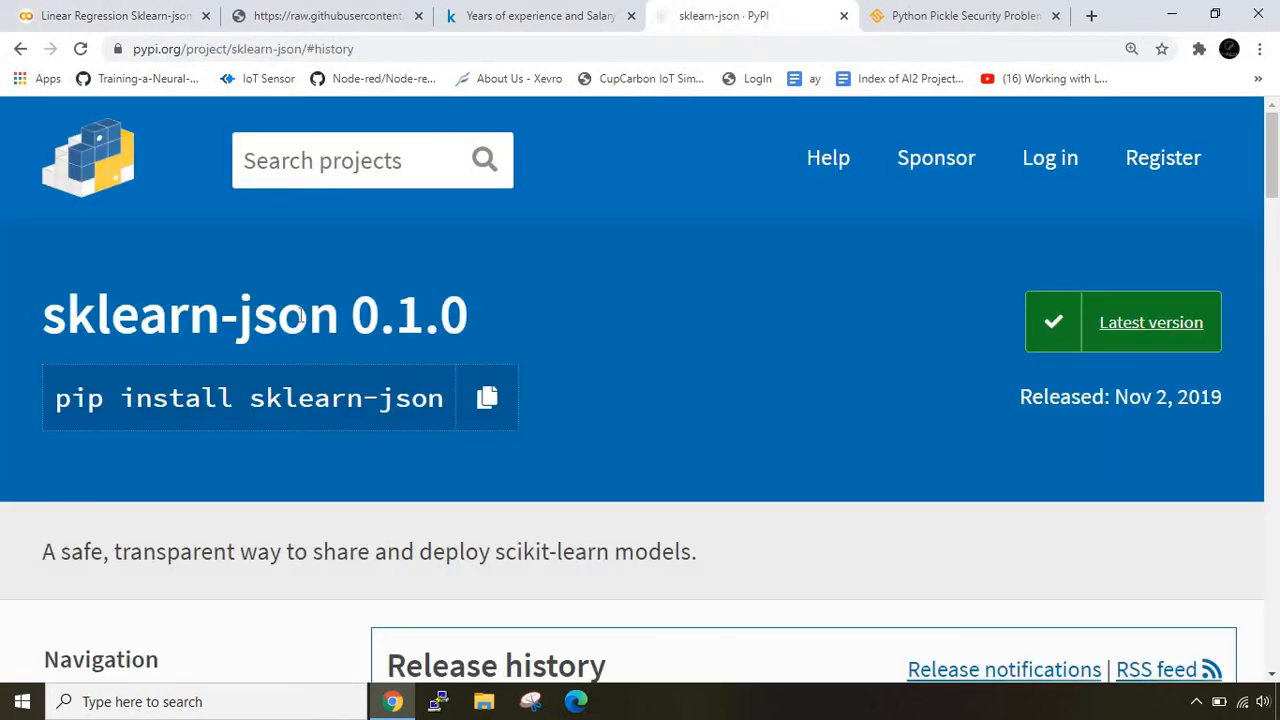
pyautogui.moveTo(490, 408)
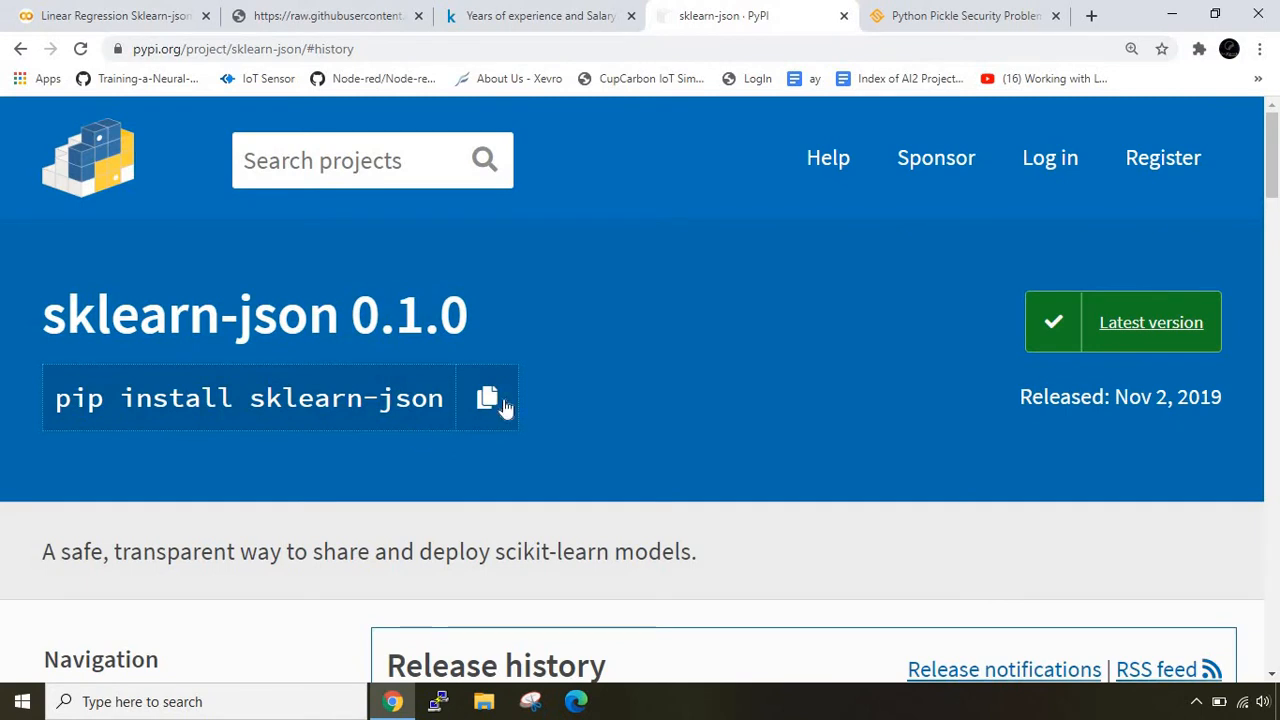
pyautogui.click(110, 16)
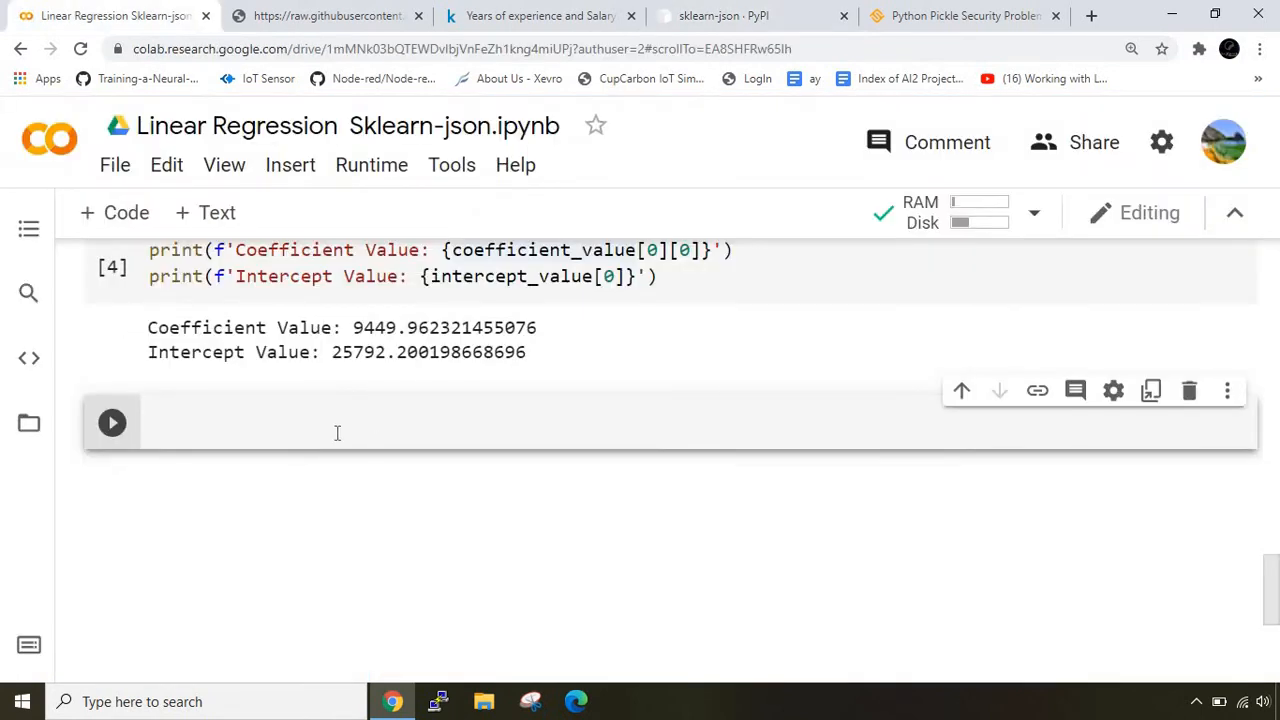
# Run '!pip install sklearn-json' and see sklearn-json 0.1.0 successfully installed.
pyautogui.write('!pip install sklearn-json')
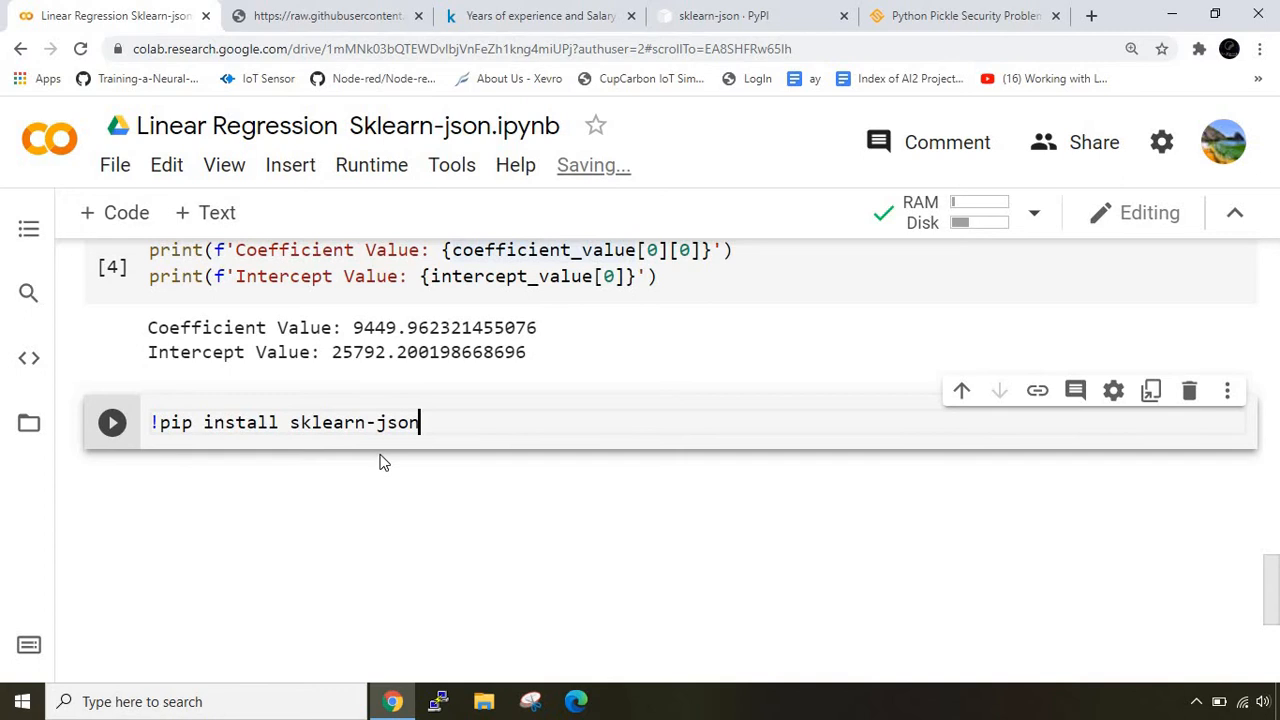
pyautogui.click(112, 422)
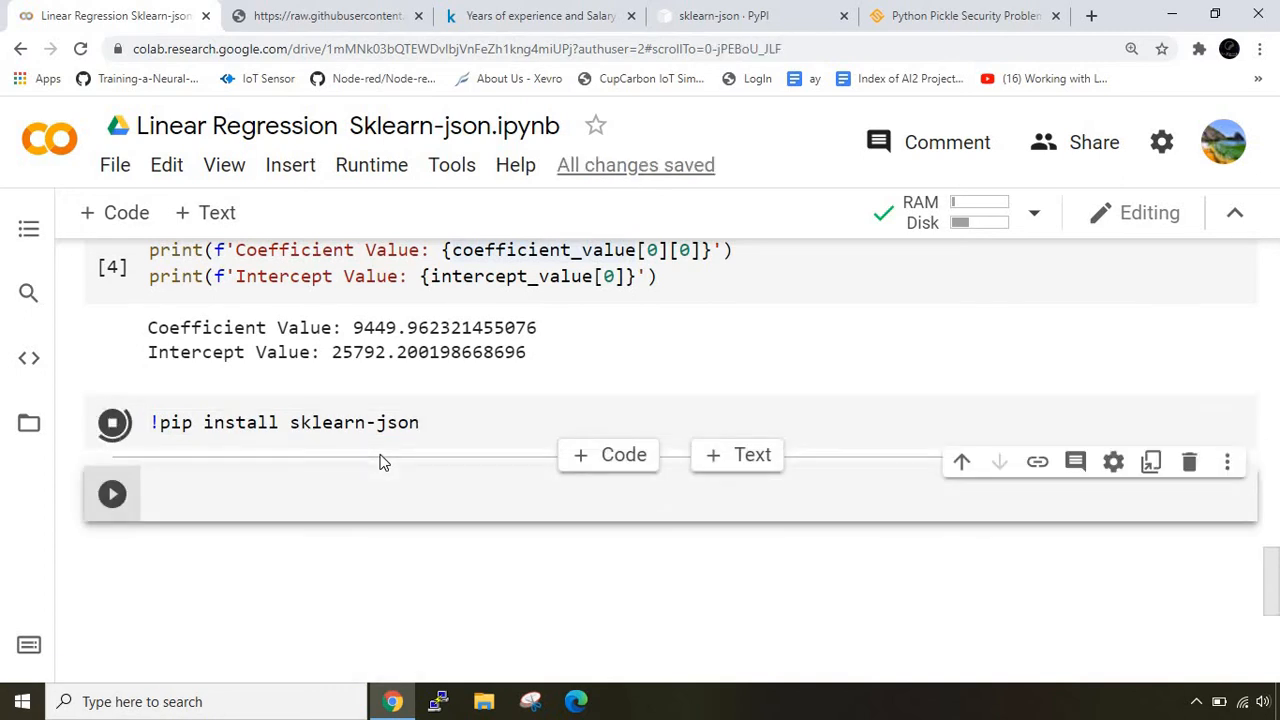
pyautogui.click(112, 424)
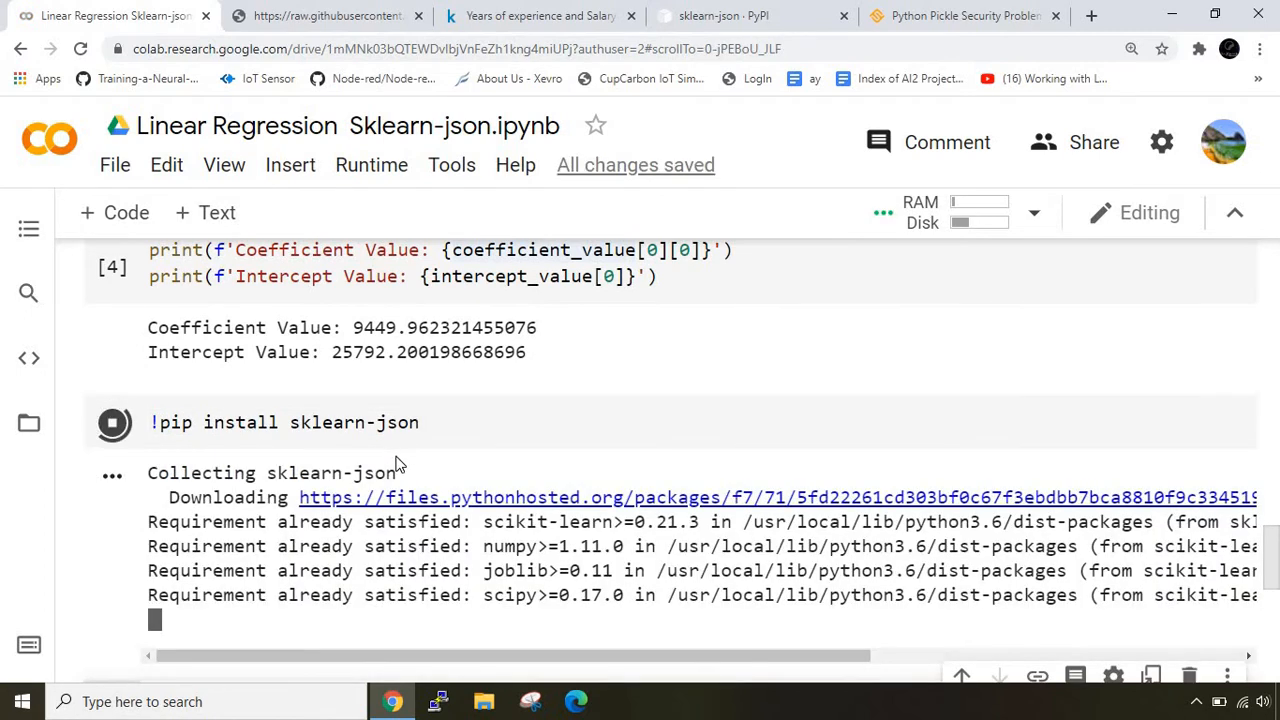
pyautogui.scroll(-3)
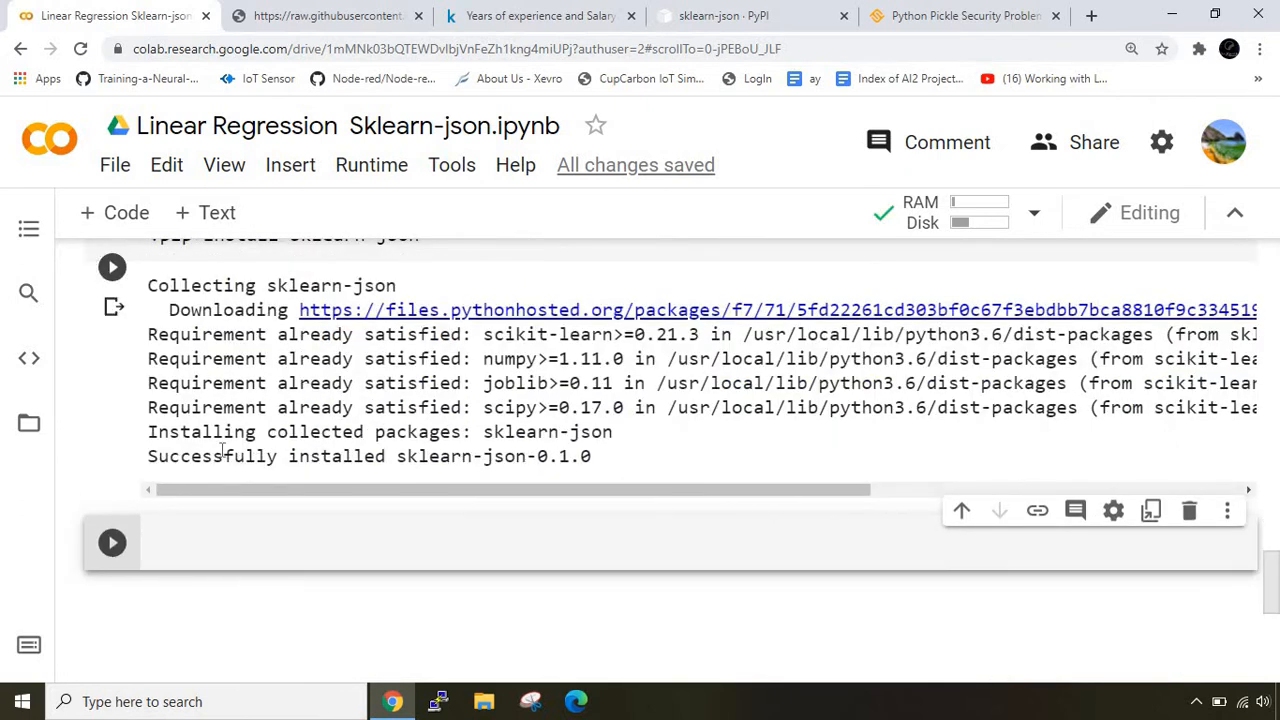
pyautogui.moveTo(380, 534)
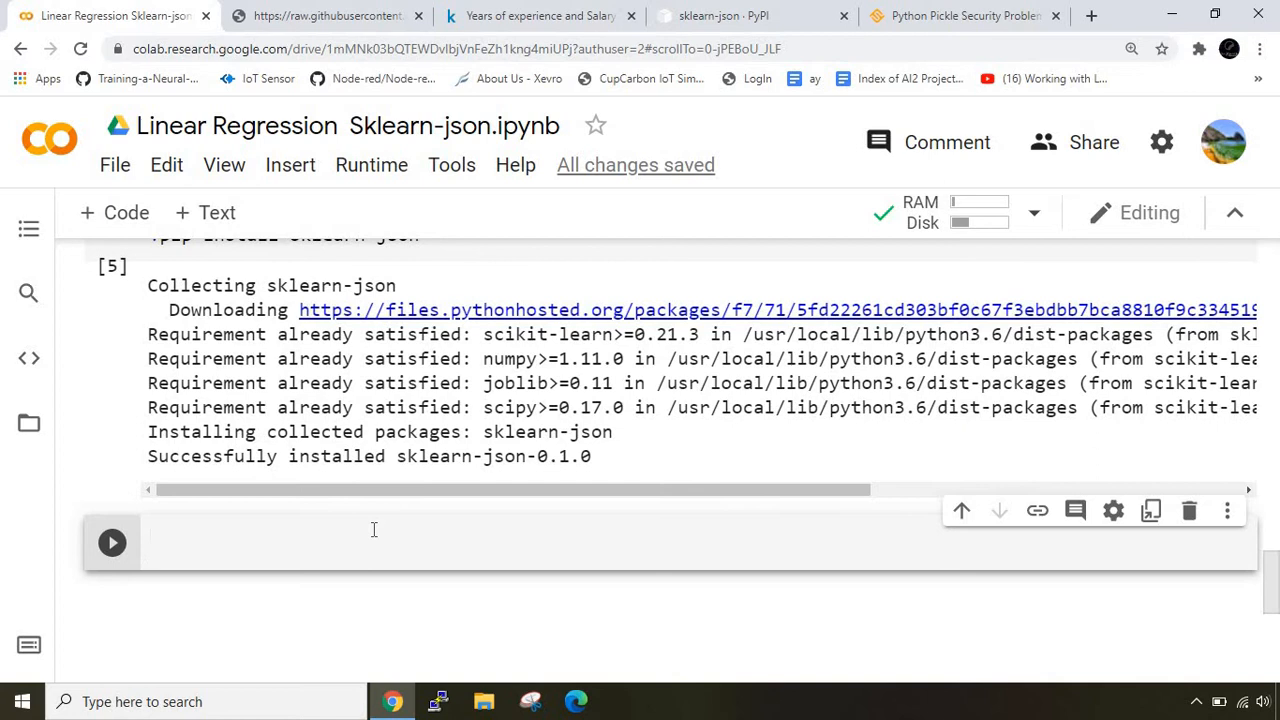
# Write the import of sklearn_json as skjson and set filename = 'abc.json'.
pyautogui.write('imp')
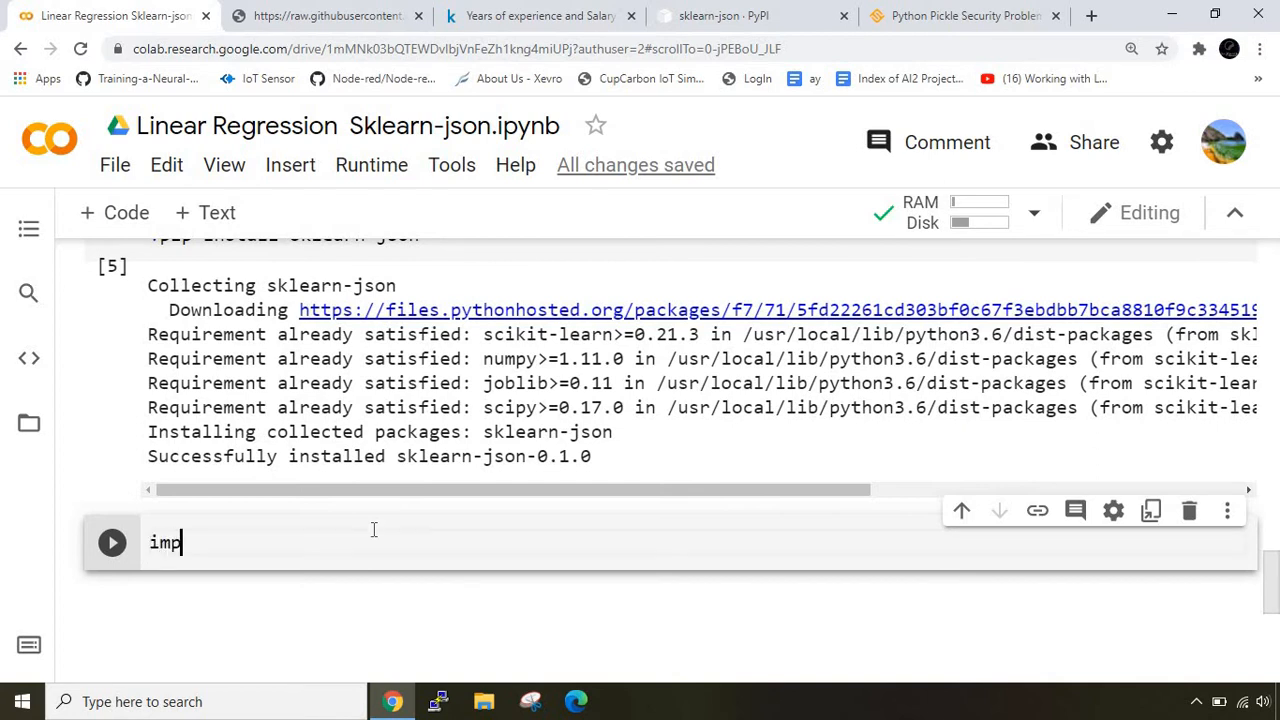
pyautogui.write('ort')
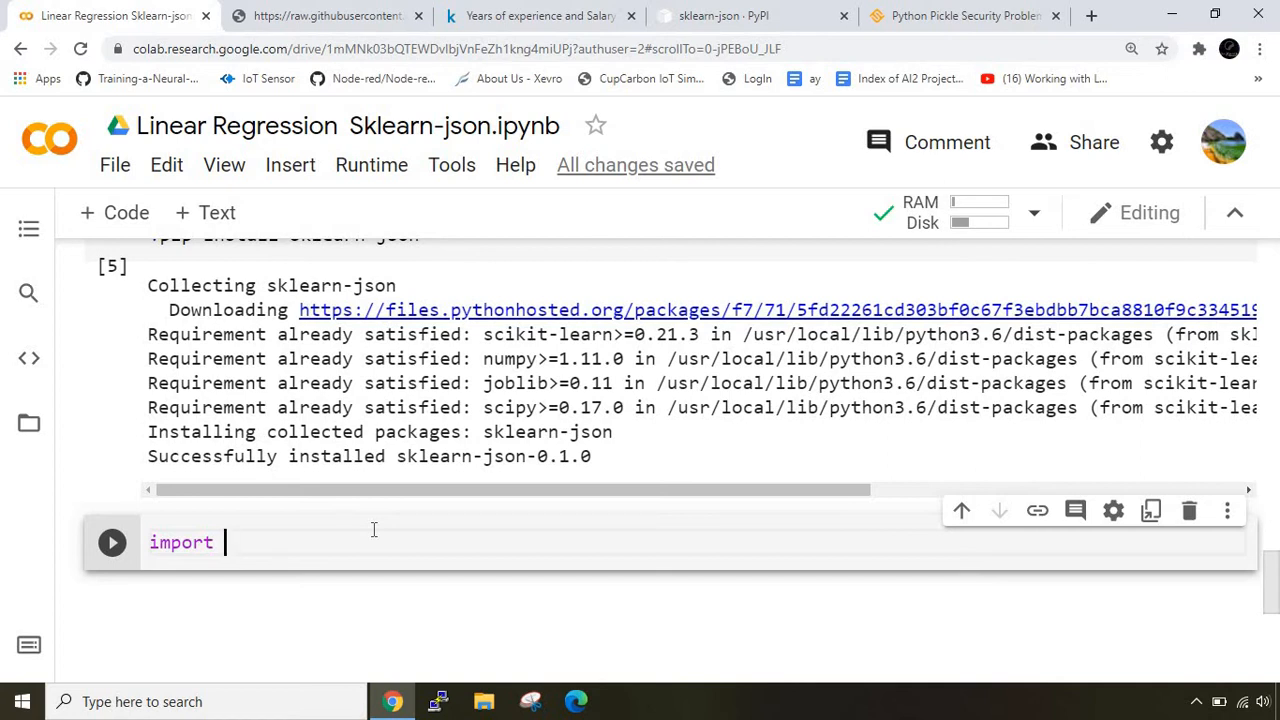
pyautogui.write('sklearn_json as sk')
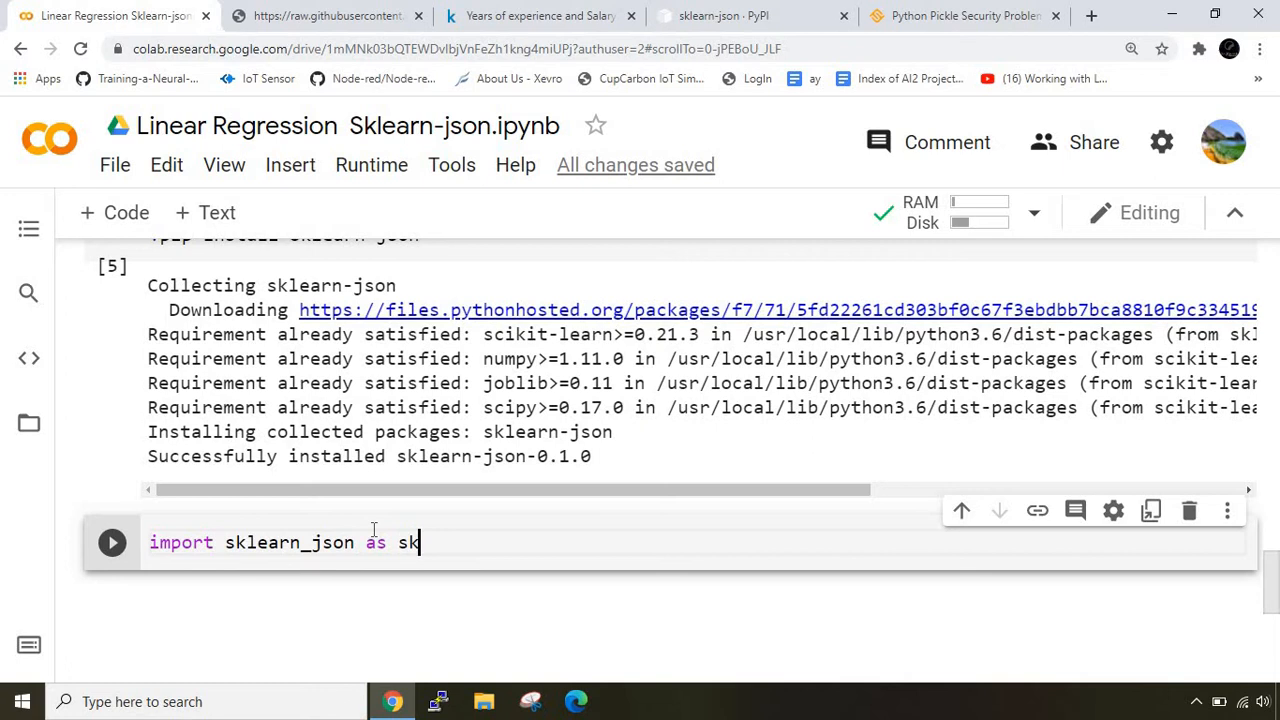
pyautogui.write('json')
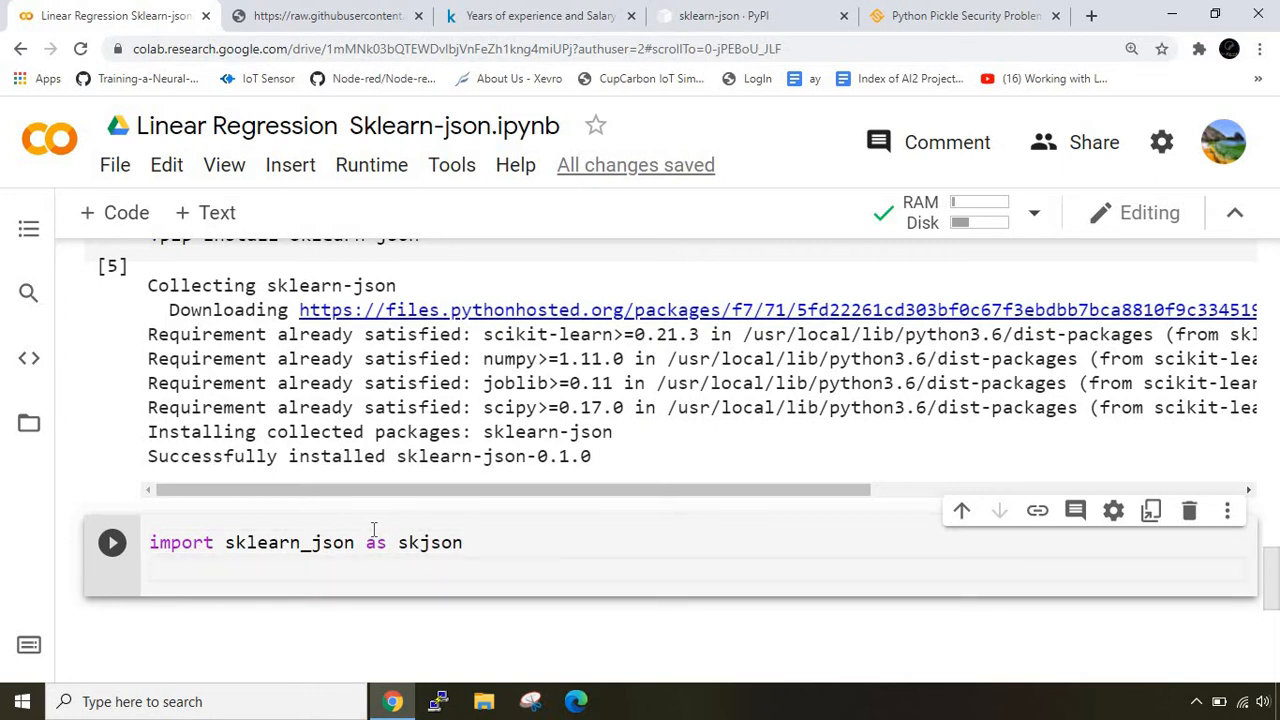
pyautogui.write('fil')
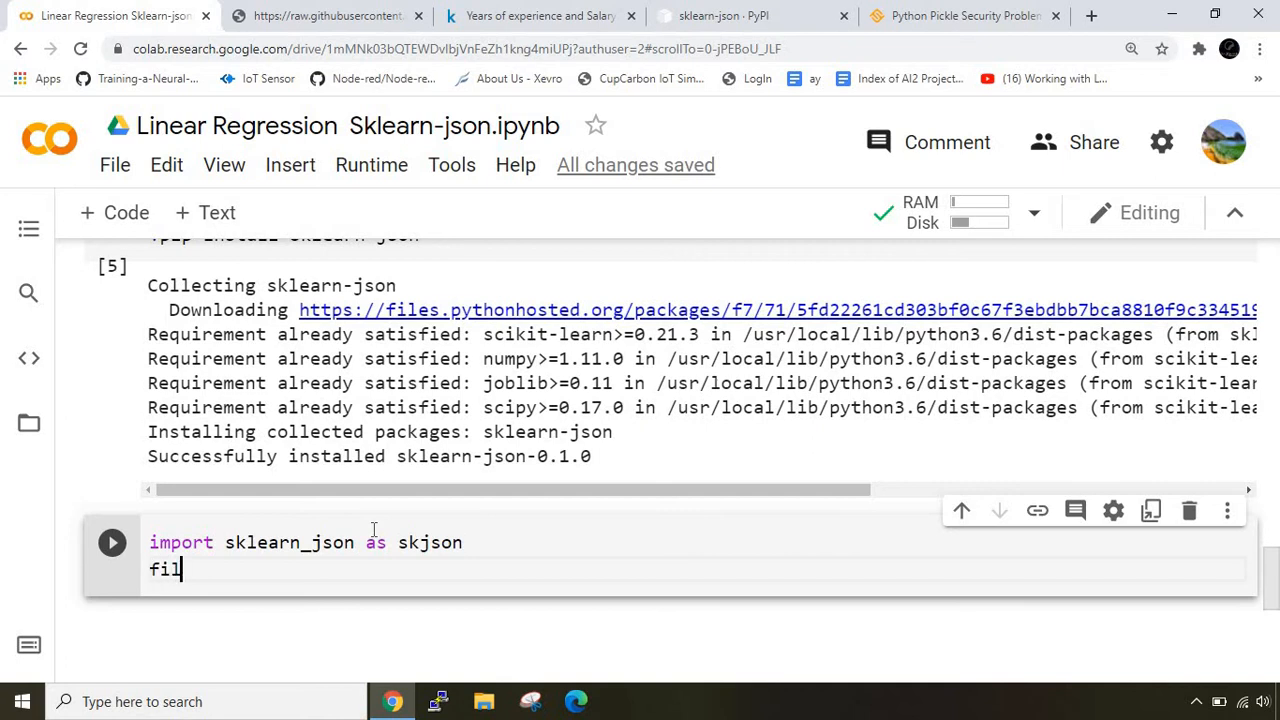
pyautogui.write('ename =')
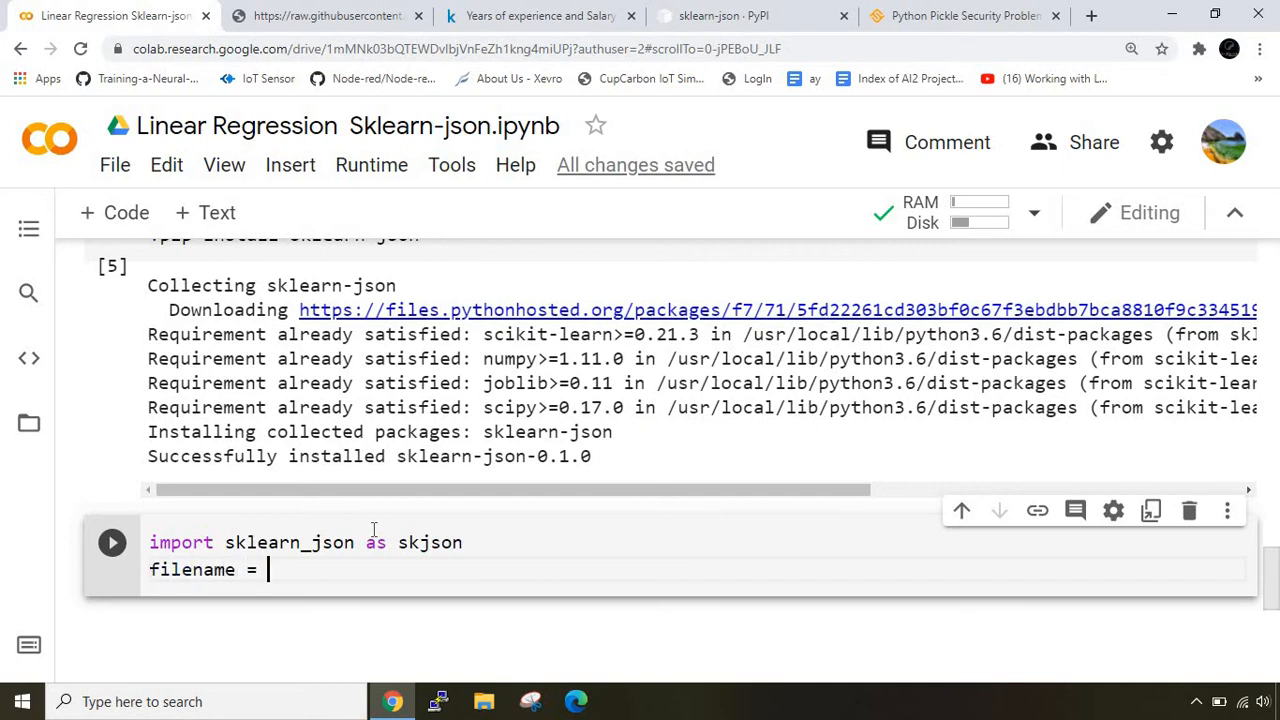
pyautogui.write("''")
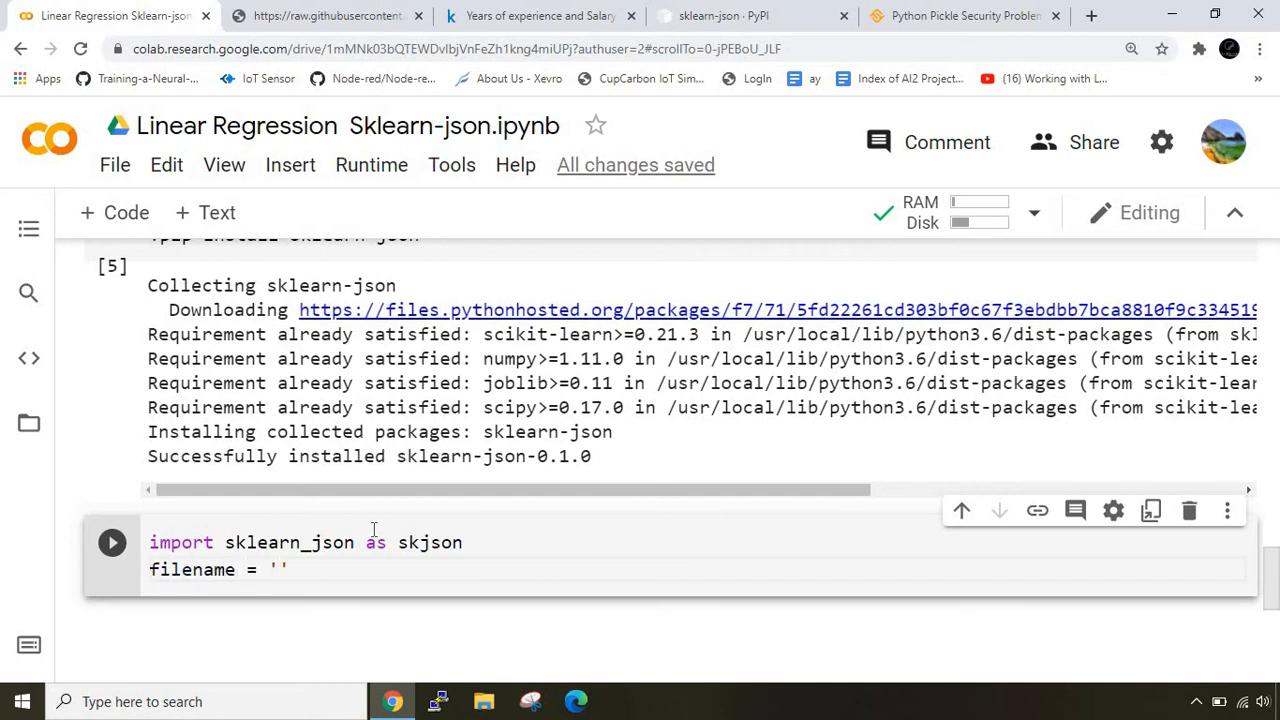
pyautogui.write('abc.')
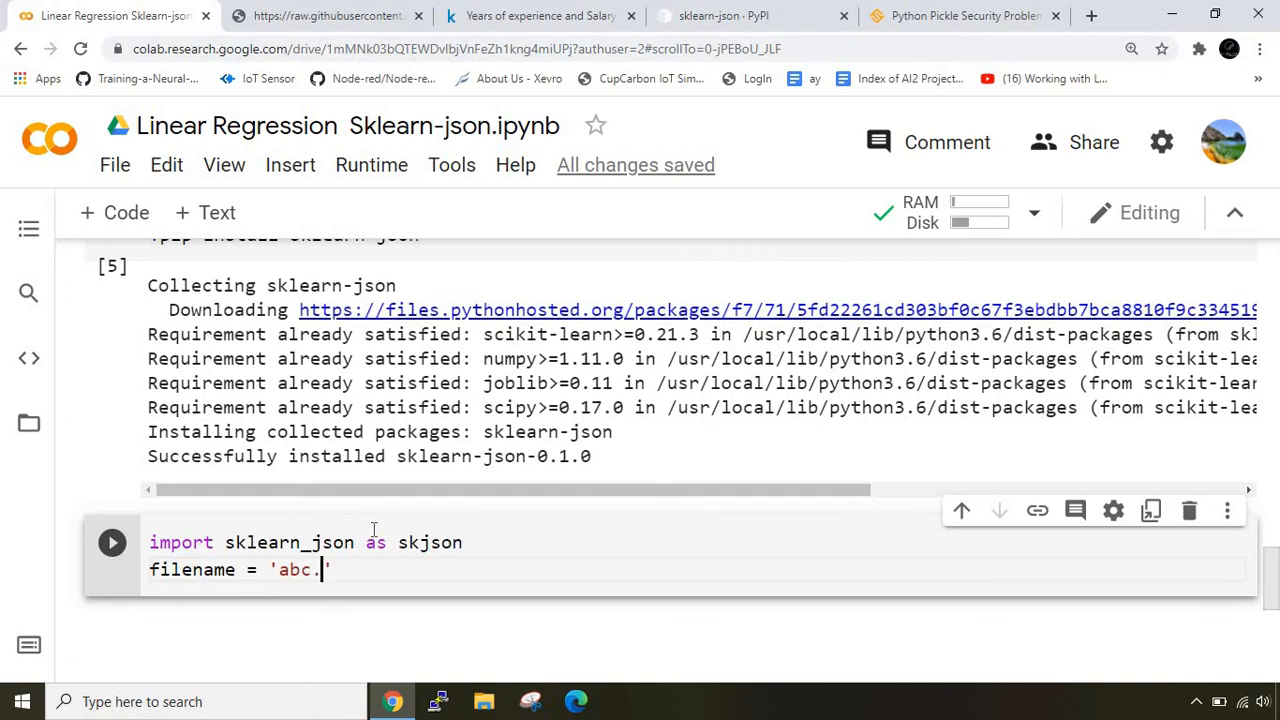
pyautogui.write('json')
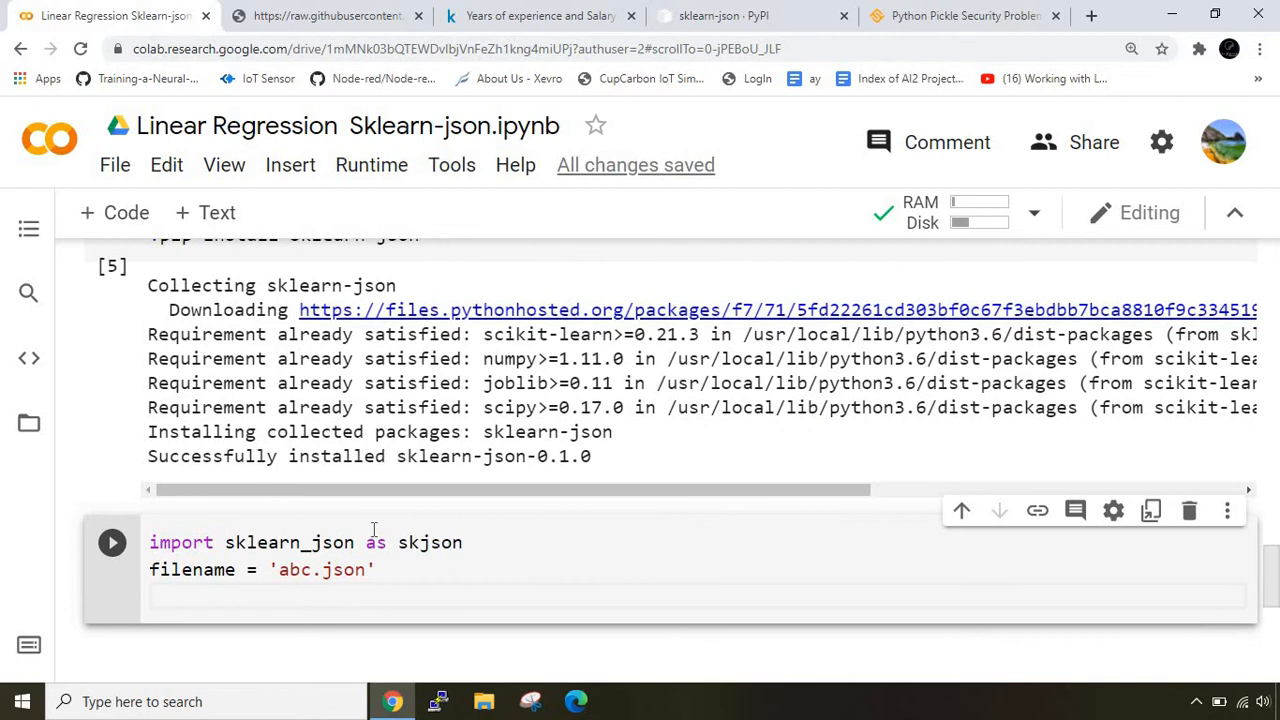
# Write the call skjson.to_json(model, filename) to save the trained model.
pyautogui.write('sk')
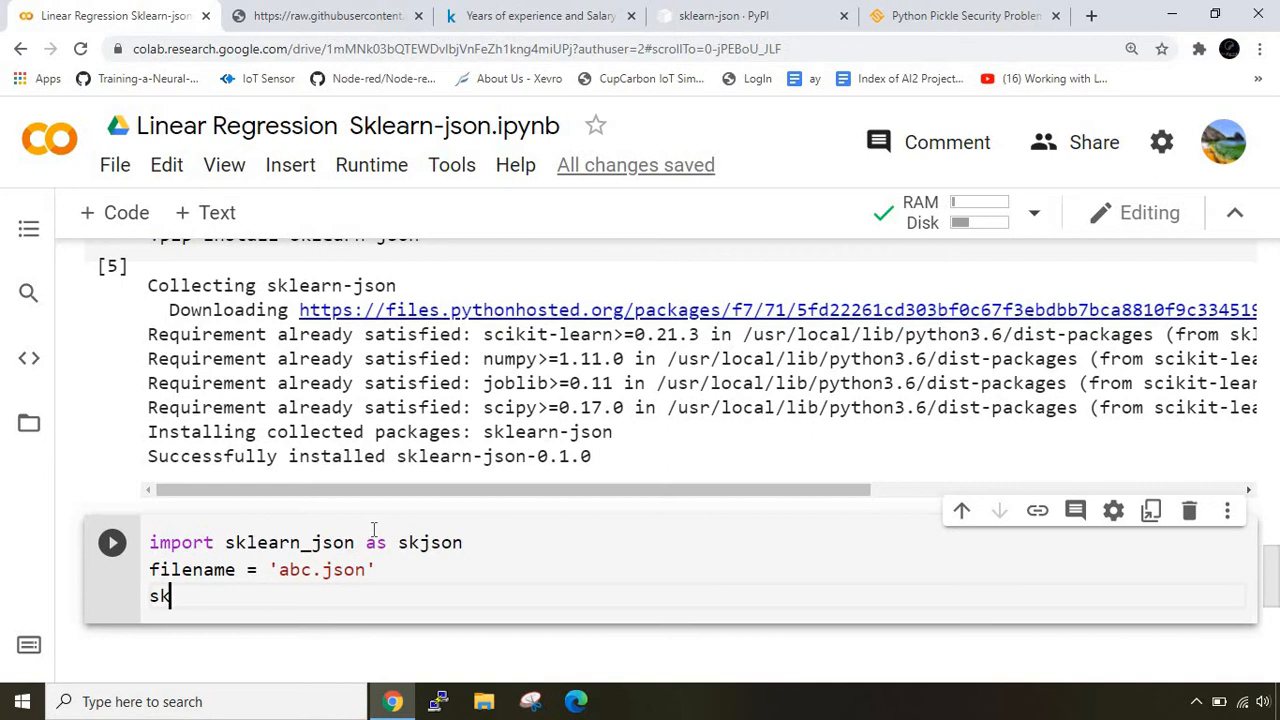
pyautogui.write('json')
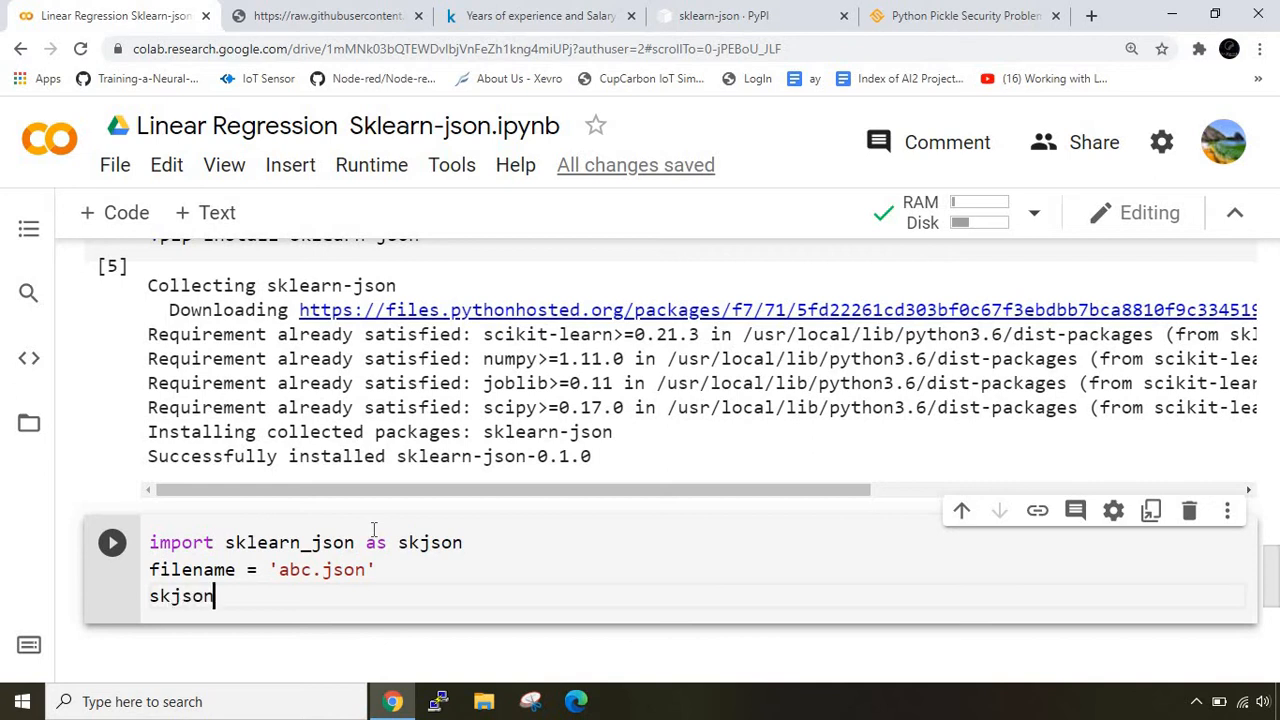
pyautogui.write('.')
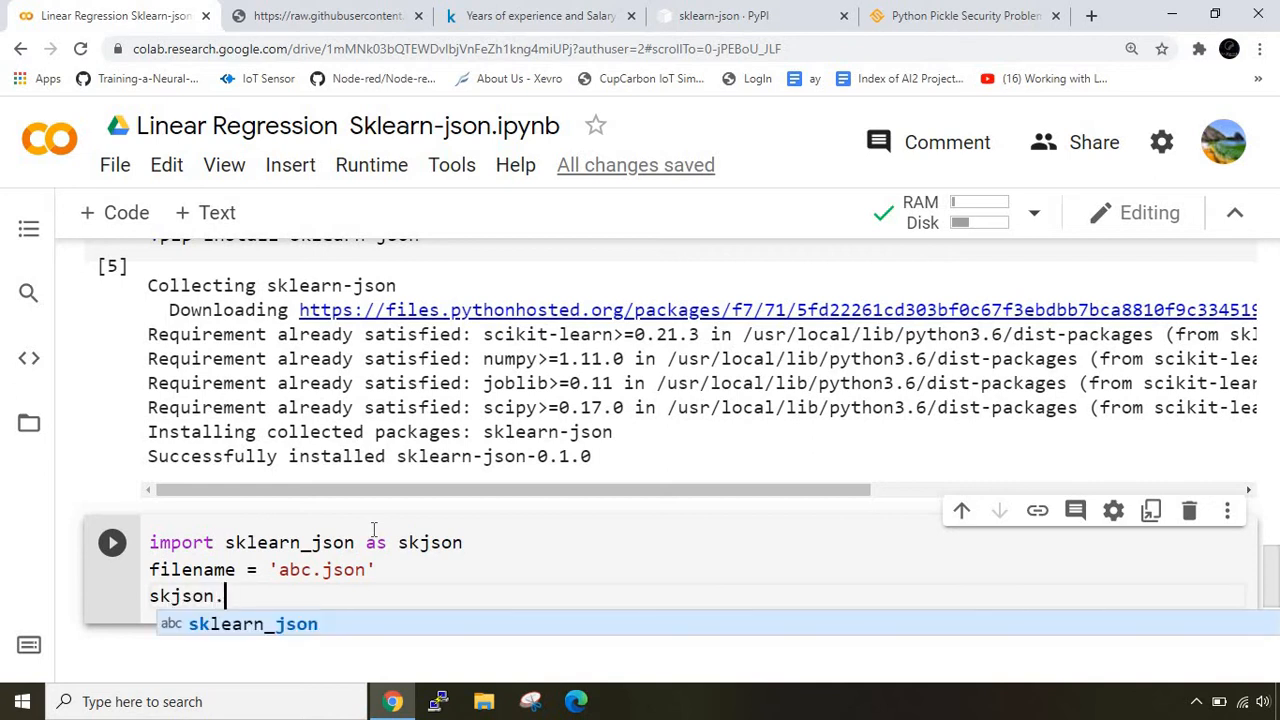
pyautogui.write('to')
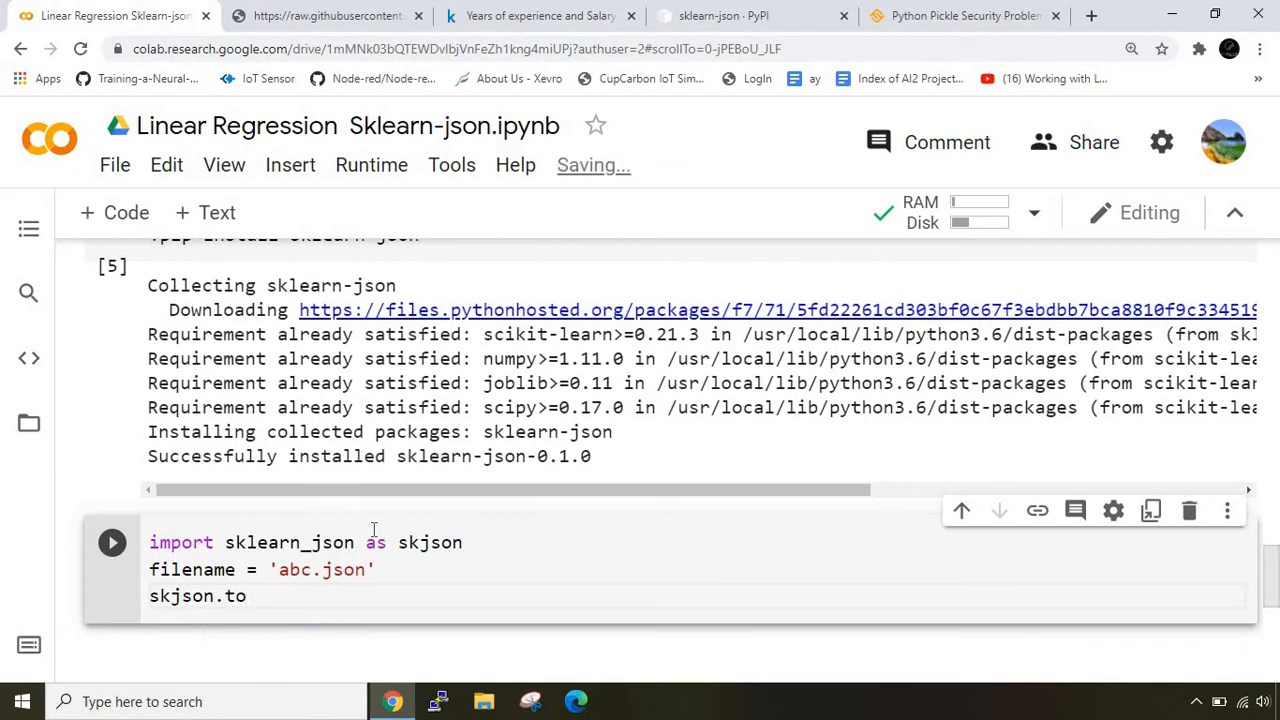
pyautogui.write('_json')
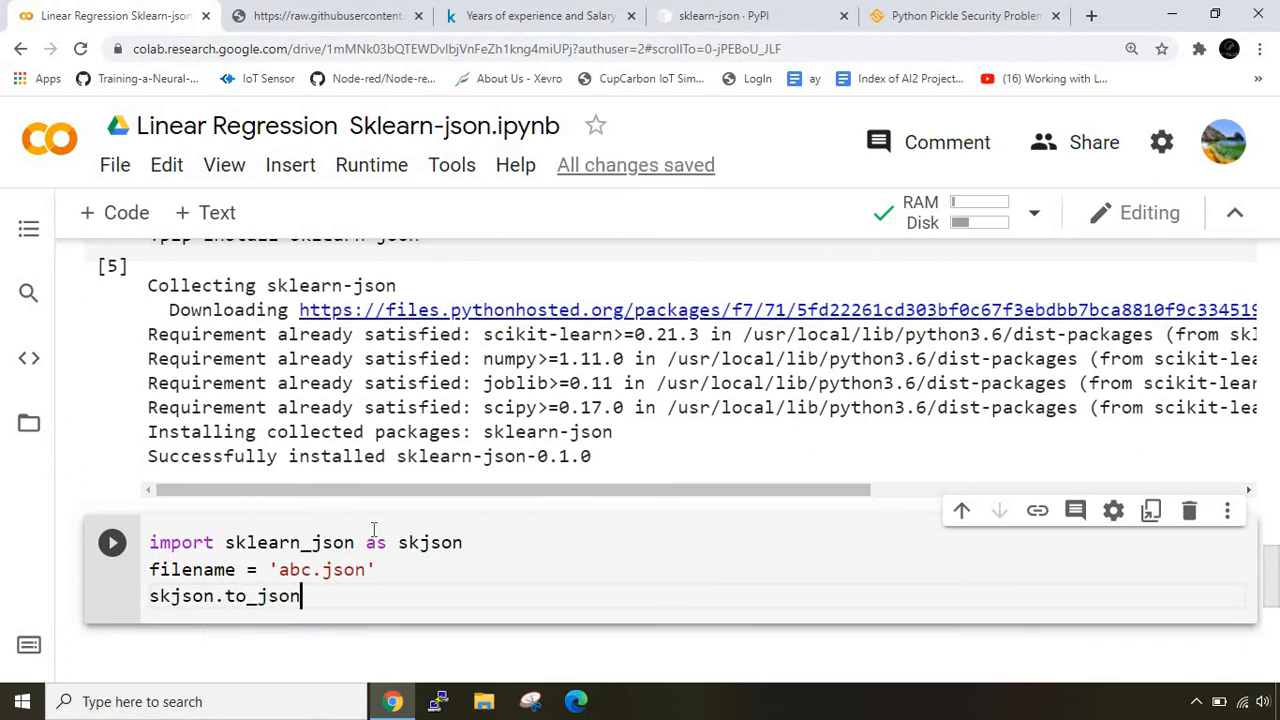
pyautogui.write('()')
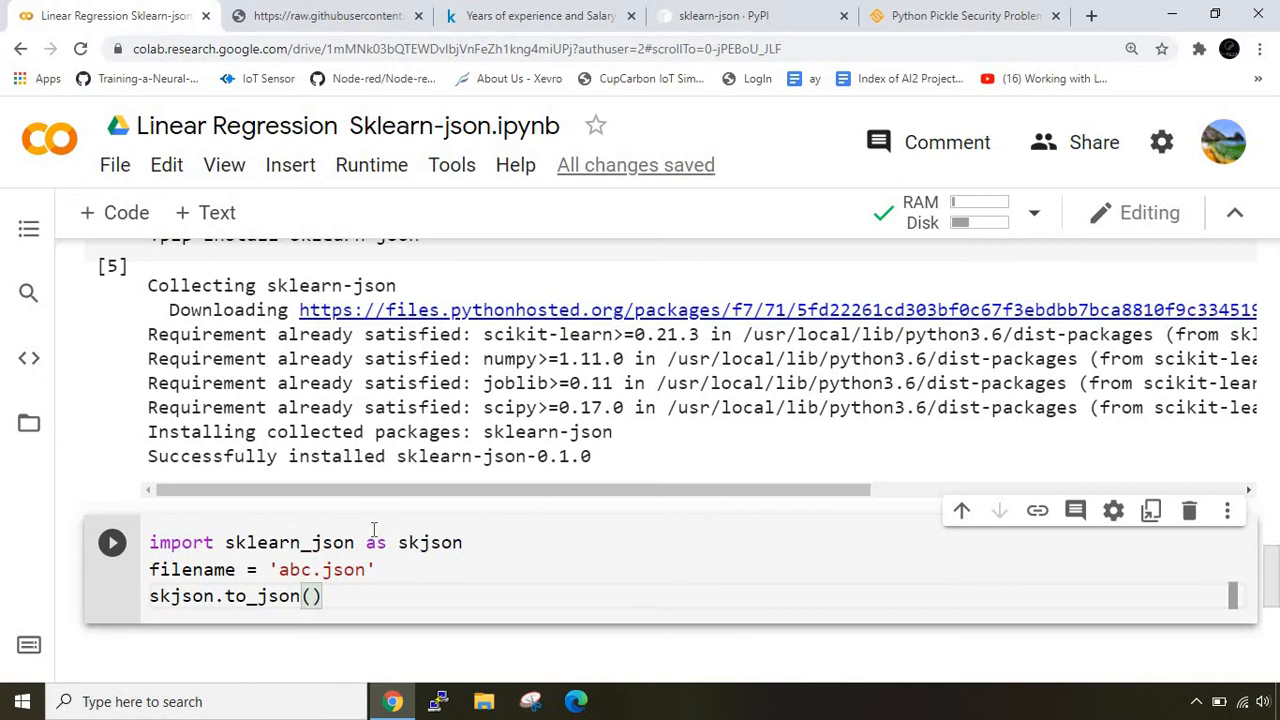
pyautogui.write('model')
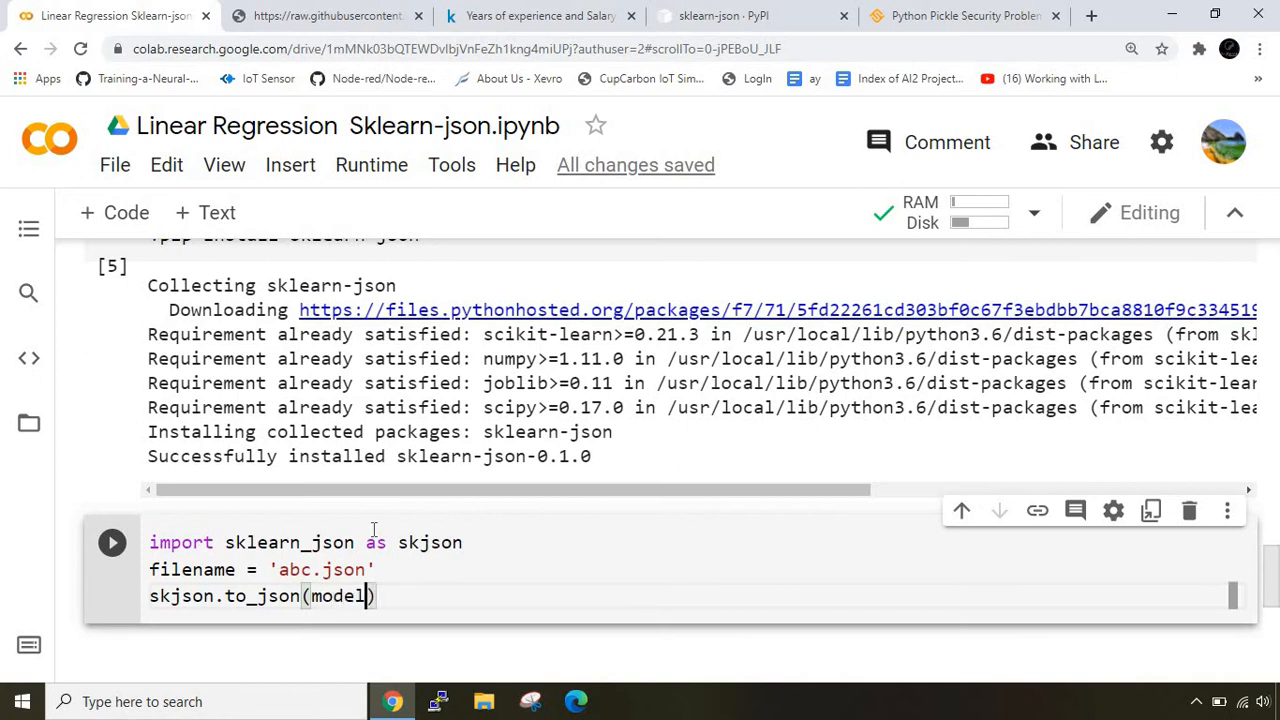
pyautogui.write(',fil')
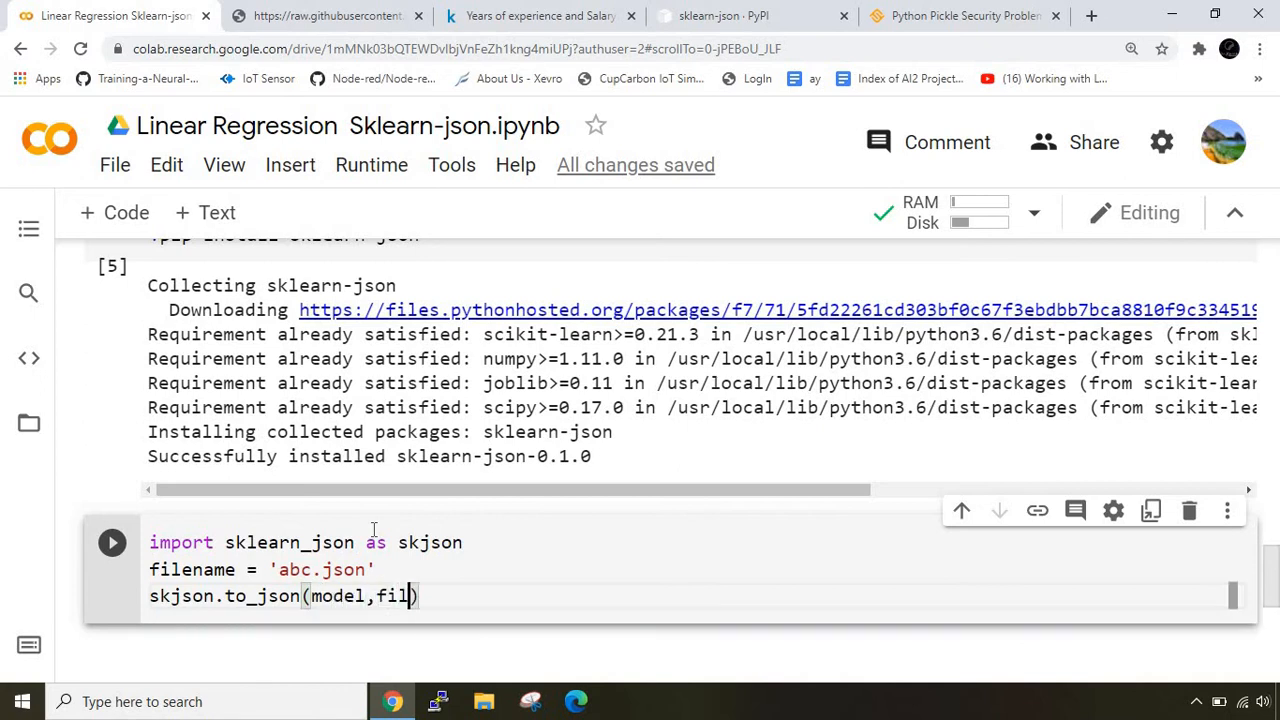
pyautogui.write('ename')
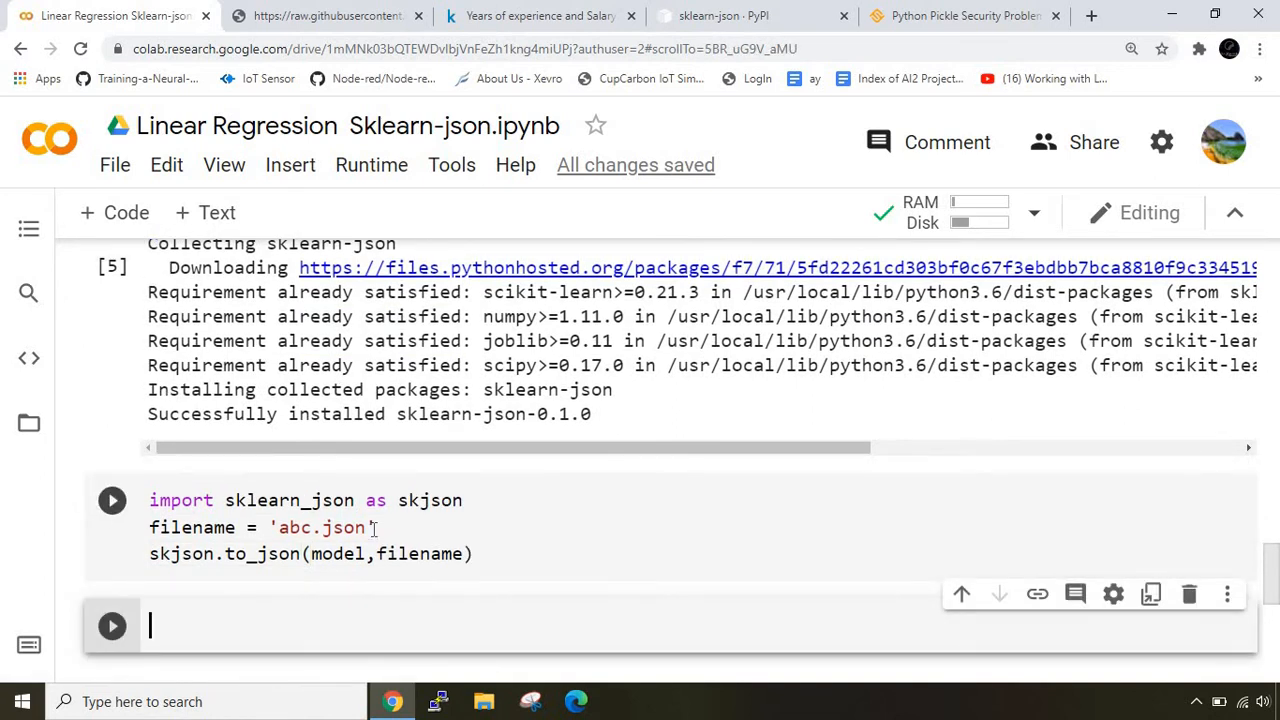
# Run the saving cell, find abc.json in the Files panel and preview its JSON coefficients.
pyautogui.click(112, 500)
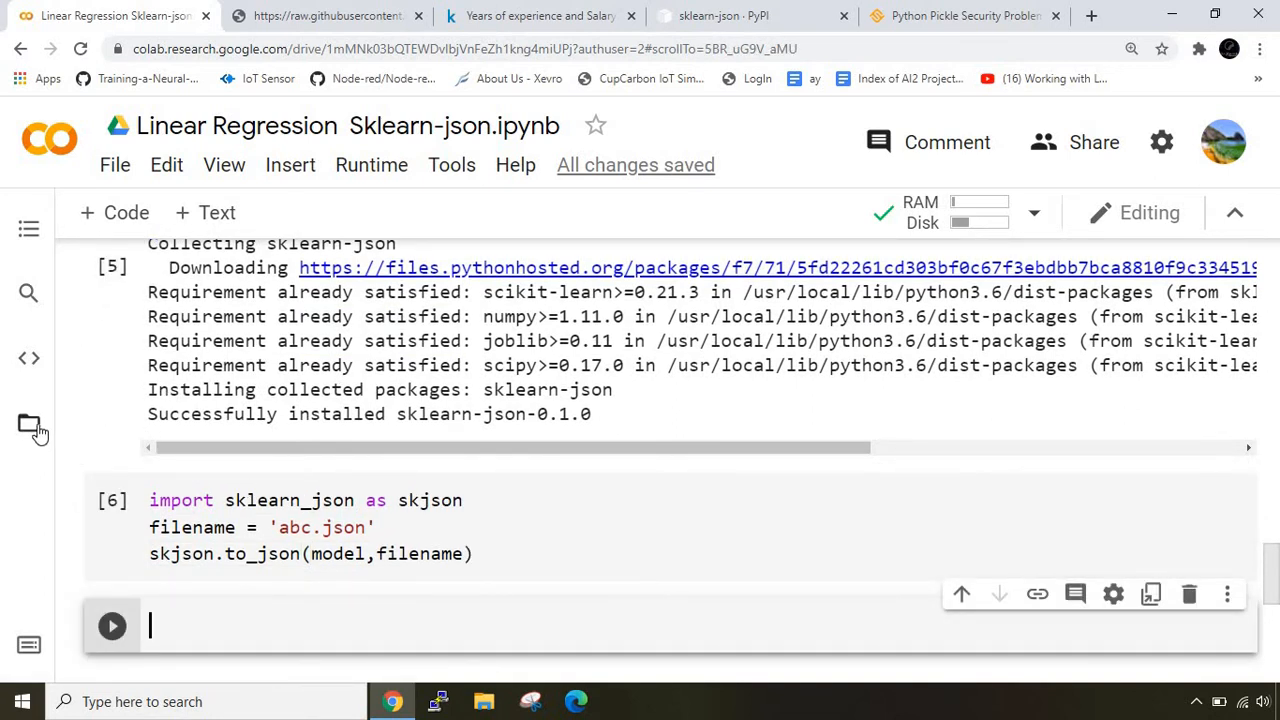
pyautogui.click(28, 422)
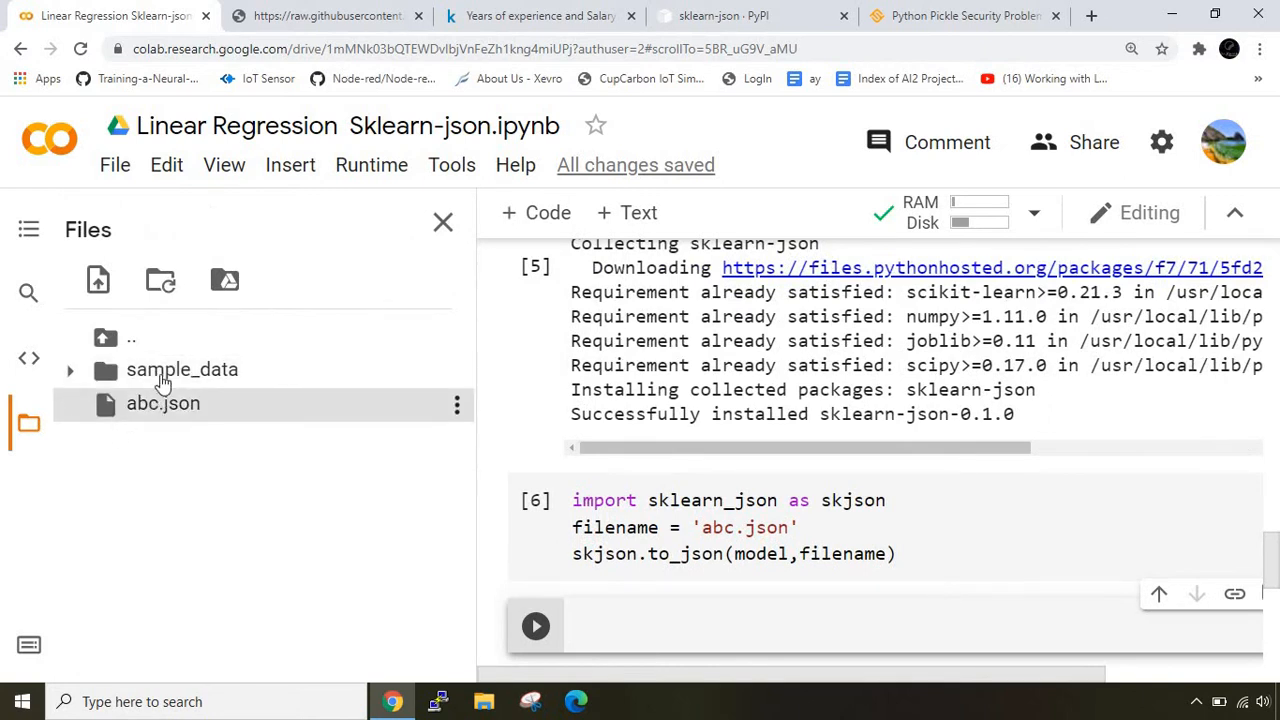
pyautogui.moveTo(196, 424)
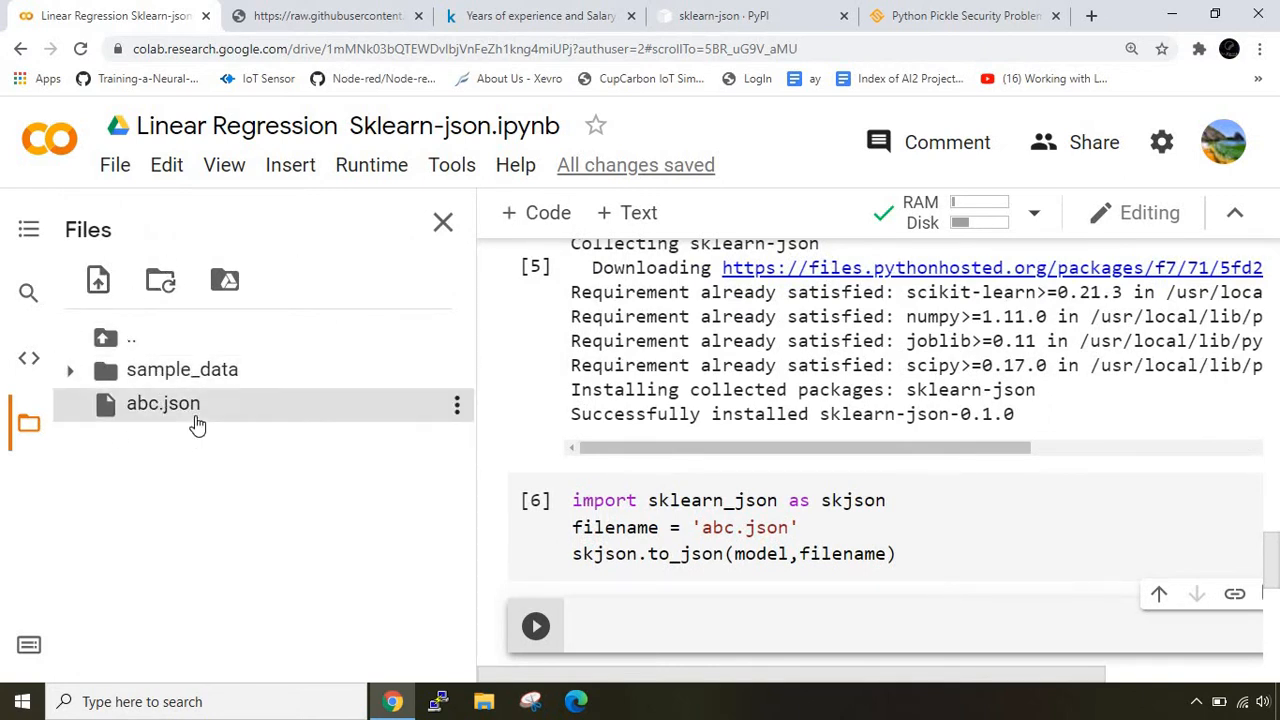
pyautogui.moveTo(196, 424)
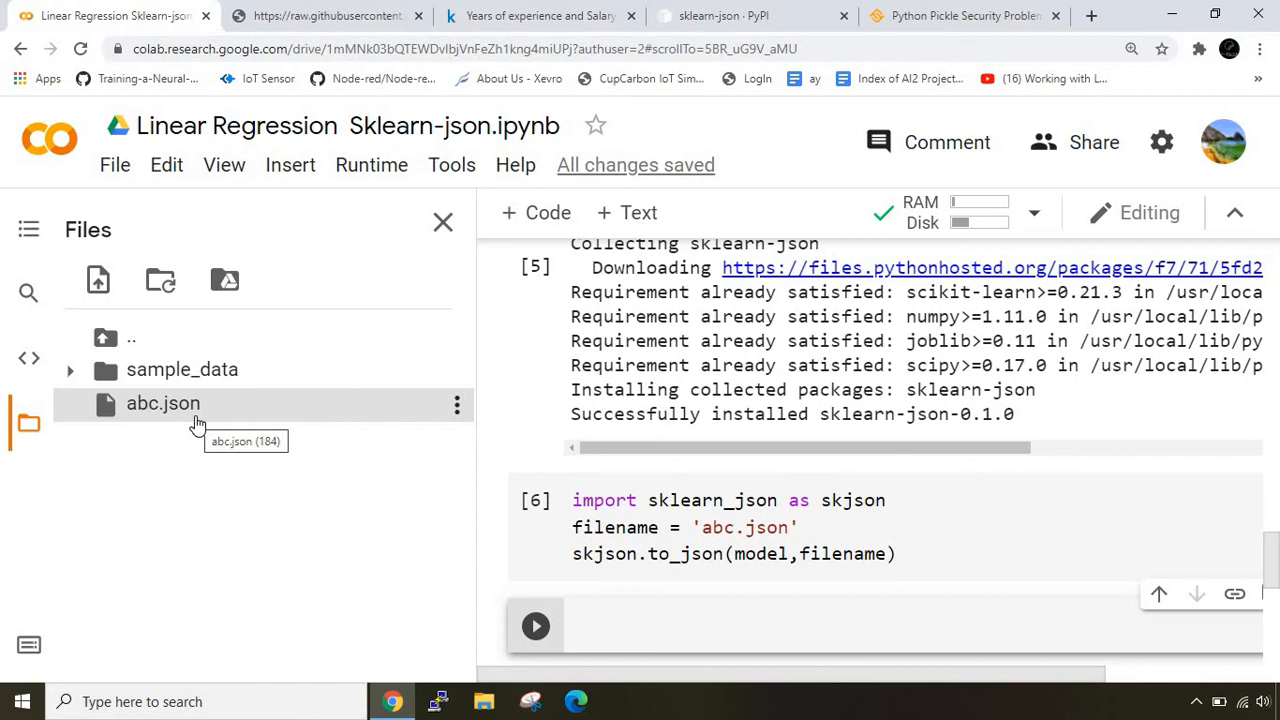
pyautogui.doubleClick(164, 404)
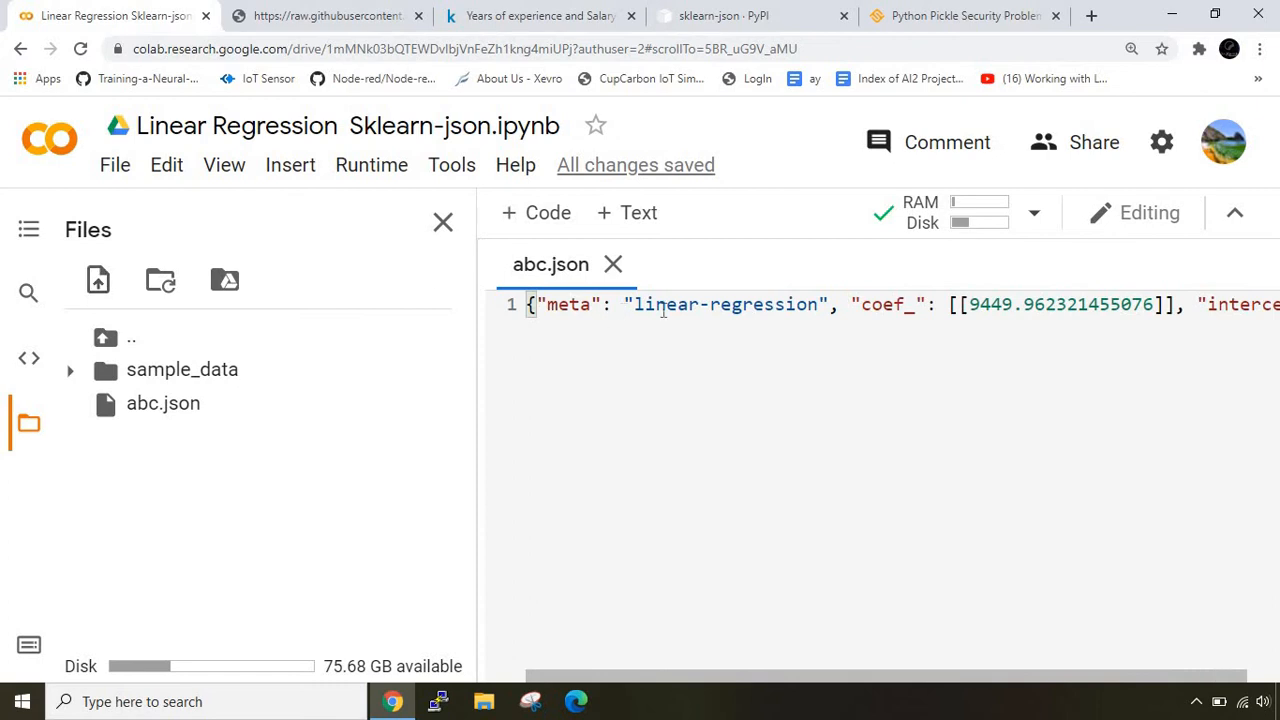
pyautogui.click(1064, 304)
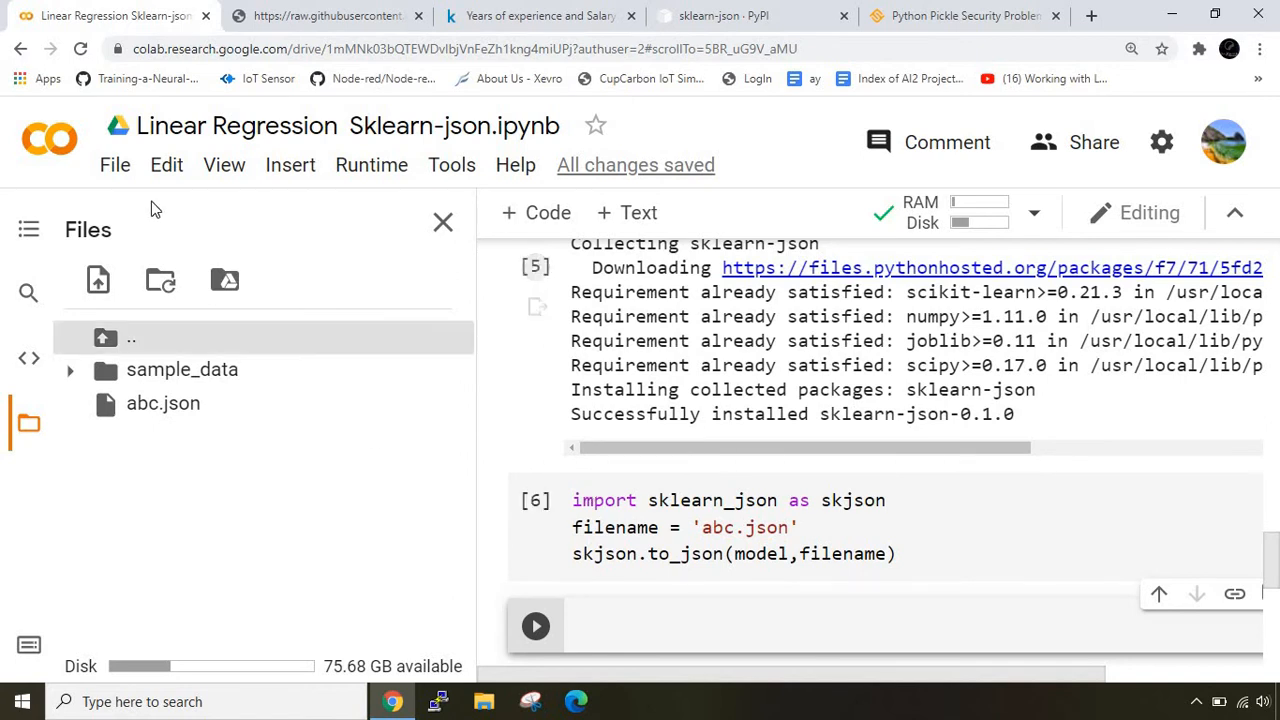
# Create a new blank notebook via File > New notebook and begin typing an import.
pyautogui.click(114, 164)
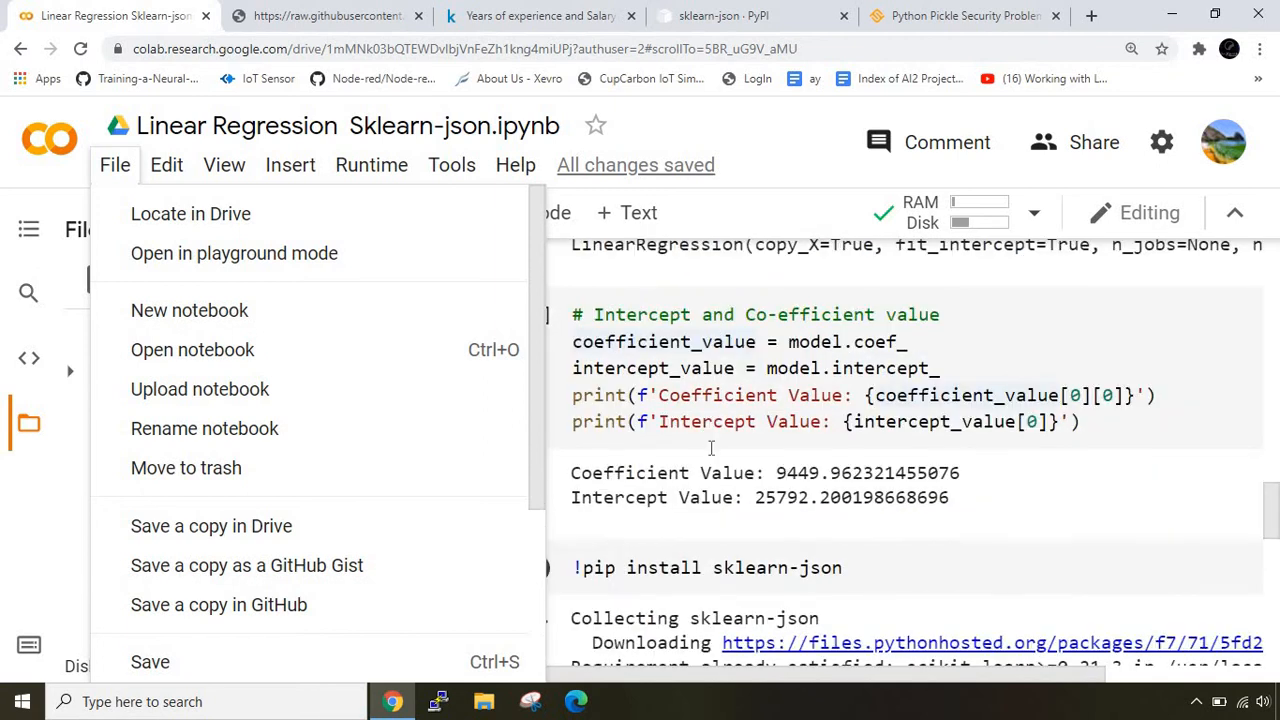
pyautogui.moveTo(164, 310)
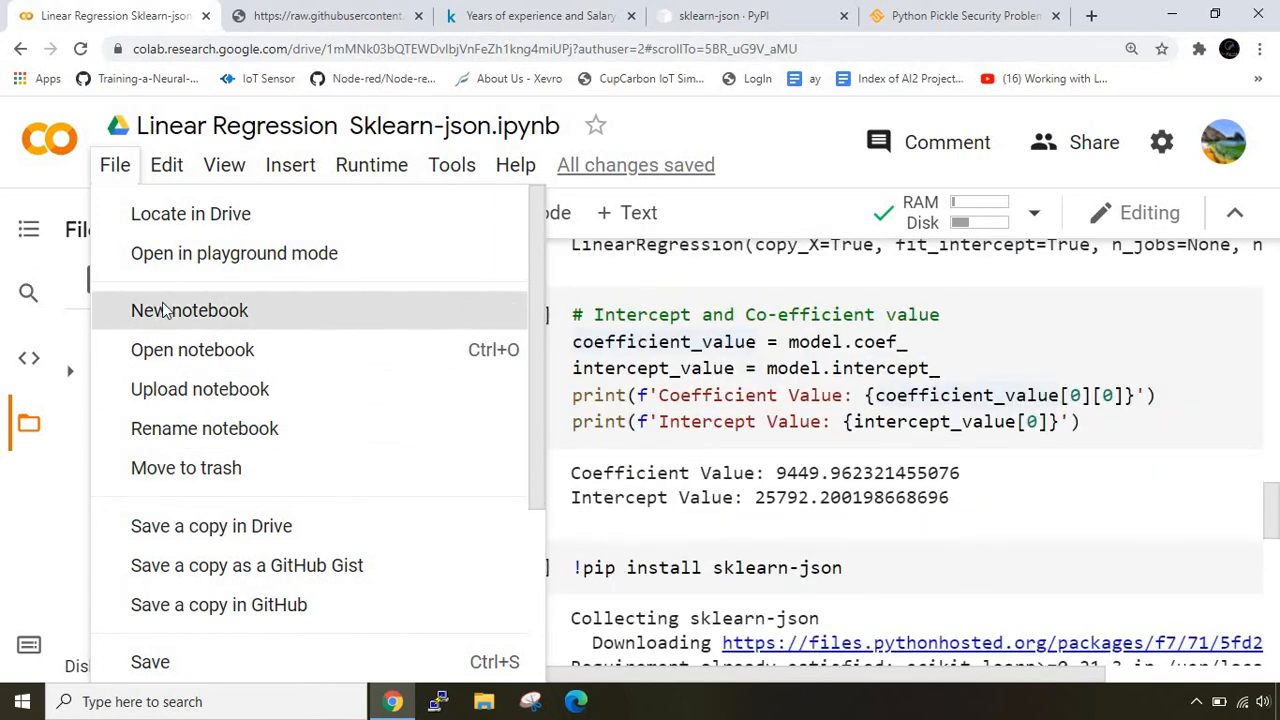
pyautogui.moveTo(196, 324)
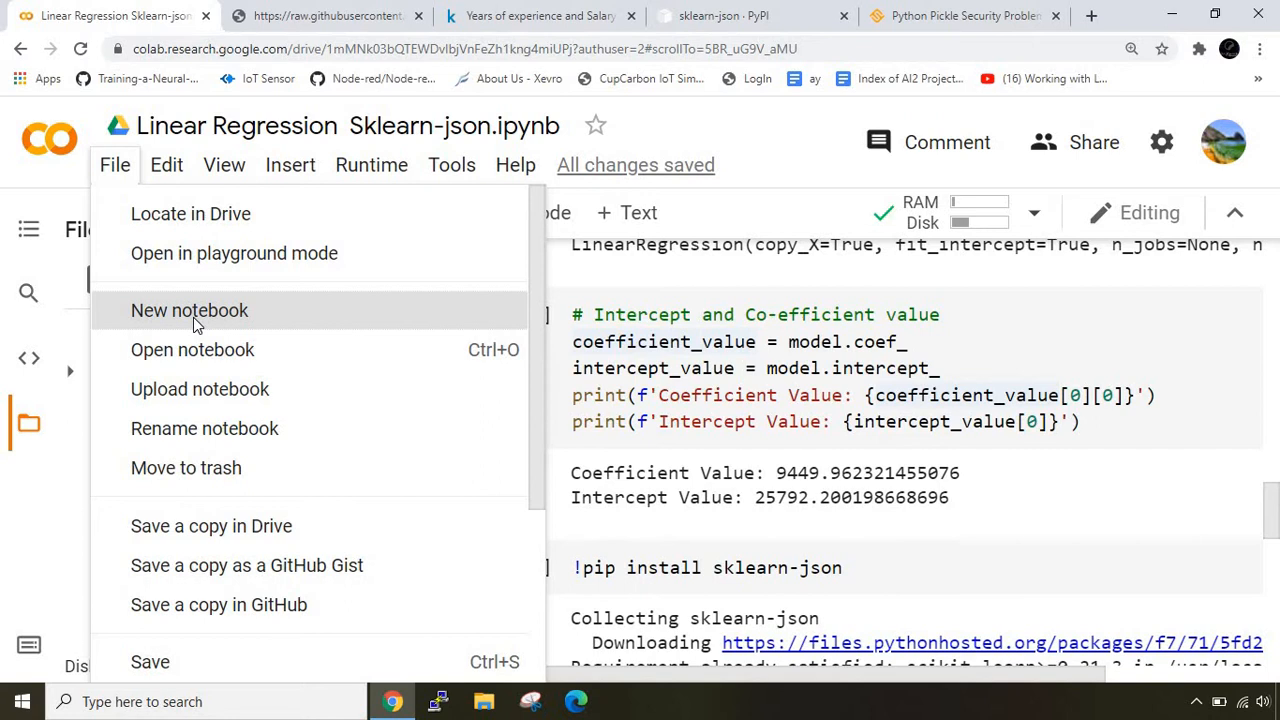
pyautogui.click(188, 310)
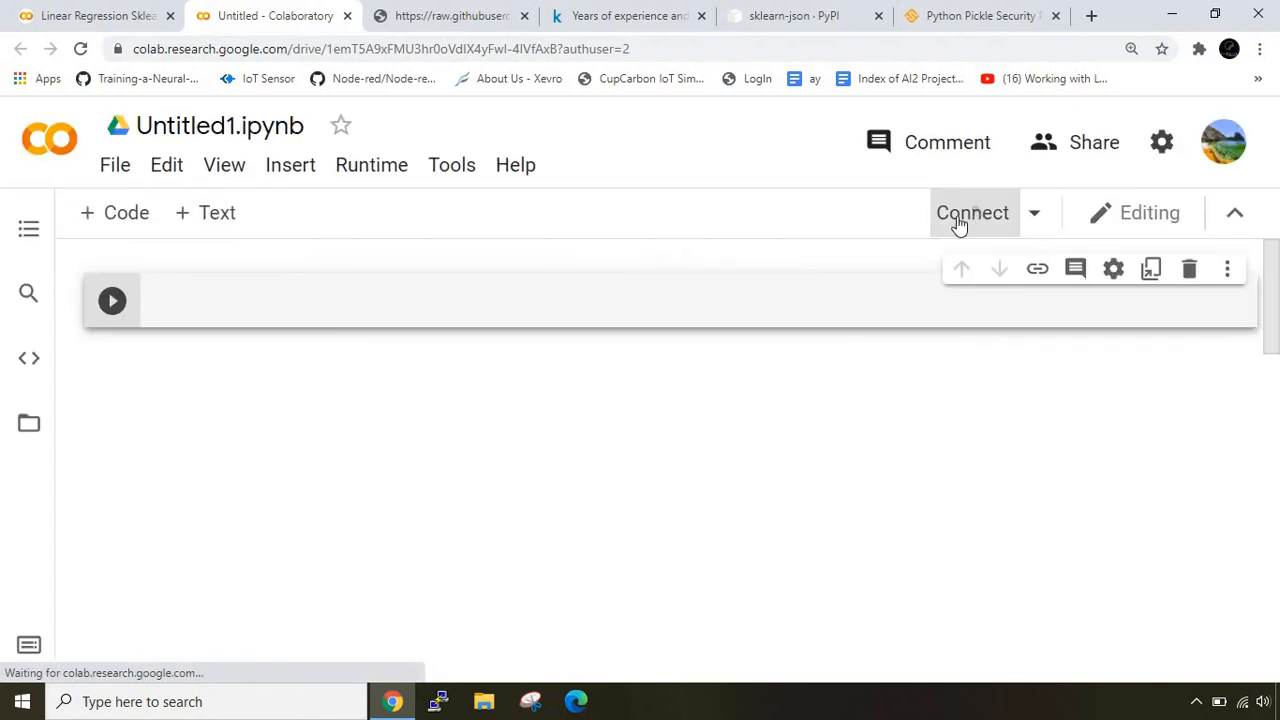
pyautogui.write('import')
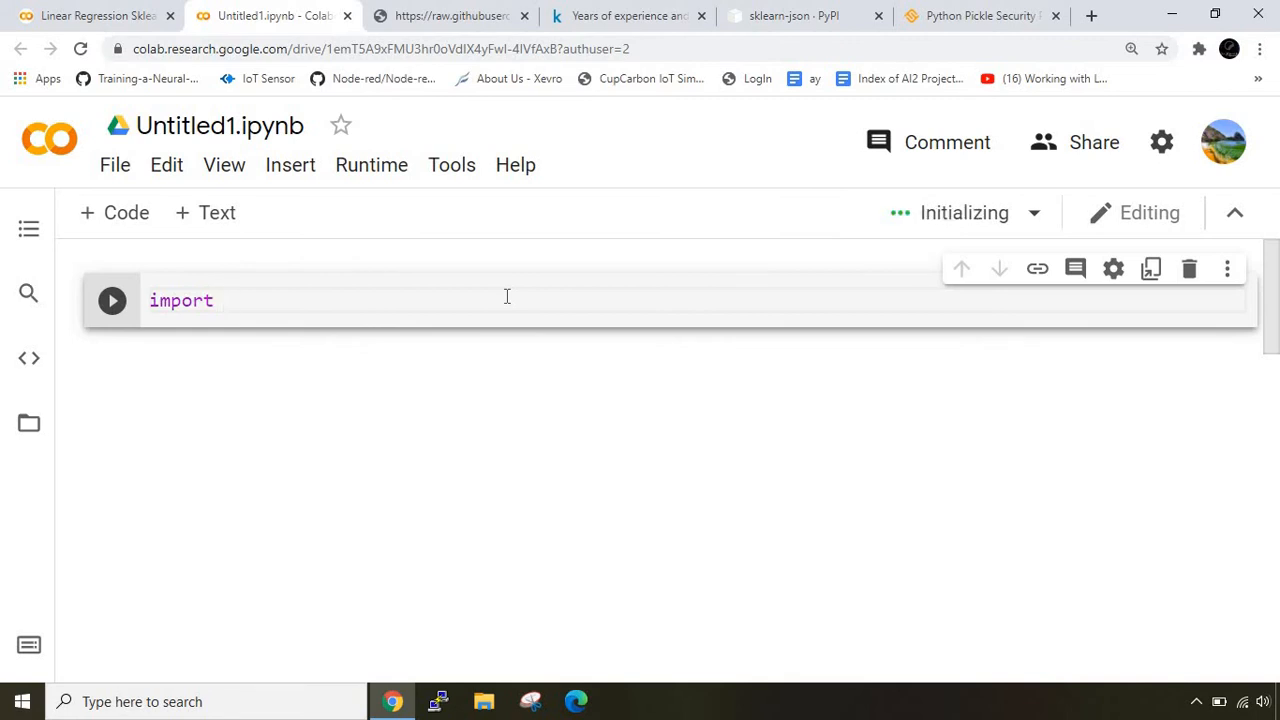
# Run 'import sklearn_json as skjson', which fails with ModuleNotFoundError.
pyautogui.write('sklearn_json')
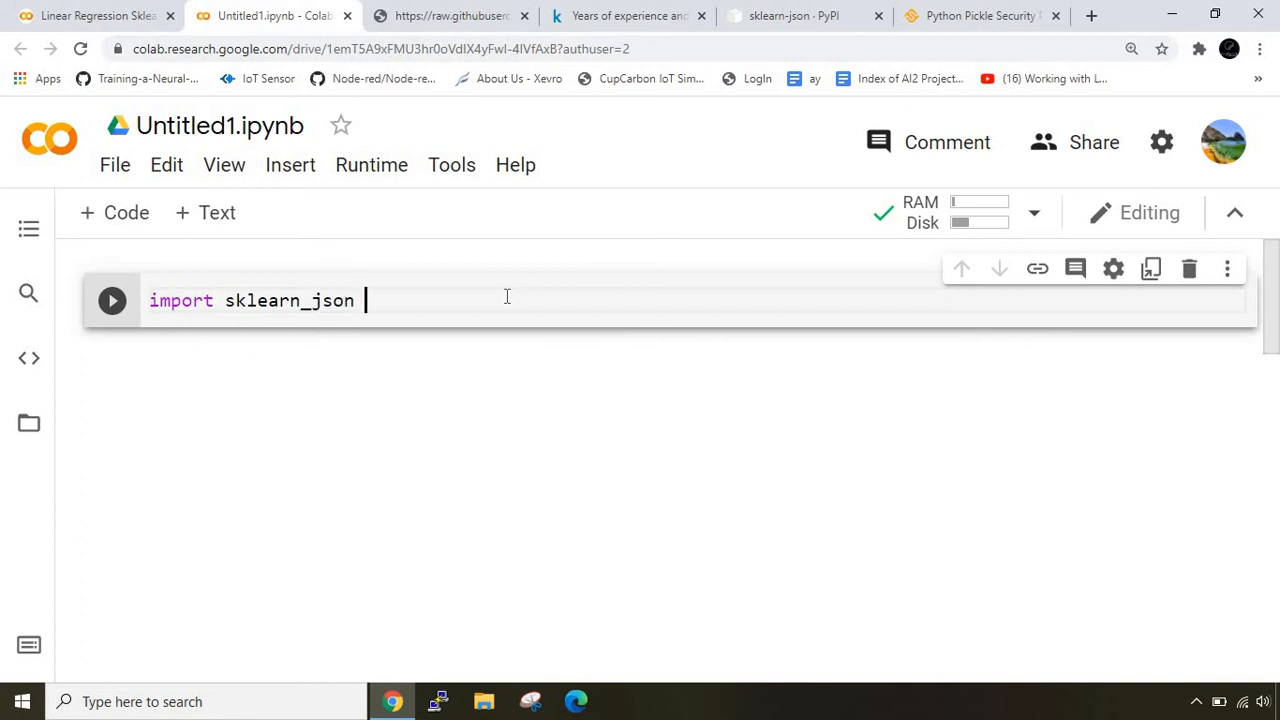
pyautogui.write('as skl')
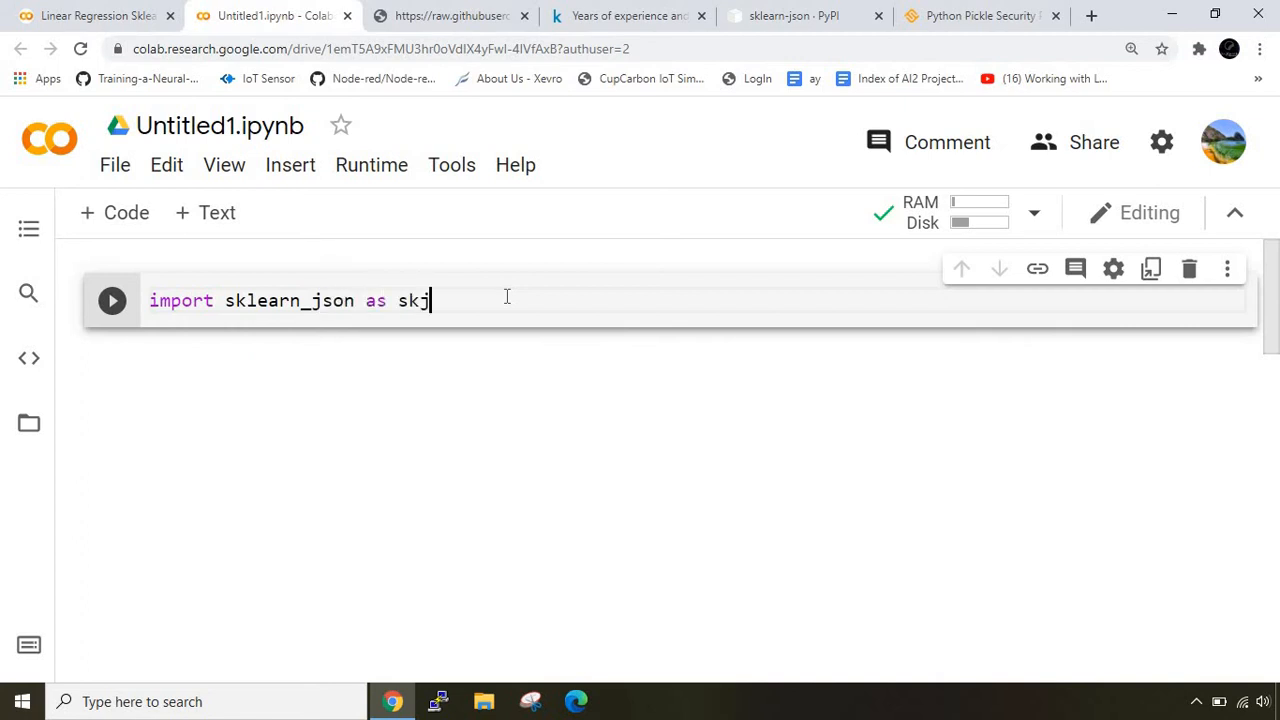
pyautogui.write('son')
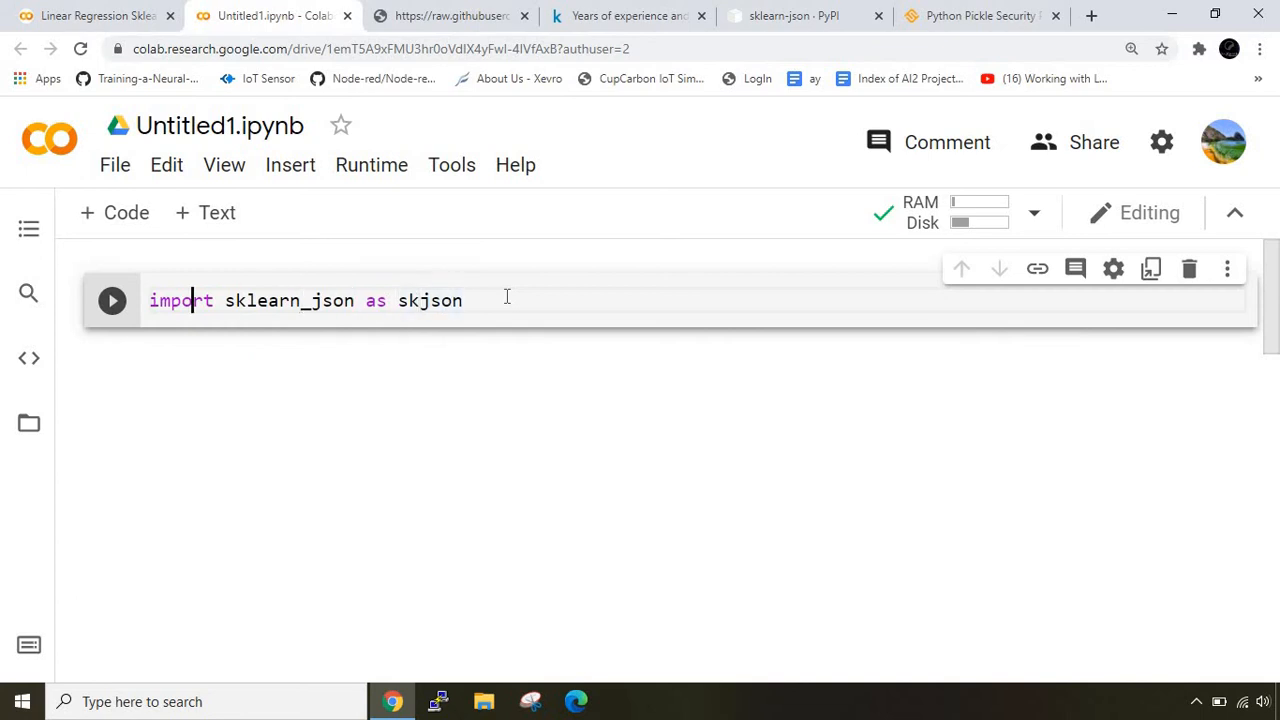
pyautogui.click(112, 300)
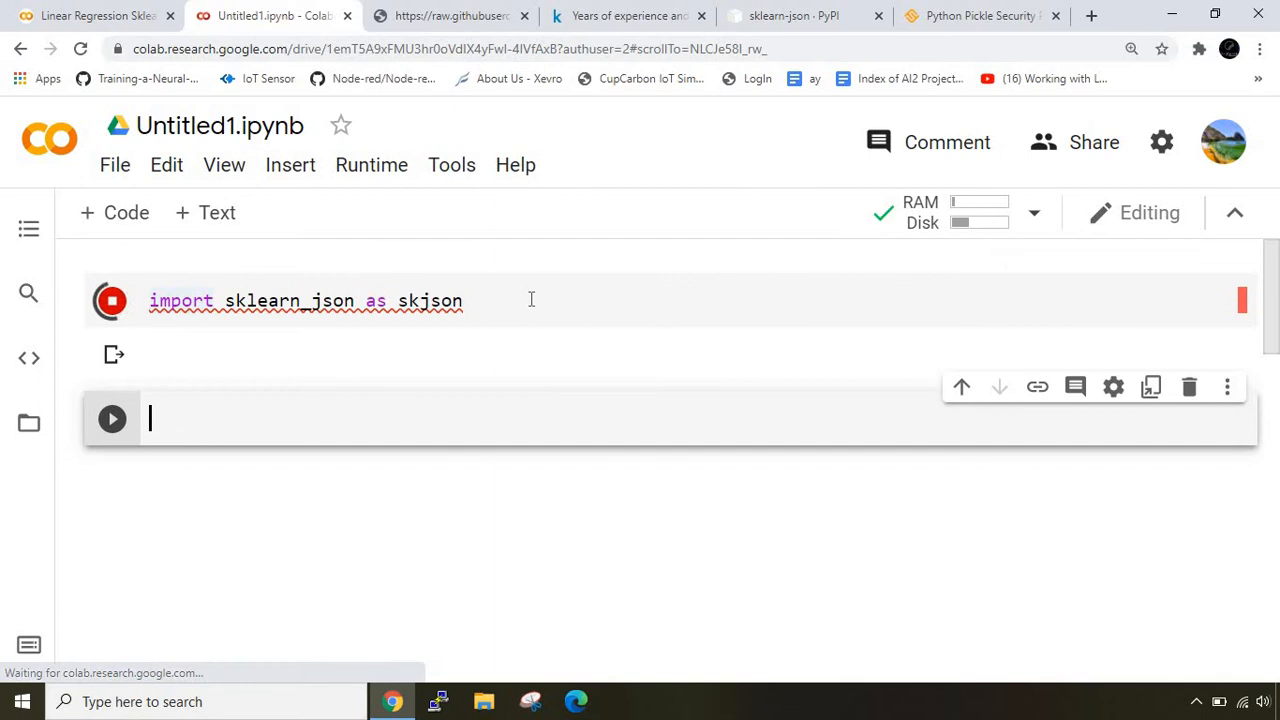
# Add a cell above with '!pip install sklearn_json' to install the missing module.
pyautogui.click(112, 300)
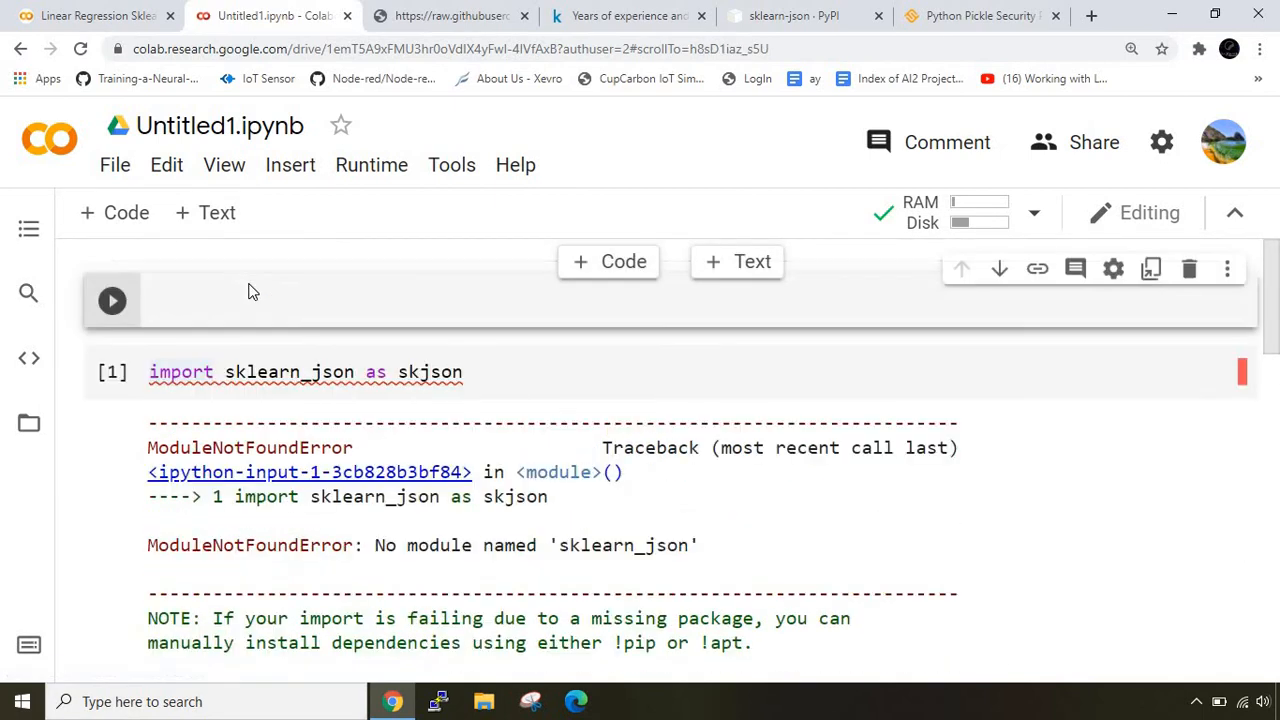
pyautogui.write('!pip n')
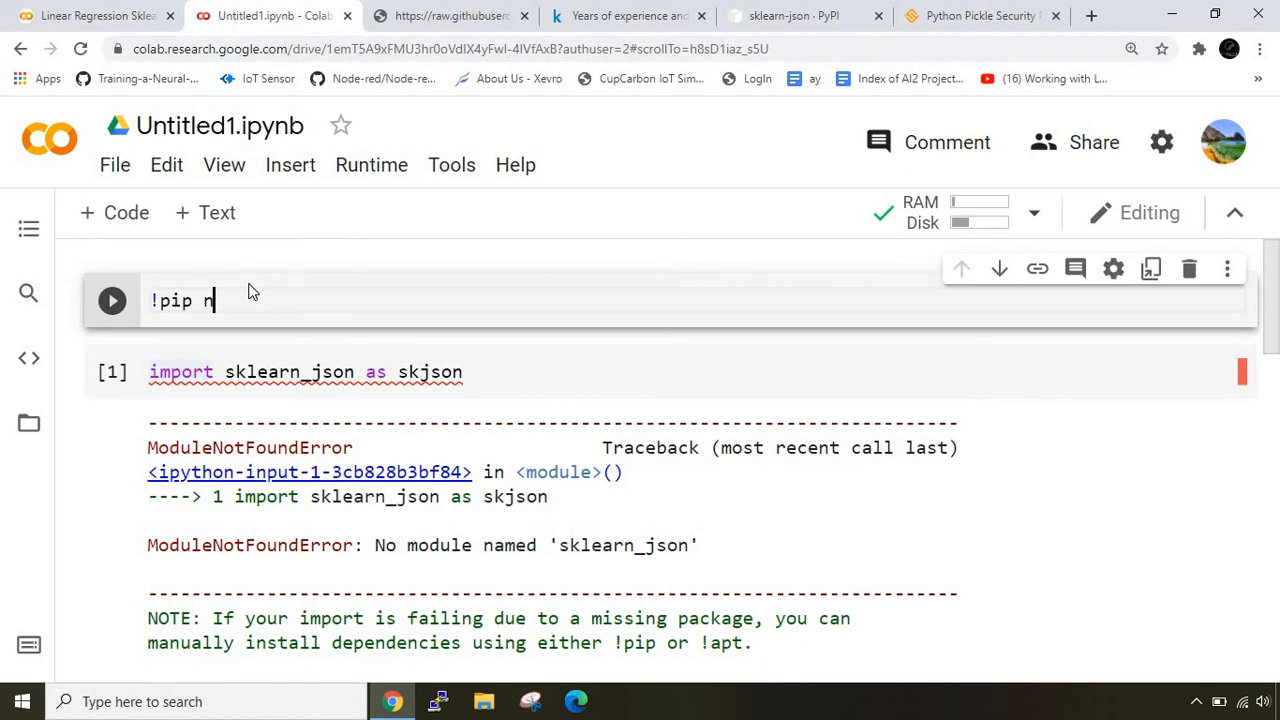
pyautogui.write('install')
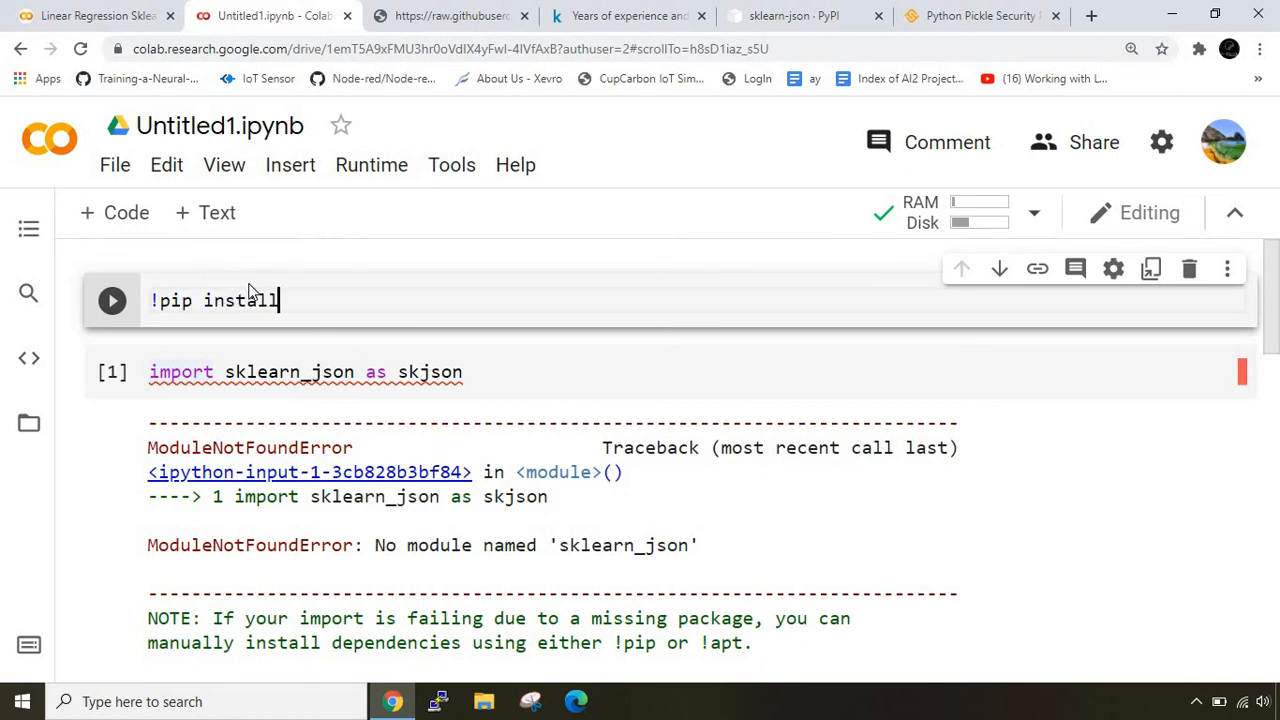
pyautogui.write('sklearn_json')
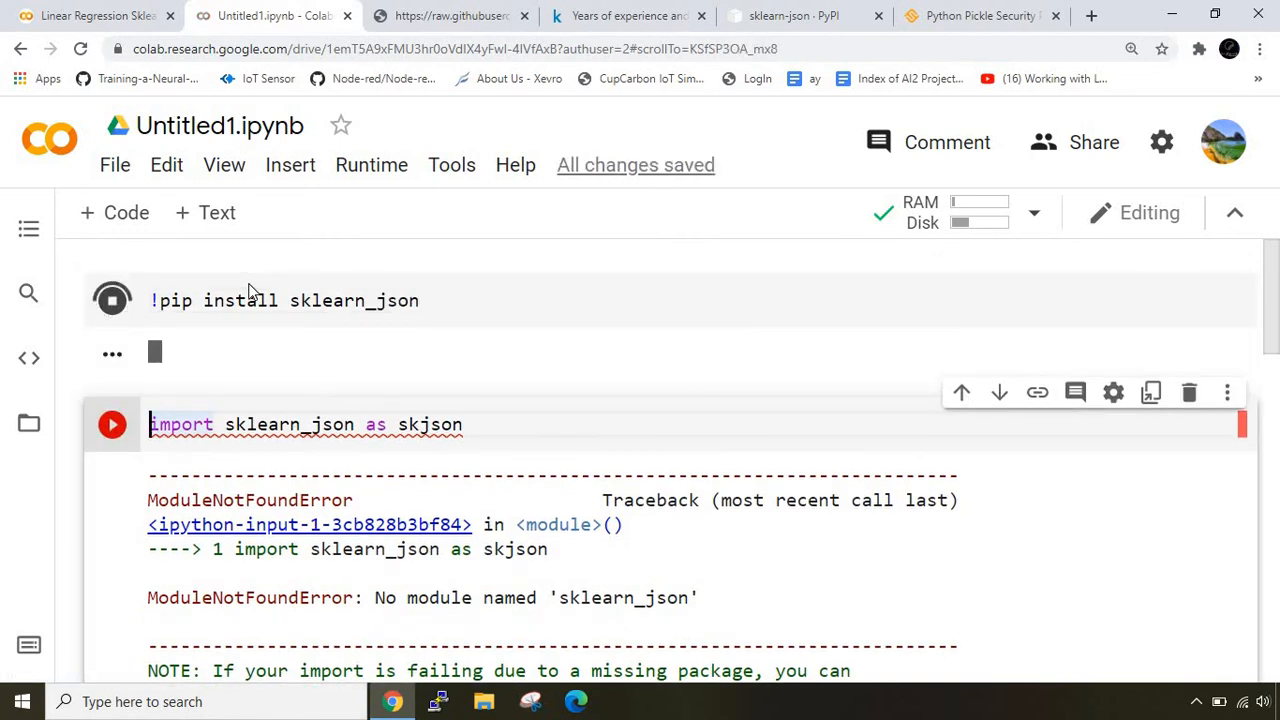
# Upload abc (2).json from the Linear Regression notebook into the new notebook's session files.
pyautogui.click(112, 300)
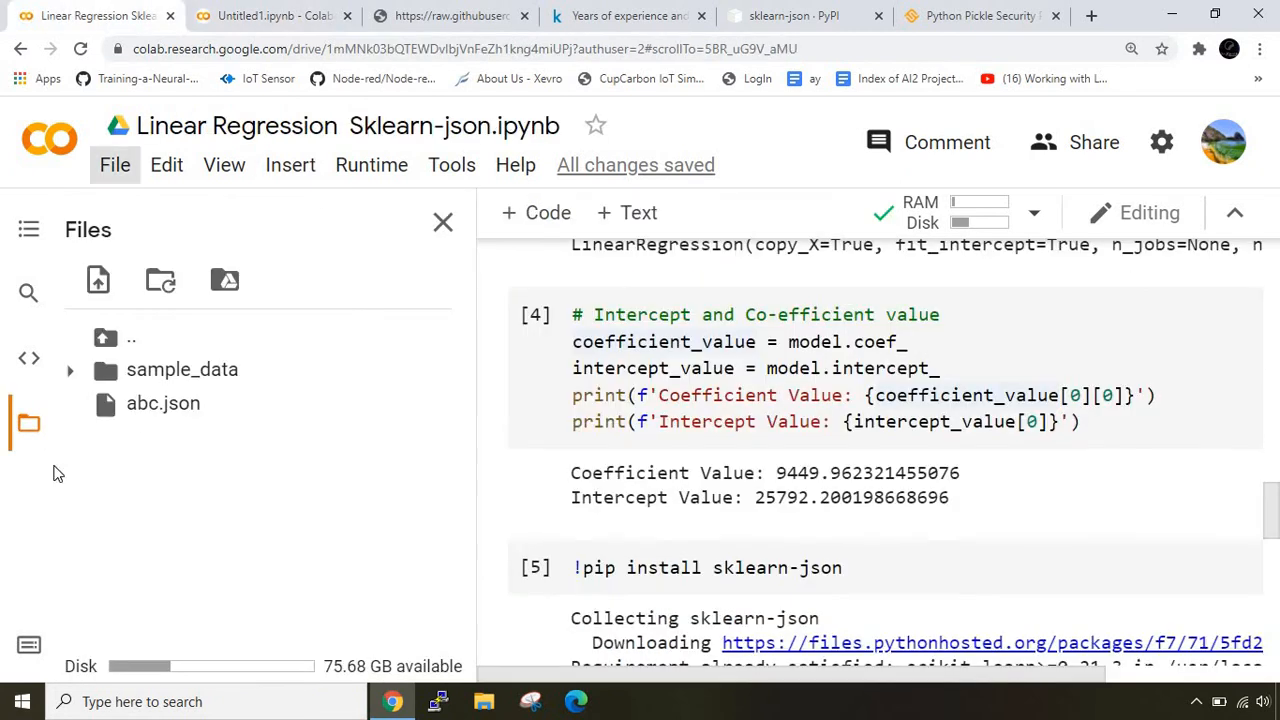
pyautogui.rightClick(164, 404)
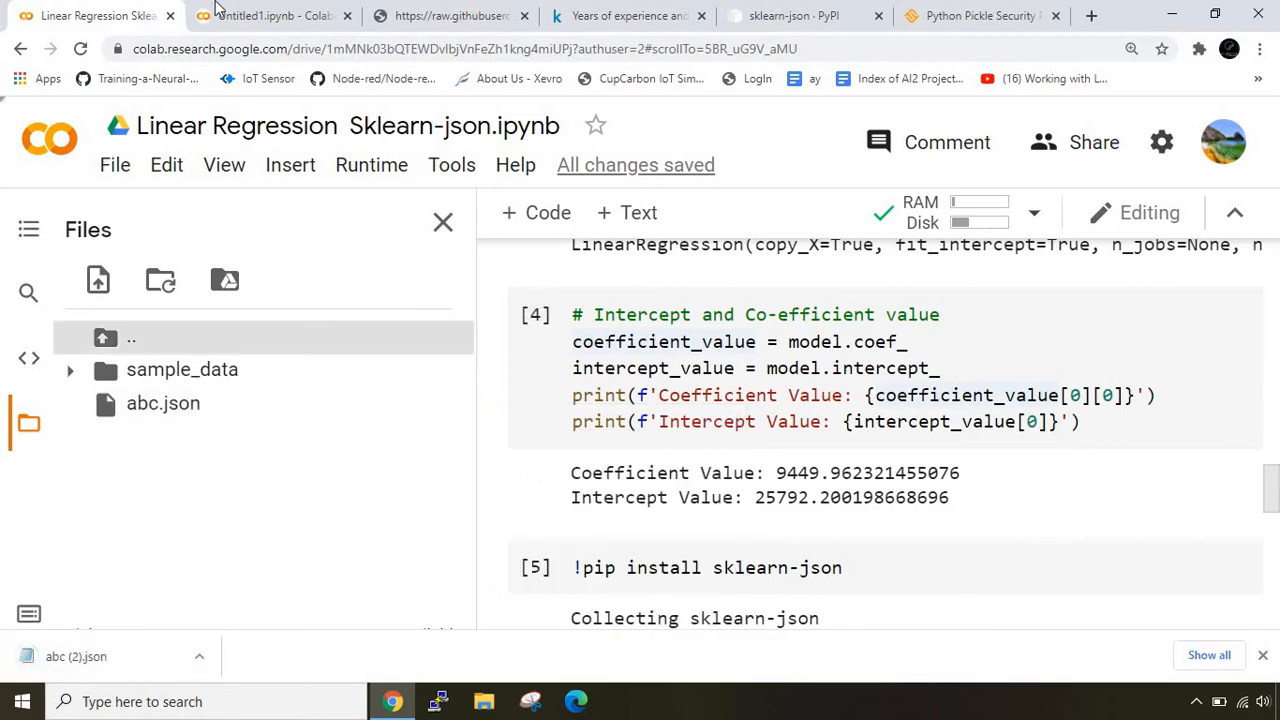
pyautogui.click(280, 16)
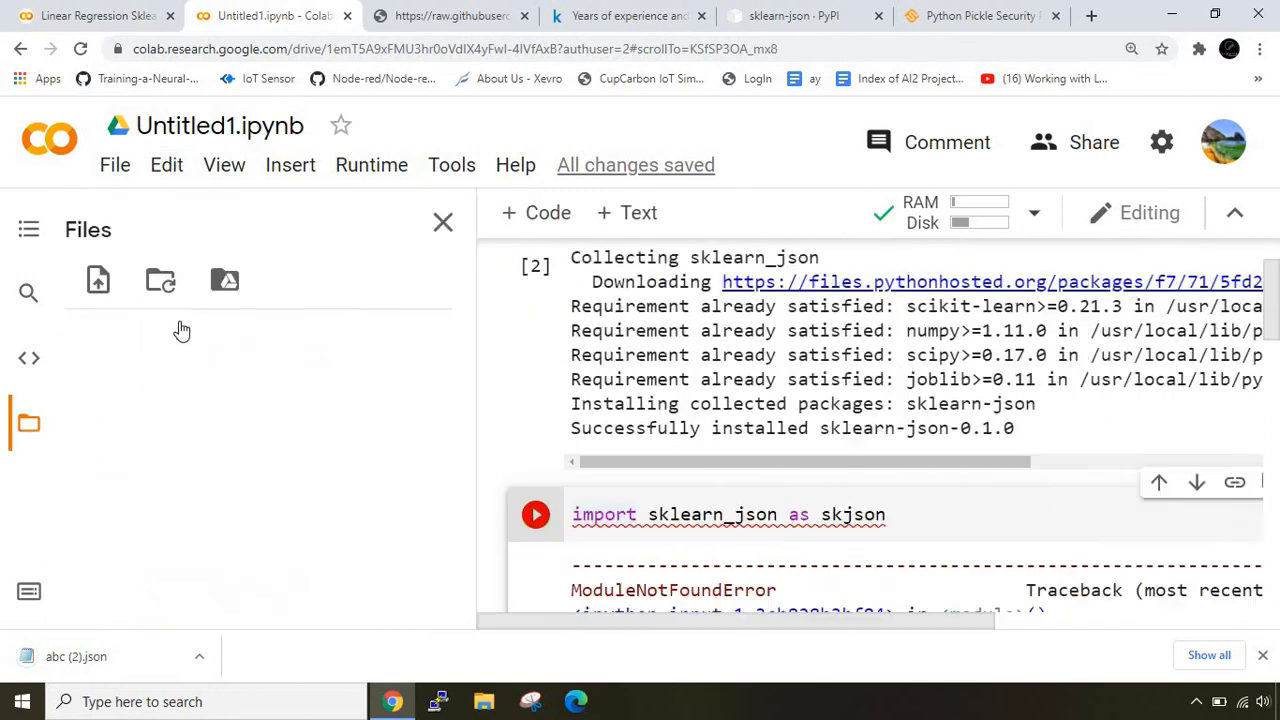
pyautogui.click(98, 280)
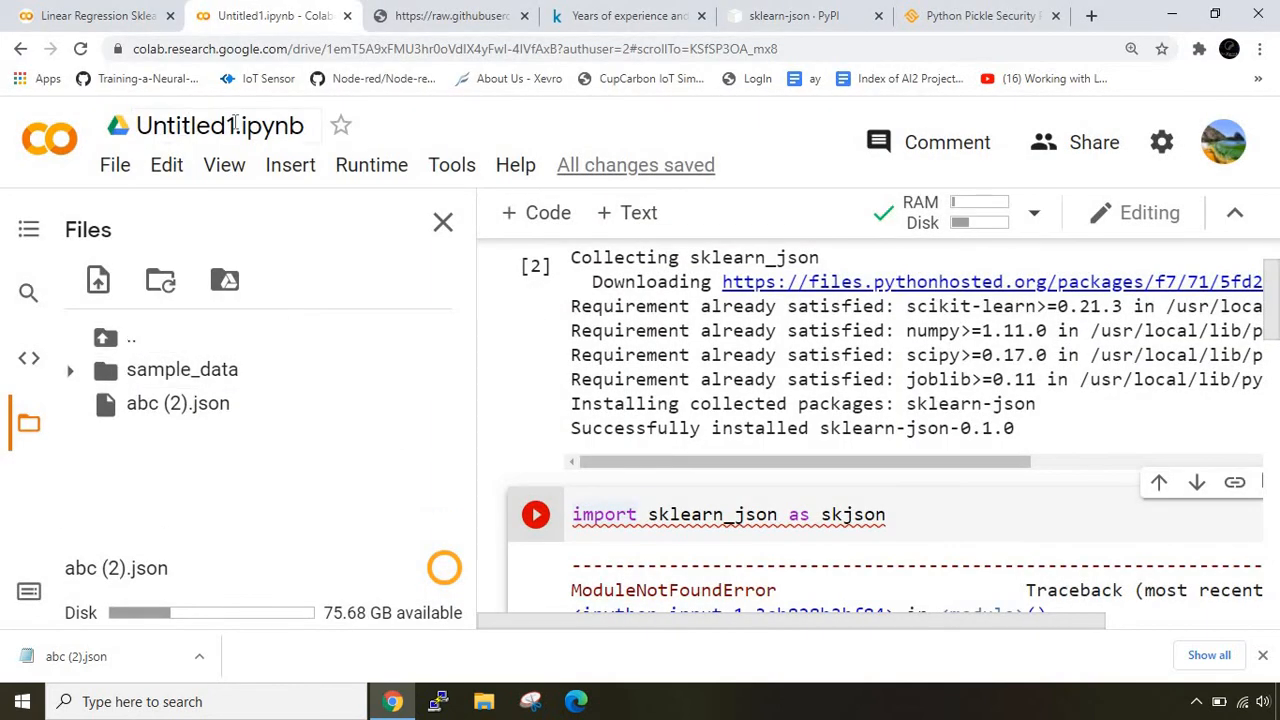
pyautogui.click(220, 124)
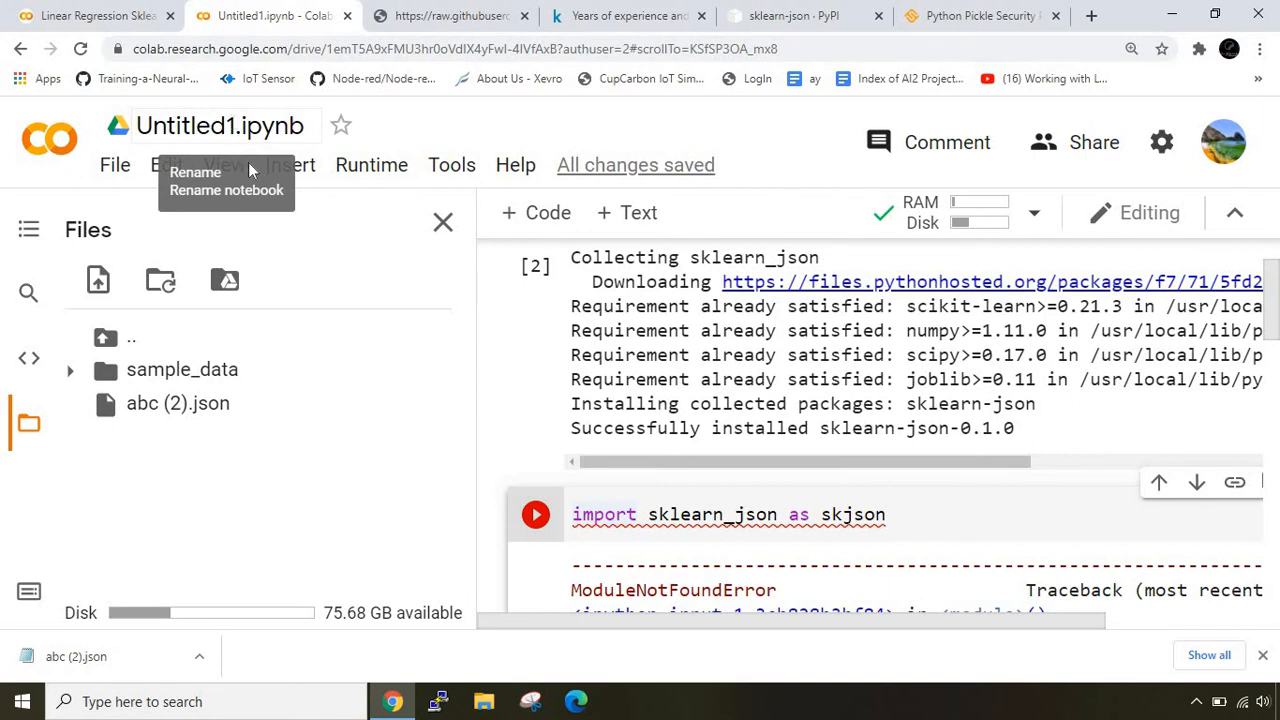
pyautogui.moveTo(204, 36)
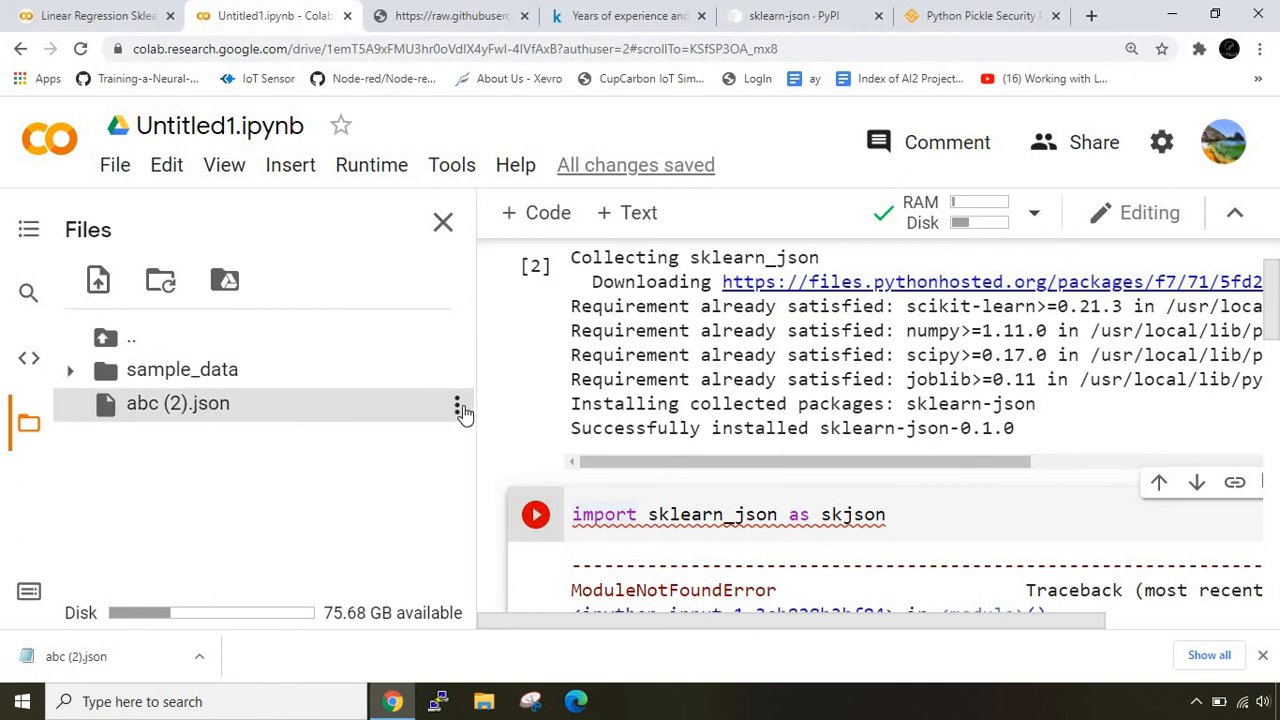
pyautogui.moveTo(456, 410)
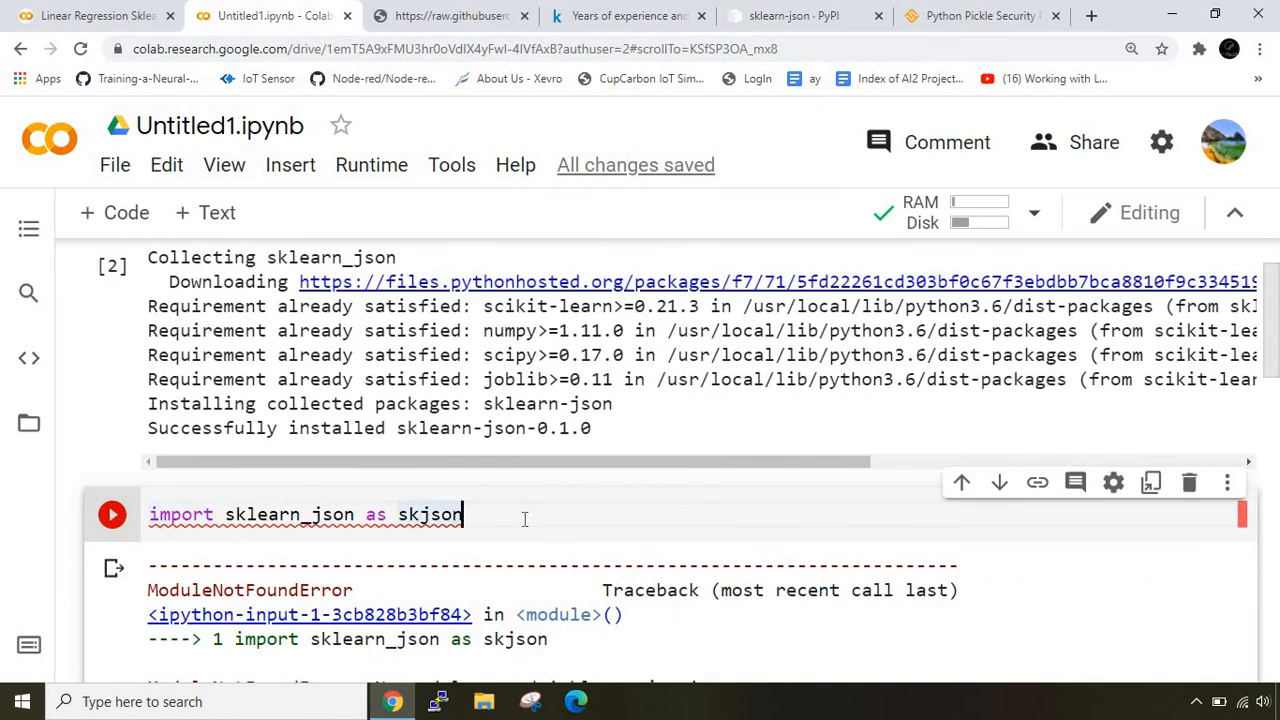
# Write deserialized_model = skjson.from_json('abc.json') under the import and run it.
pyautogui.write('deseial')
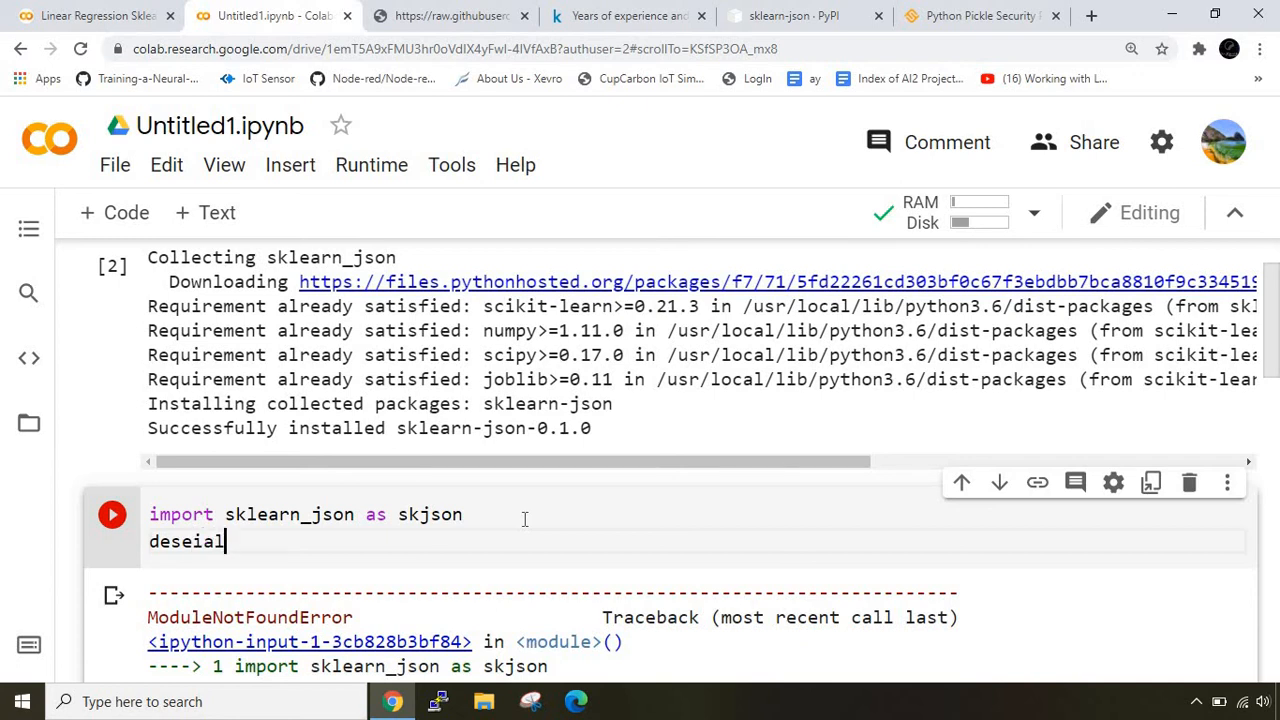
pyautogui.write('ized_model')
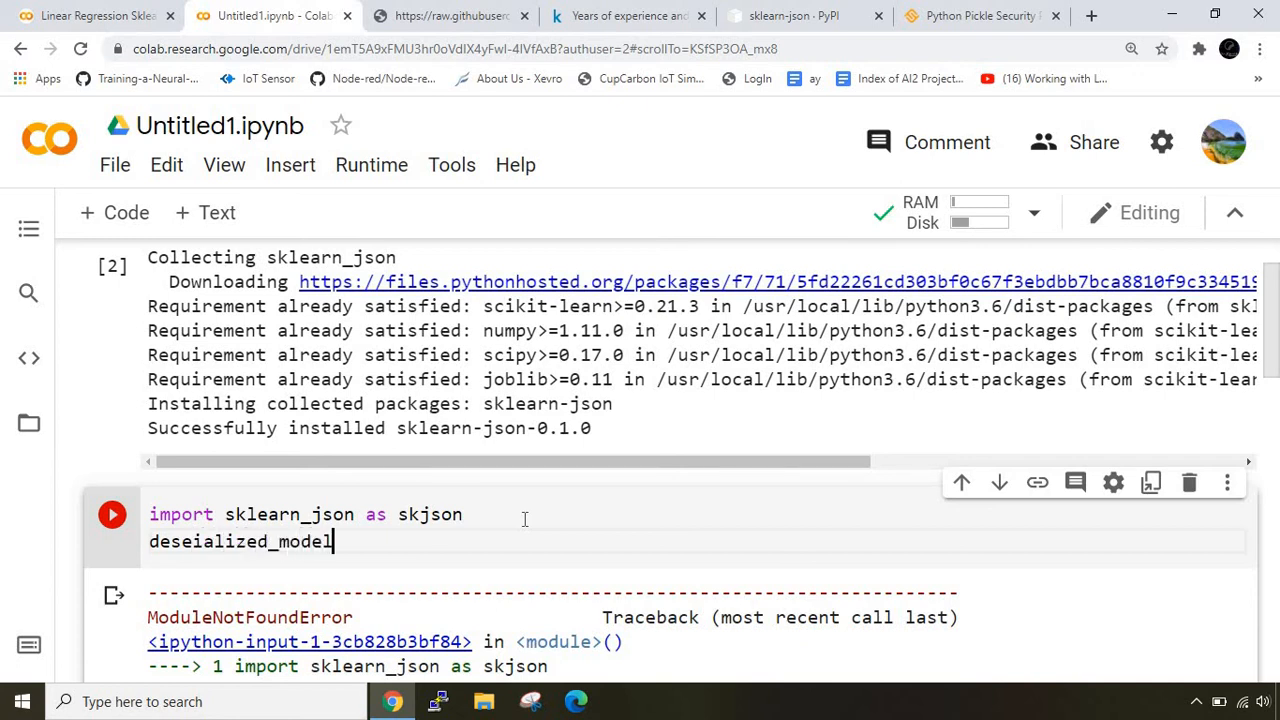
pyautogui.write('=')
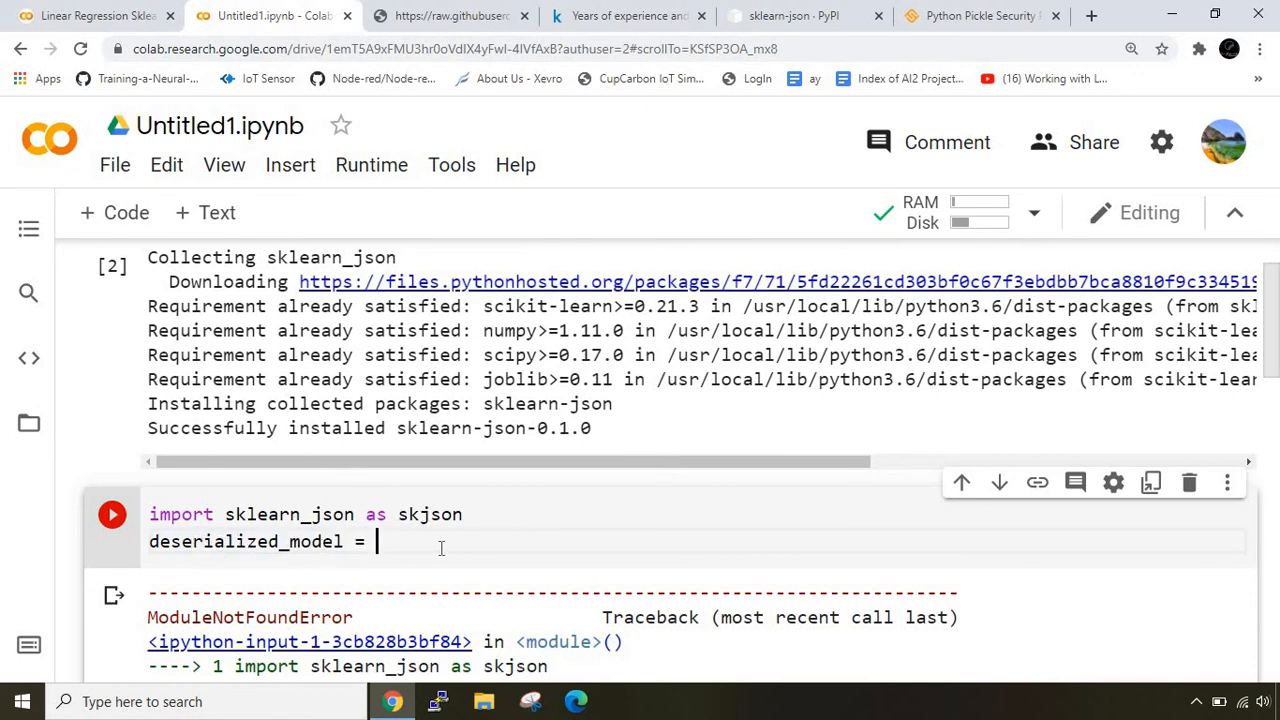
pyautogui.write('skjson')
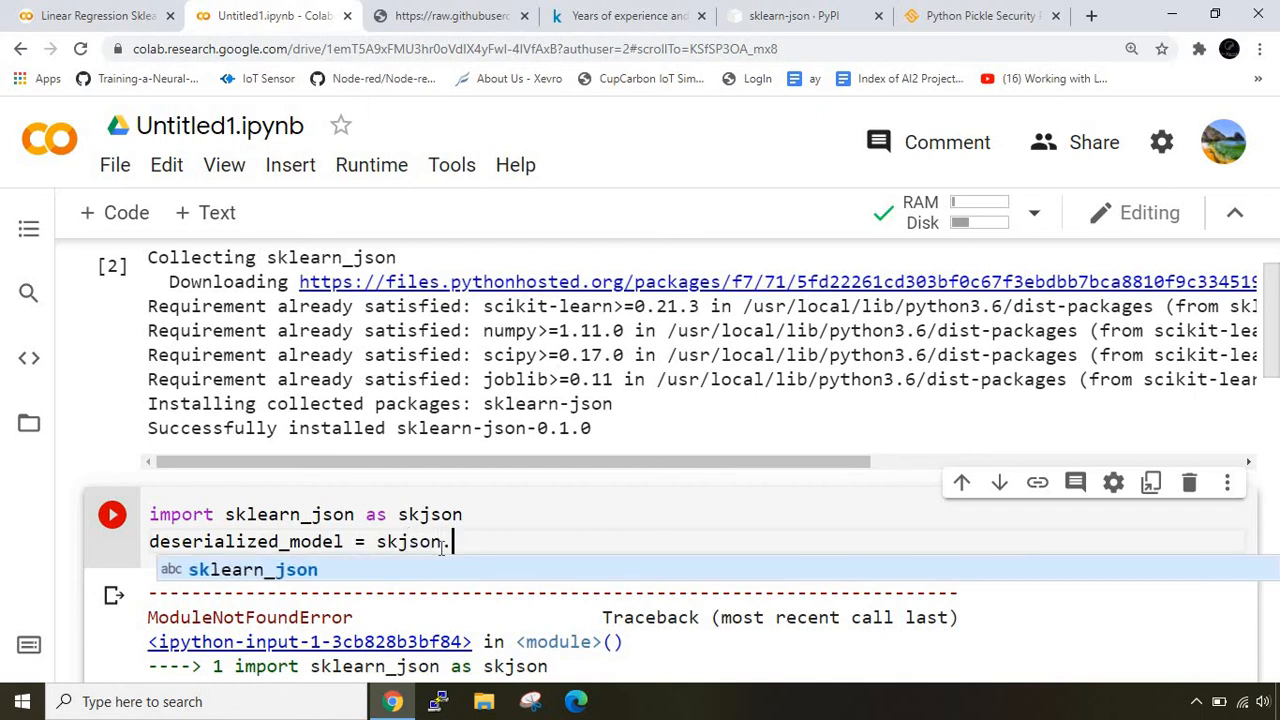
pyautogui.write('.from_jso')
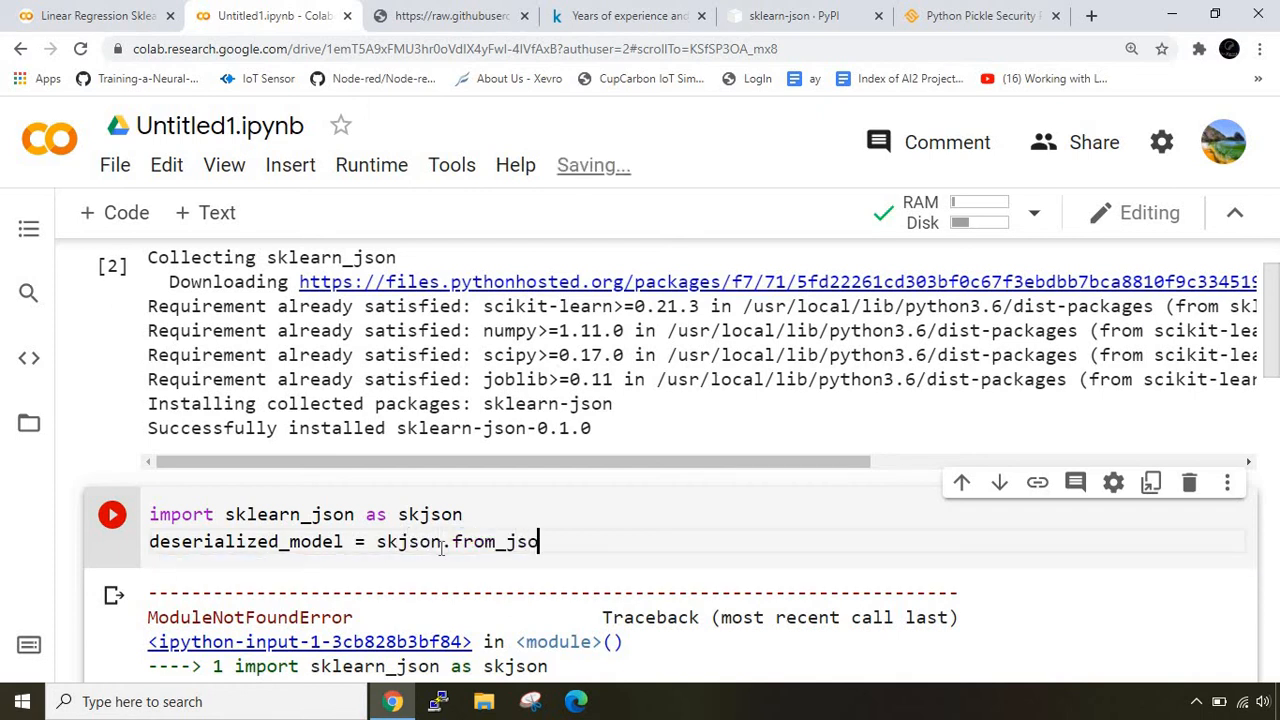
pyautogui.write('n')
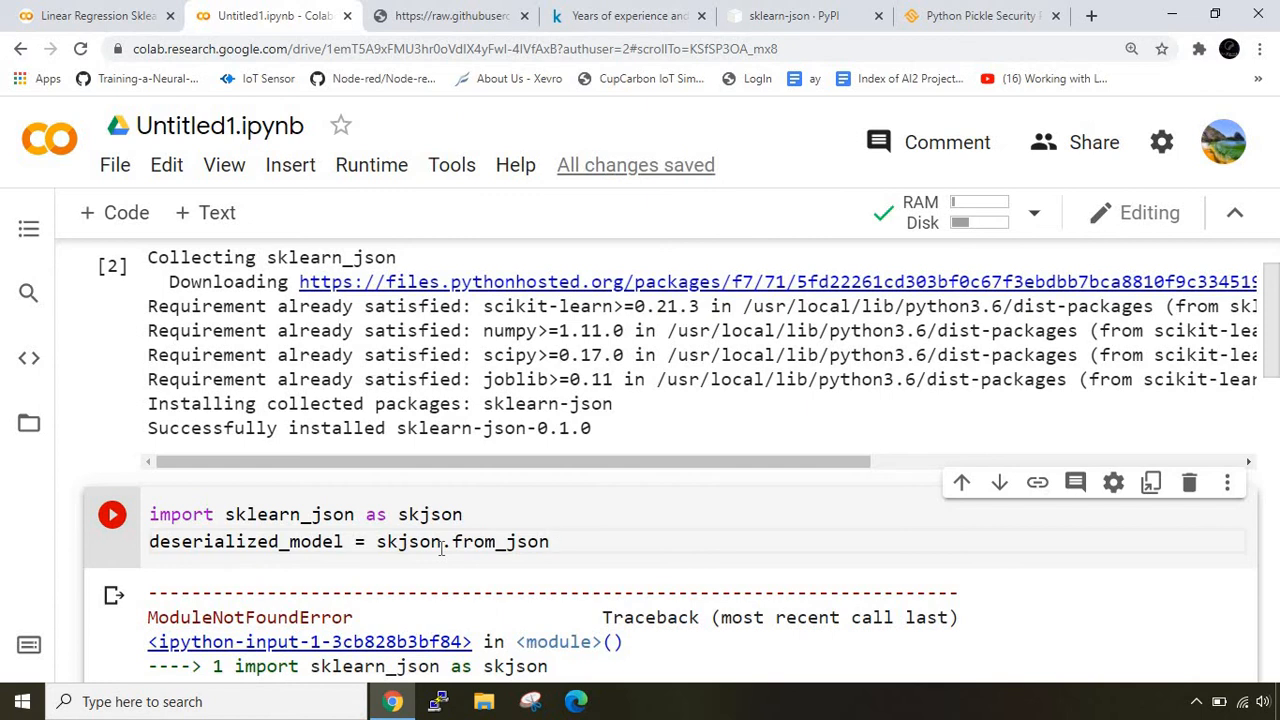
pyautogui.write('()')
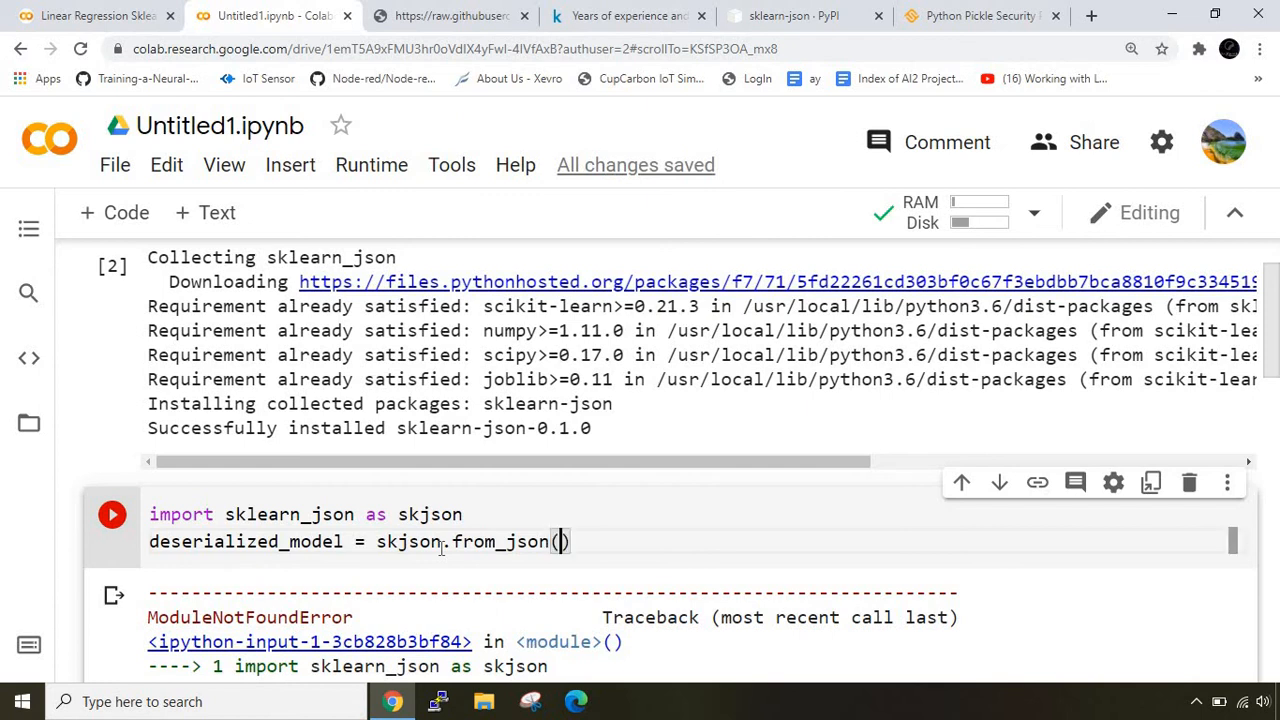
pyautogui.write("'a'")
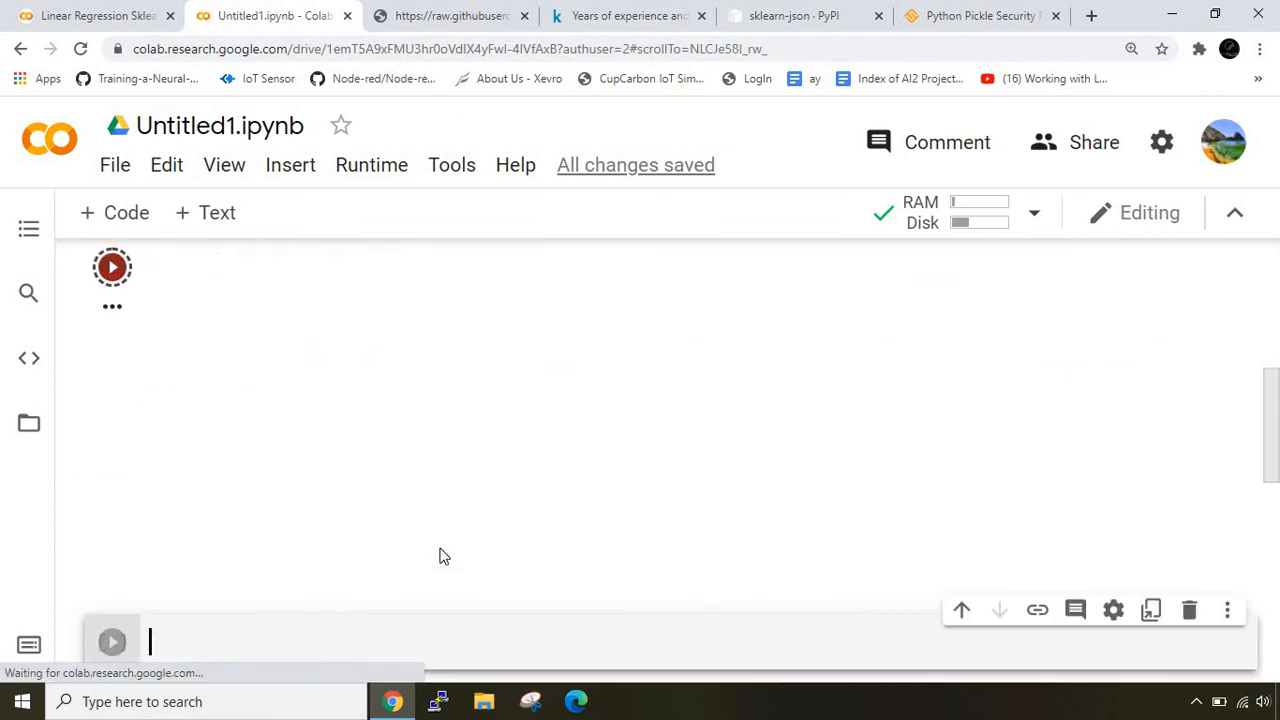
# Show deserialized_model.coef_, giving 9449.96232146 as in the original notebook.
pyautogui.click(112, 268)
pyautogui.write('deserialized_model.c')
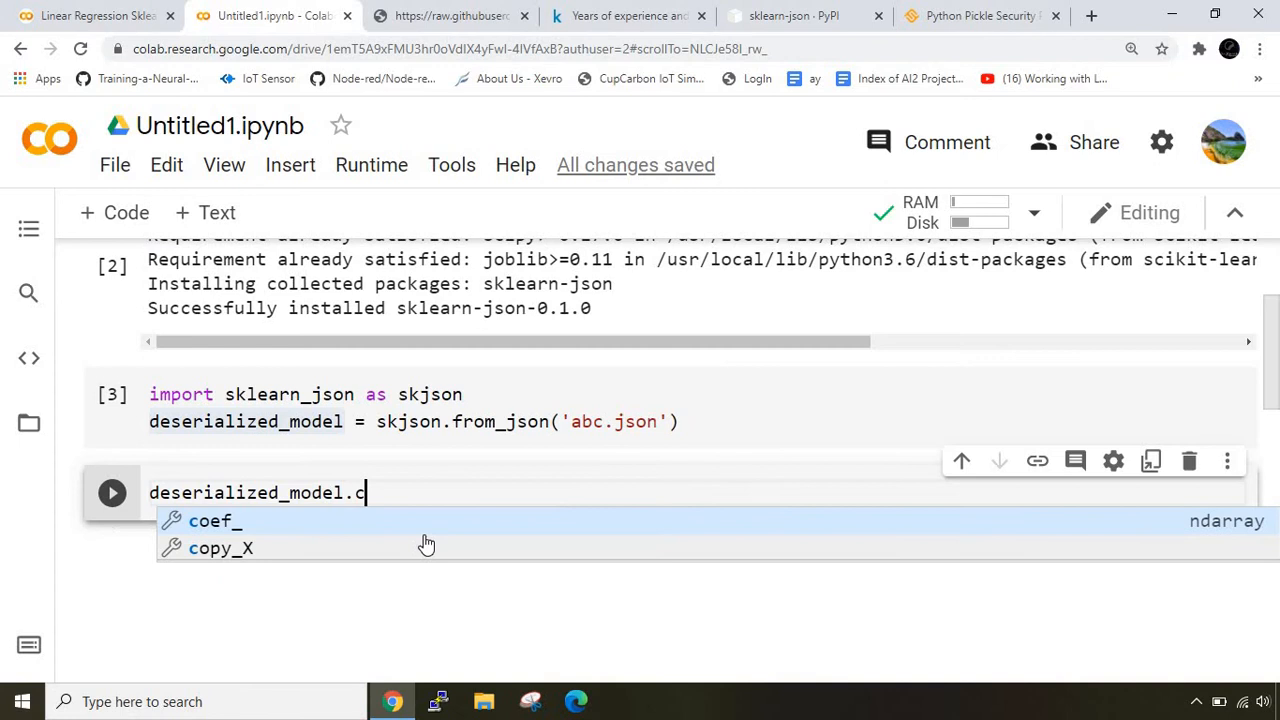
pyautogui.click(214, 520)
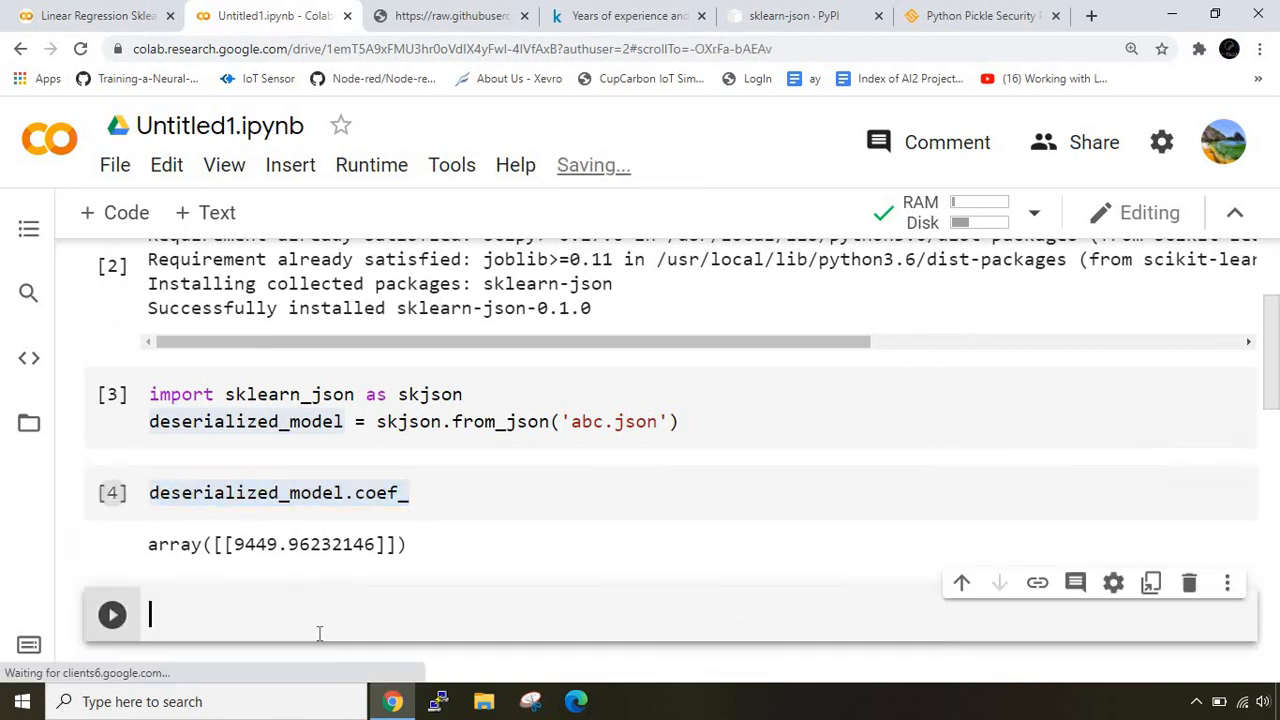
pyautogui.write('deserialized_model.coef_')
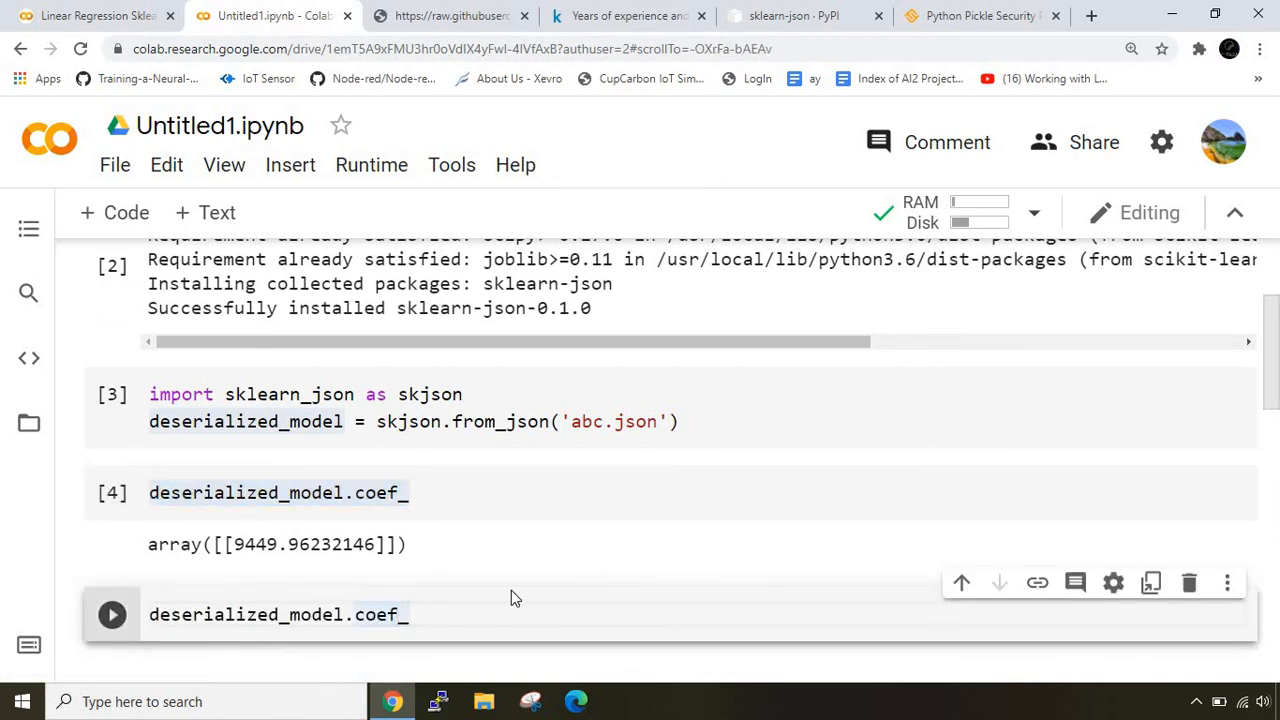
# Start a cell with deserialized_model.intercept_ and run it.
pyautogui.write('intercept')
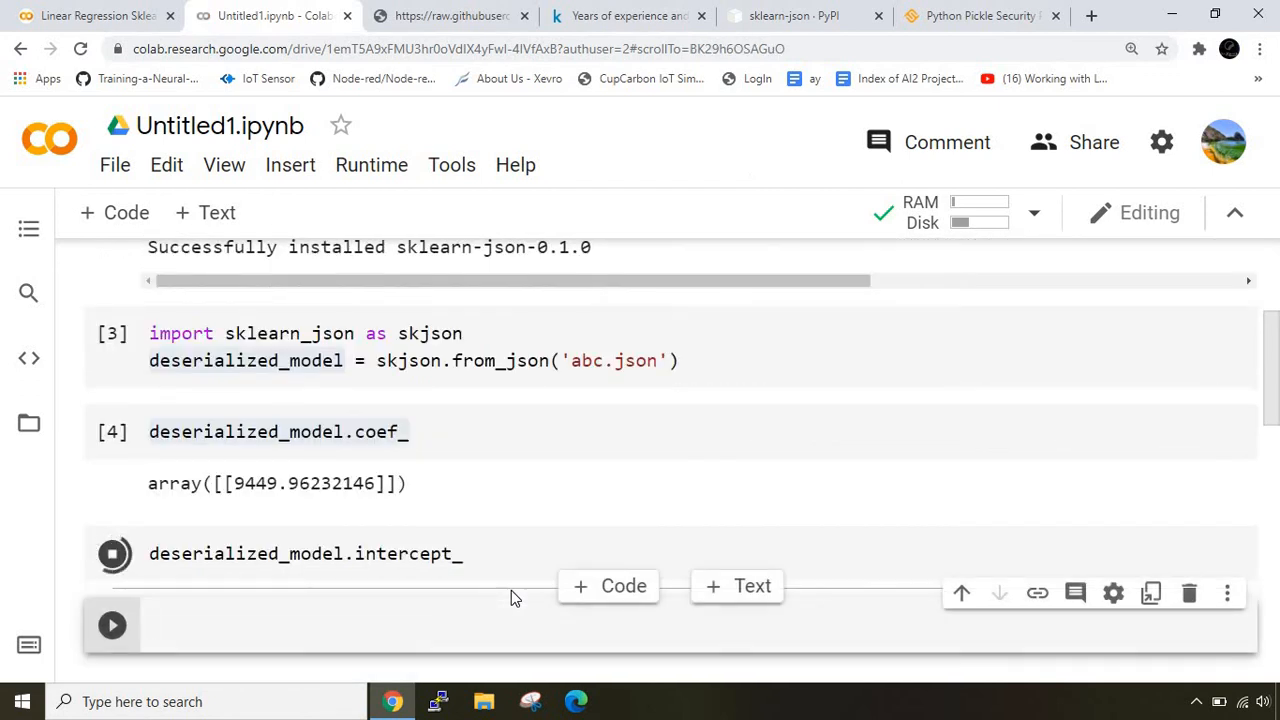
pyautogui.click(112, 554)
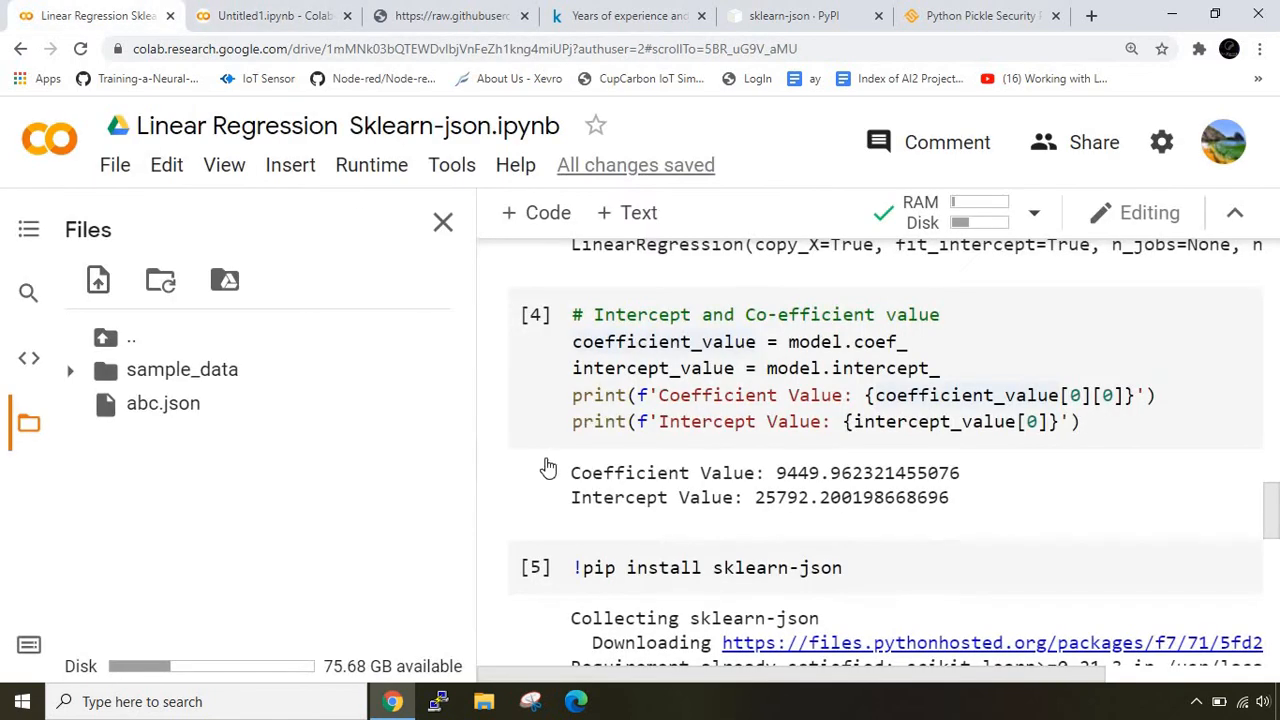
pyautogui.click(442, 222)
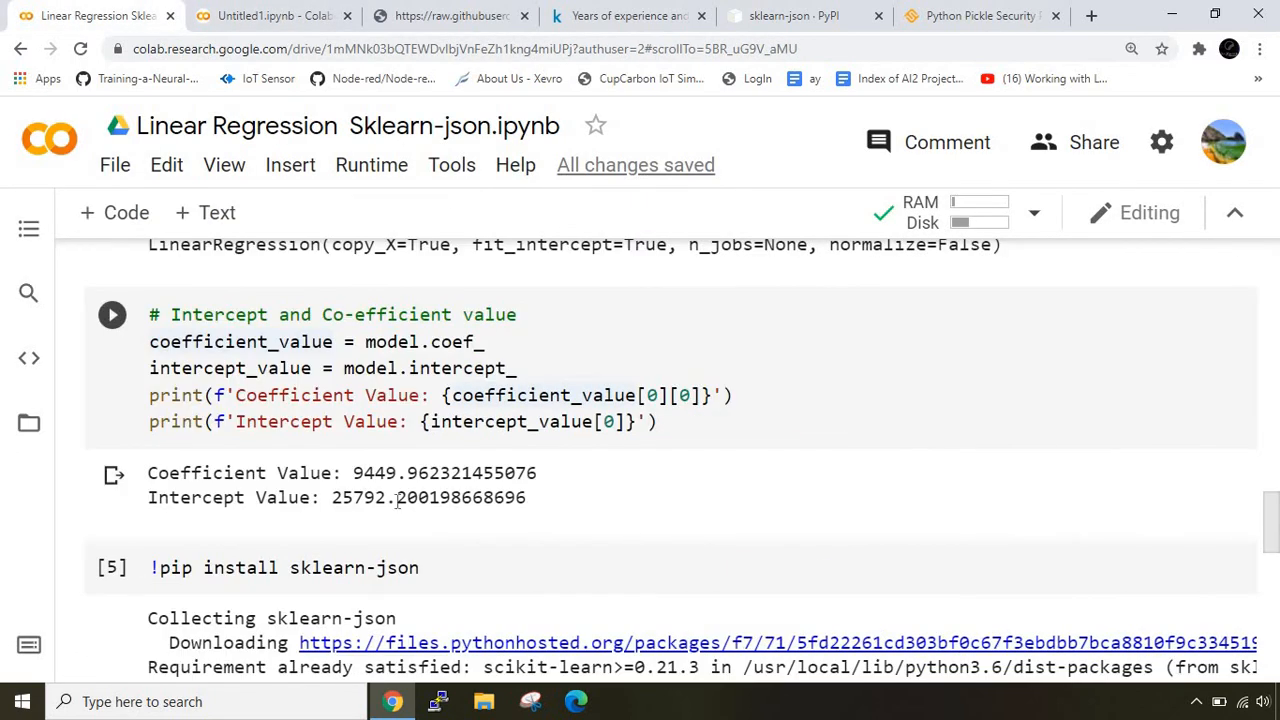
pyautogui.click(270, 16)
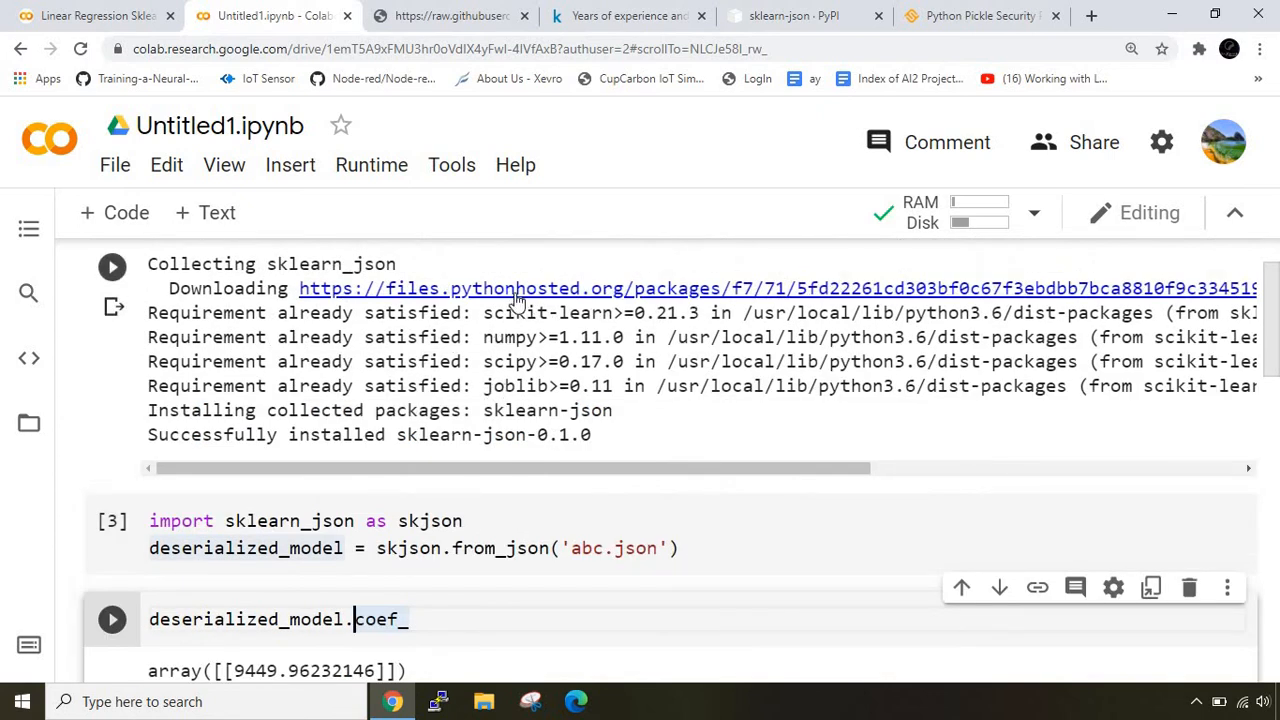
pyautogui.scroll(-3)
pyautogui.write('#')
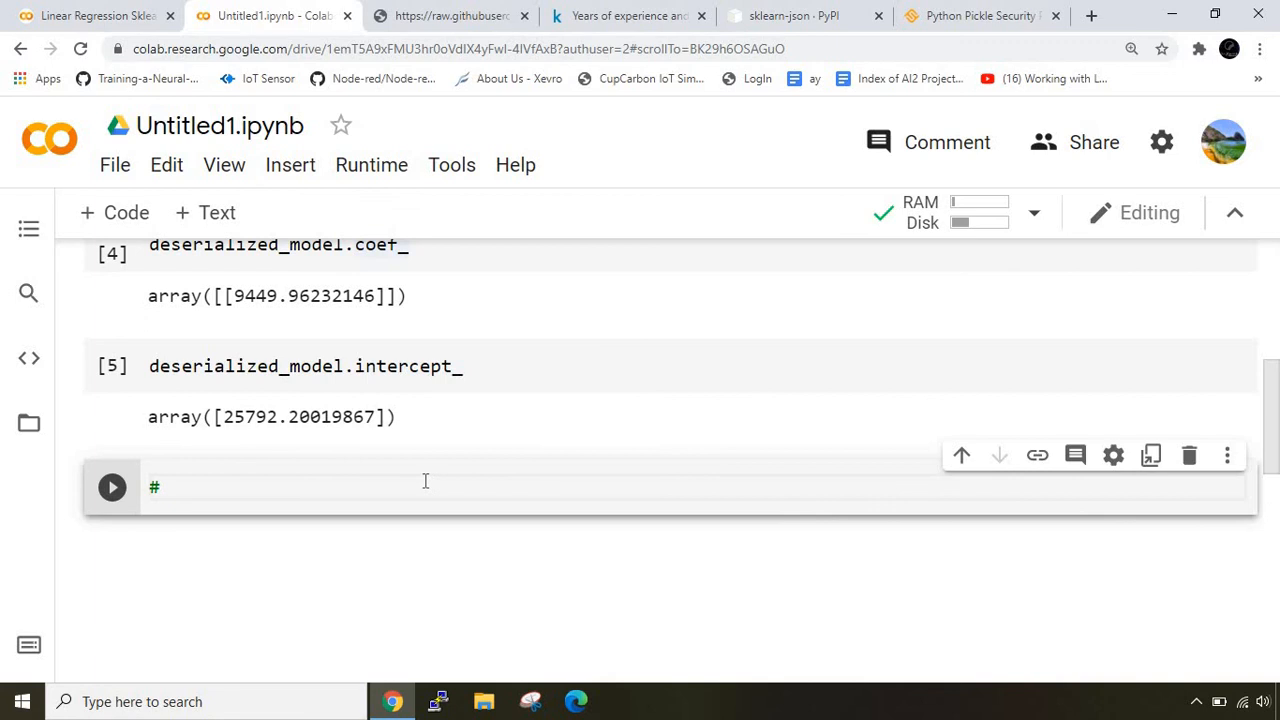
# Add the comment '# Web App, Android App (MIT App Inventor)' in the new cell.
pyautogui.write('Web App,')
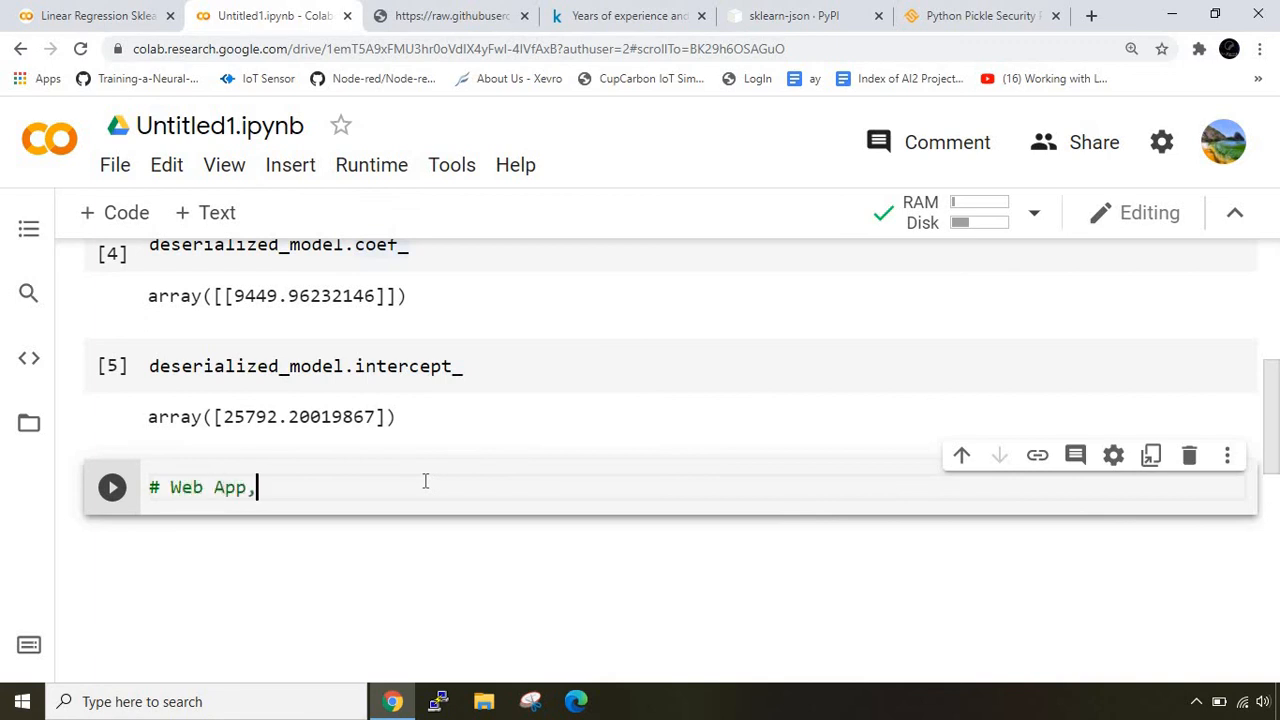
pyautogui.write('Androi')
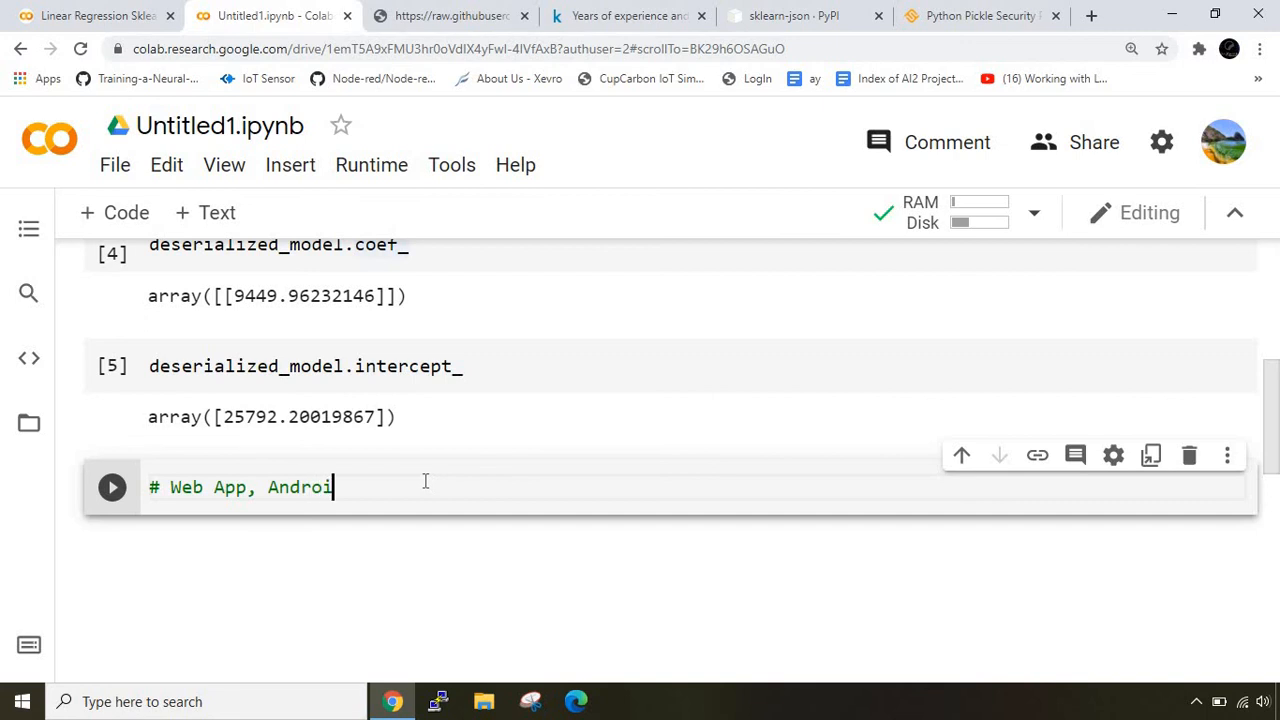
pyautogui.write('d')
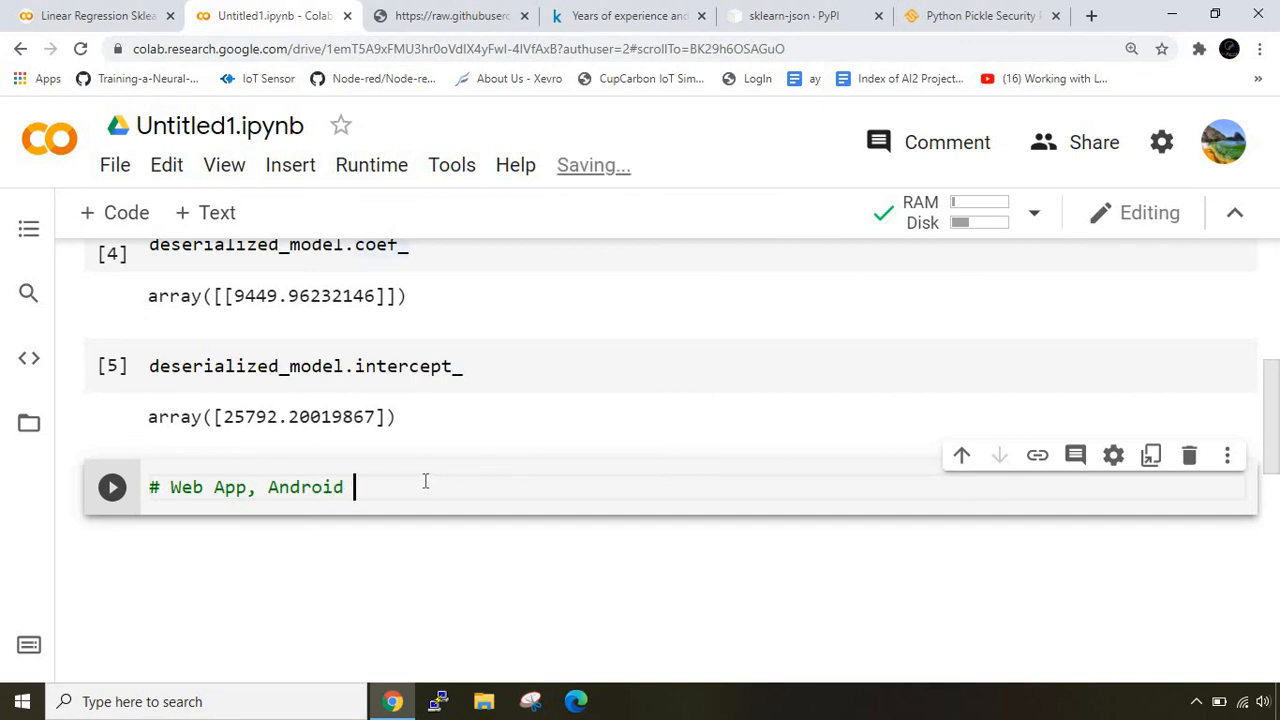
pyautogui.write('App ()')
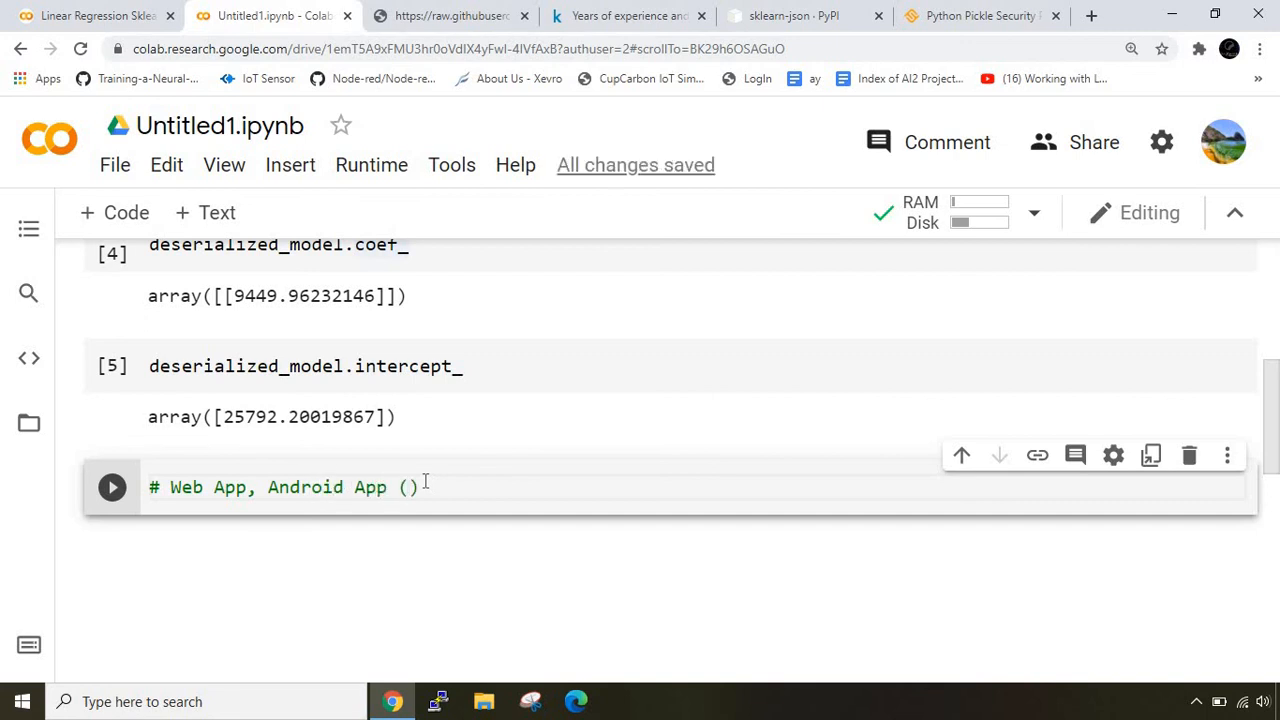
pyautogui.write('MIT App Invento')
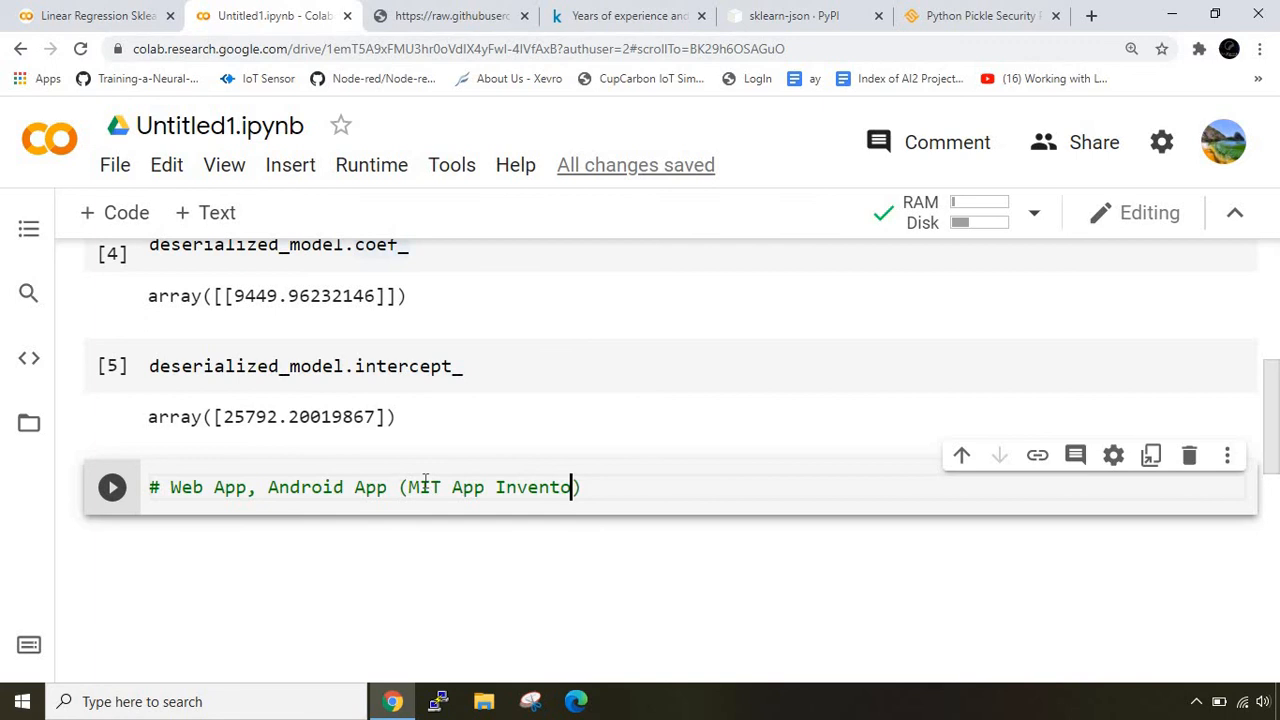
pyautogui.write('r)')
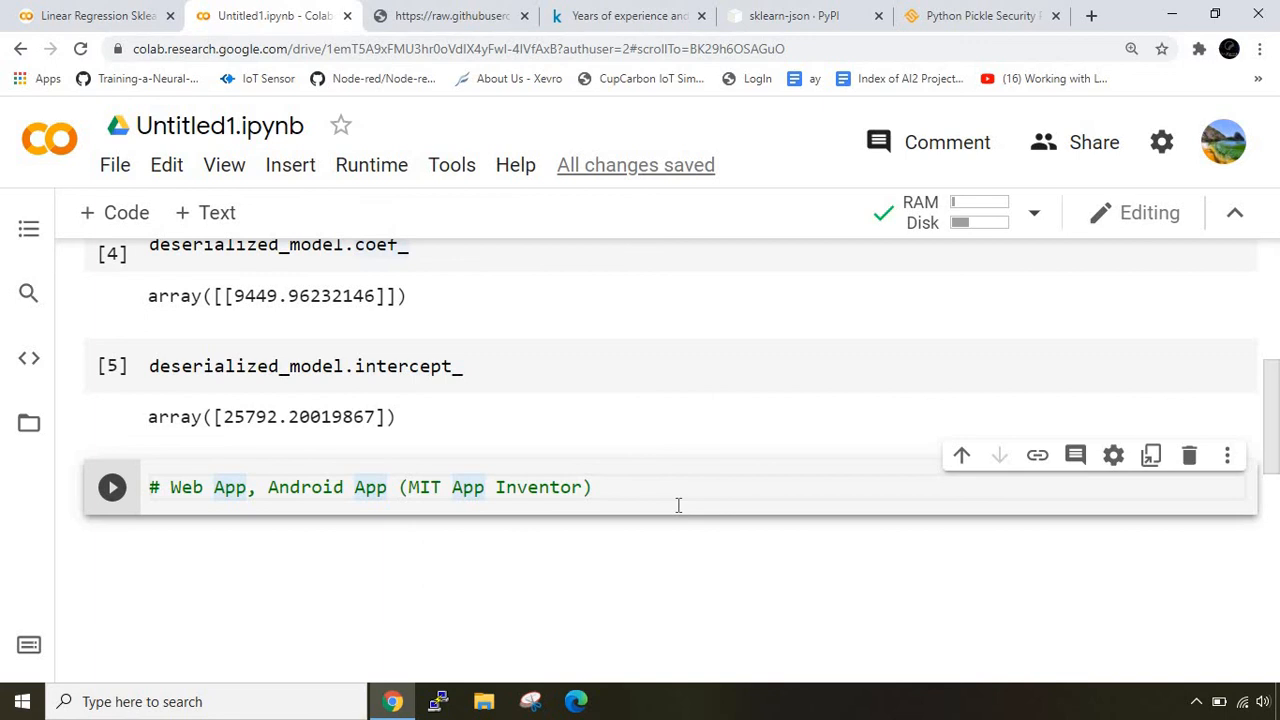
pyautogui.click(452, 488)
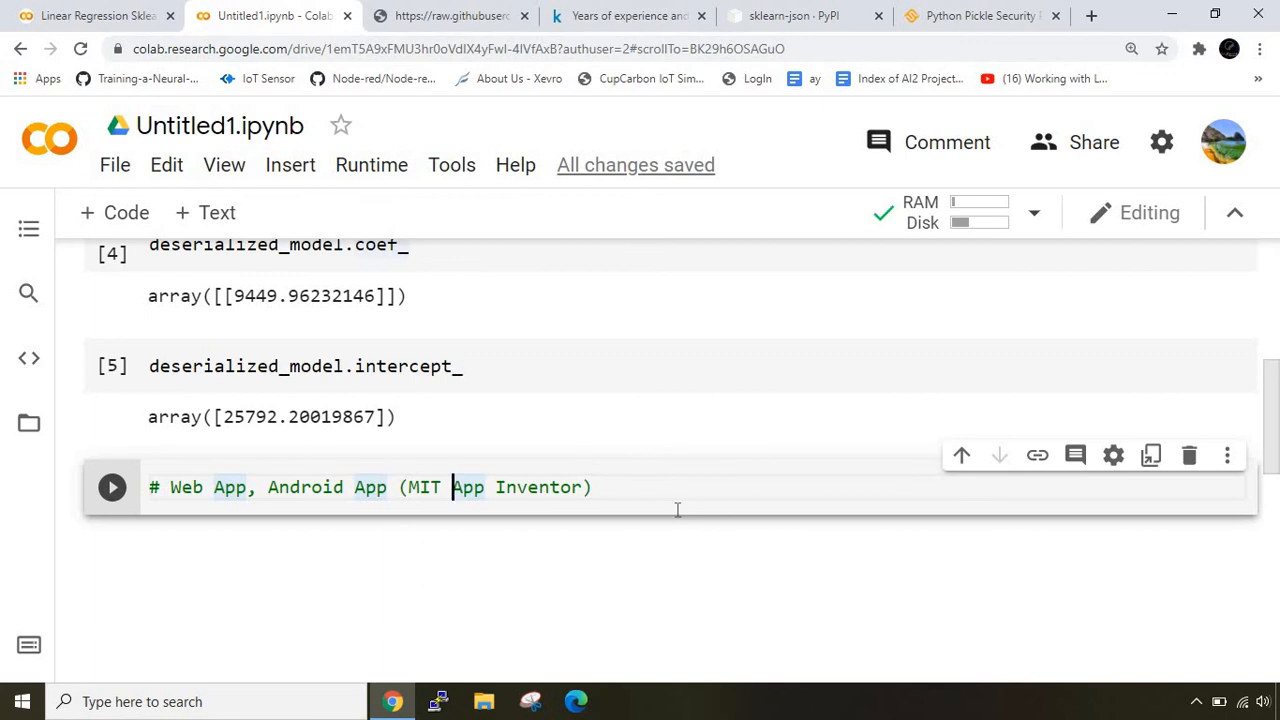